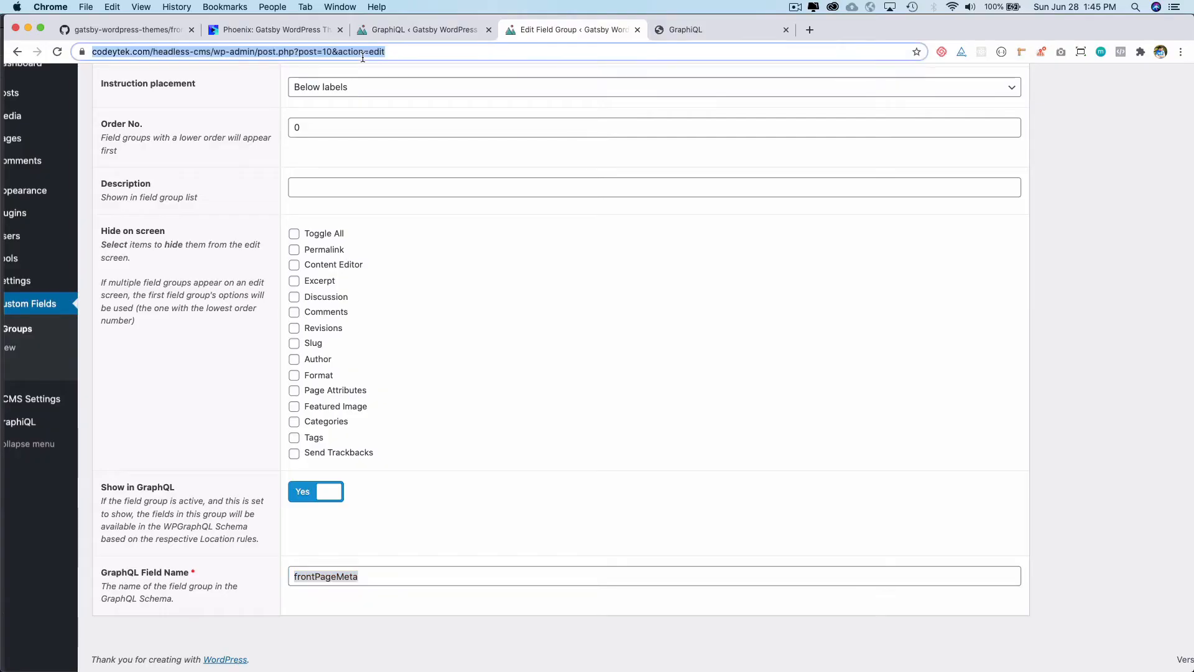
Search Google for 'js-search npm' and land on the js-search package page on npm.
text(js-)
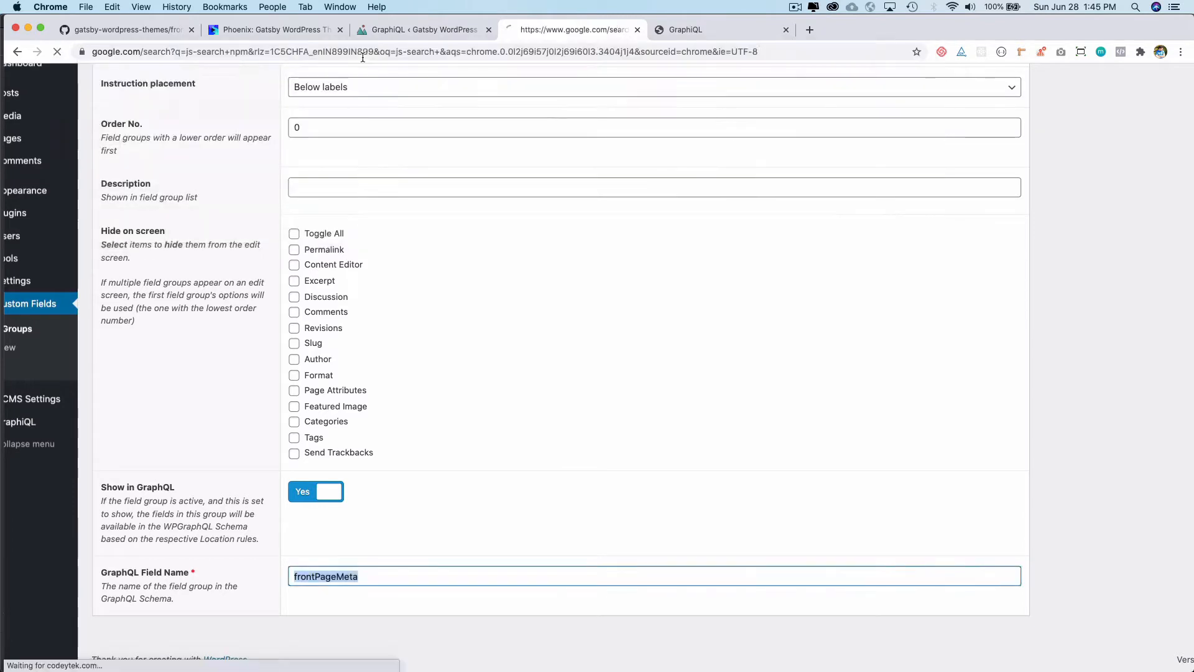
click(571, 29)
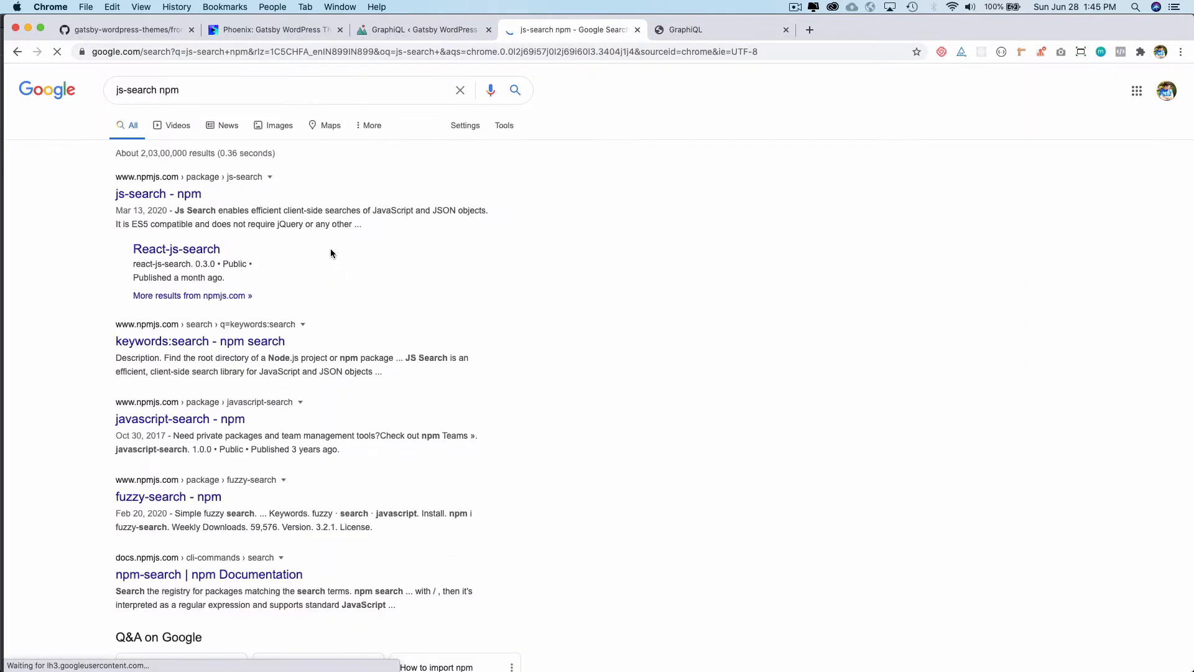
click(158, 194)
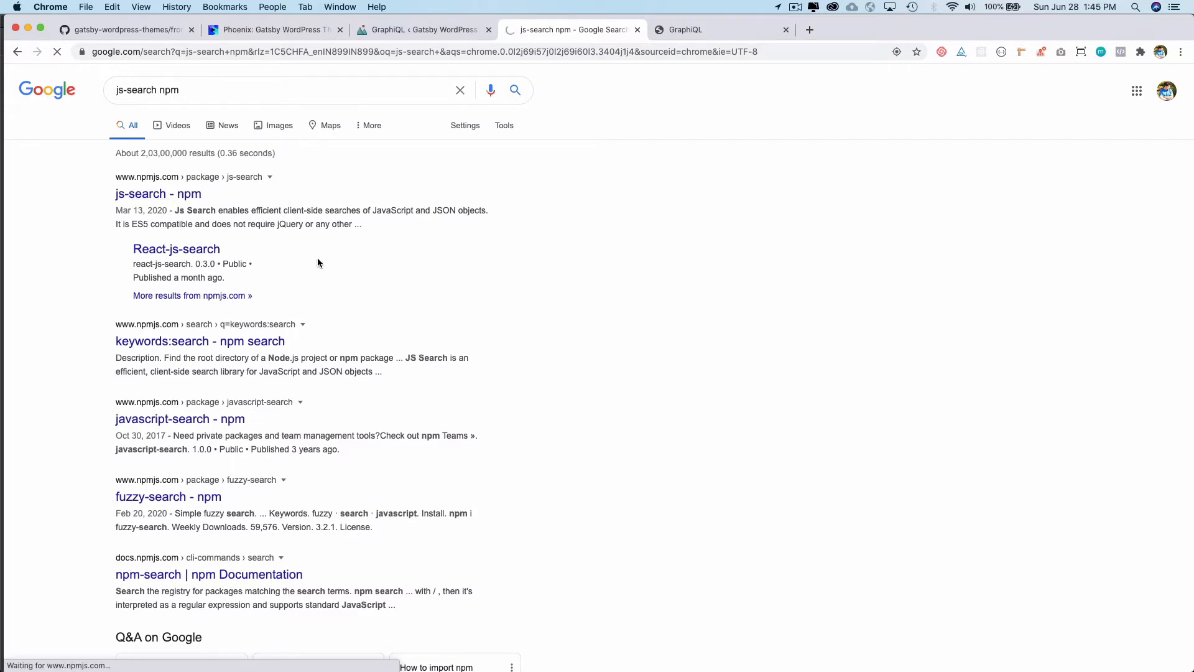
click(158, 194)
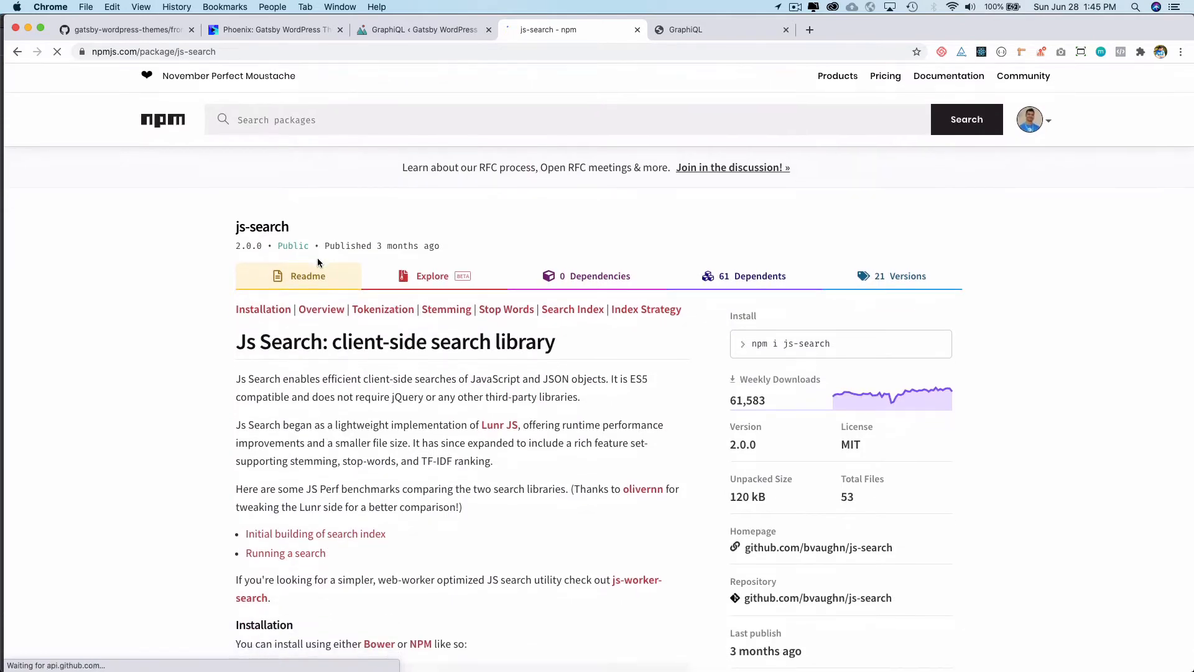
Read the js-search README down to the keywords, then start a fresh web search.
scroll(down, 3)
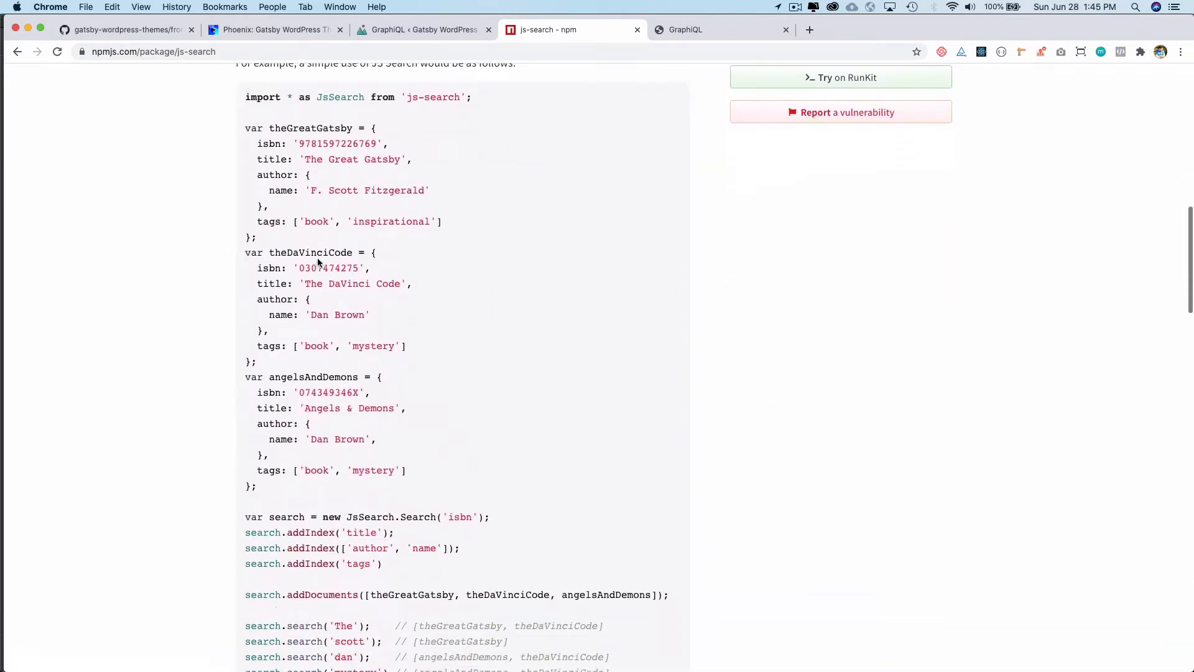
scroll(down, 3)
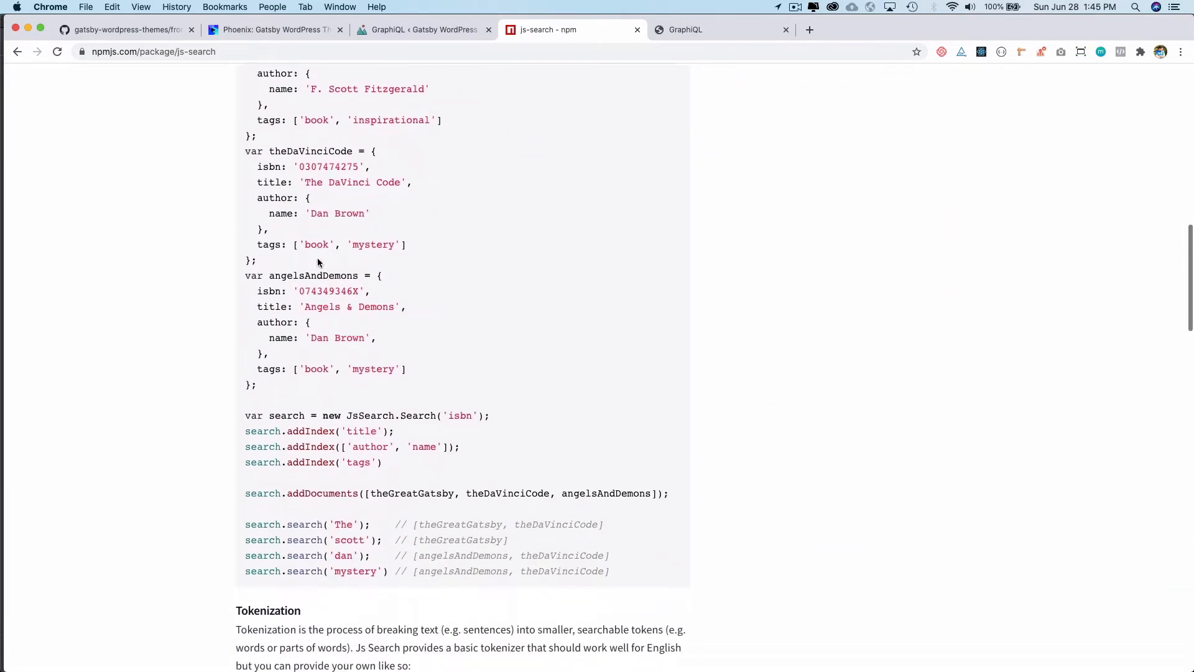
scroll(down, 3)
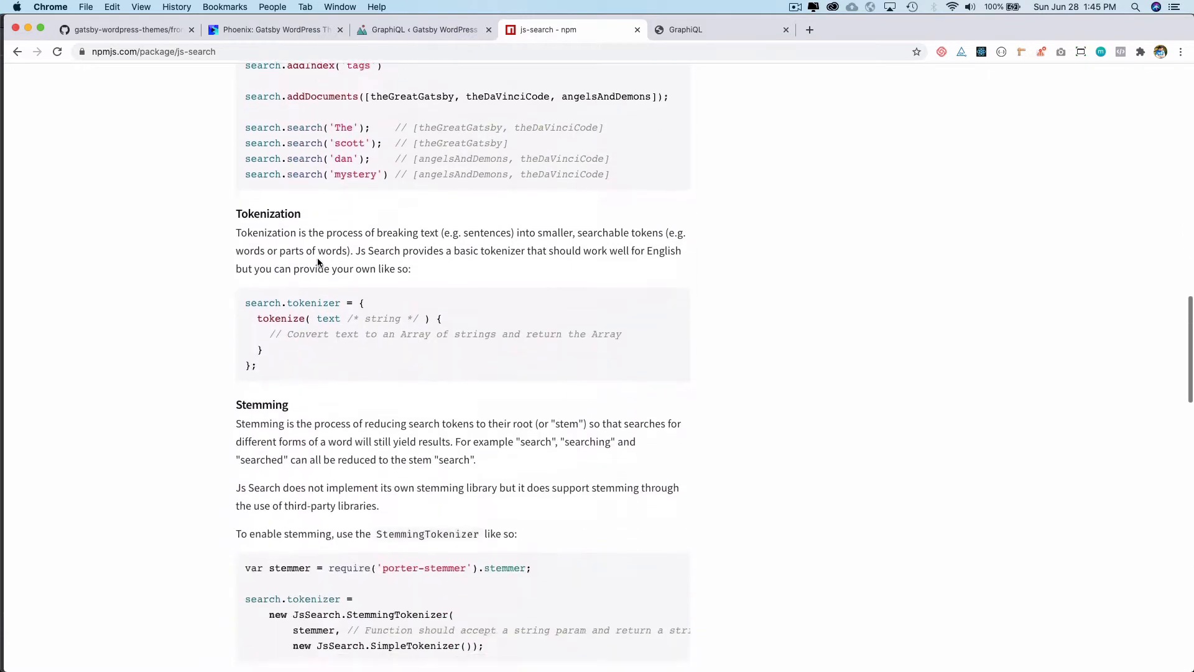
scroll(down, 3)
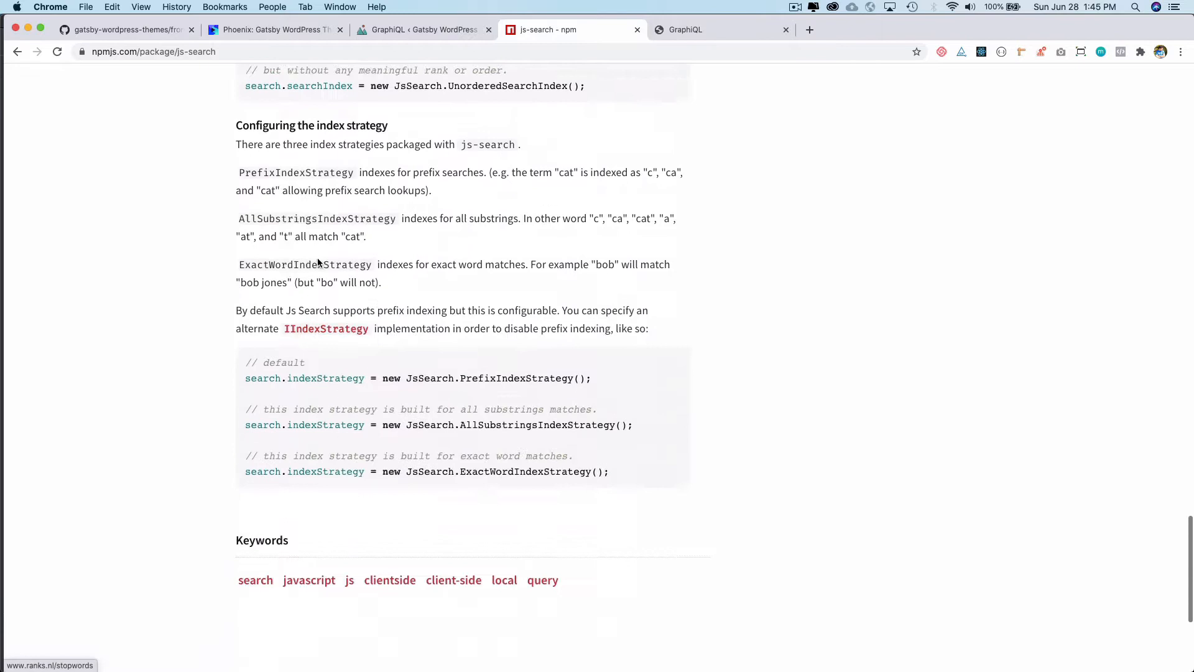
click(152, 51)
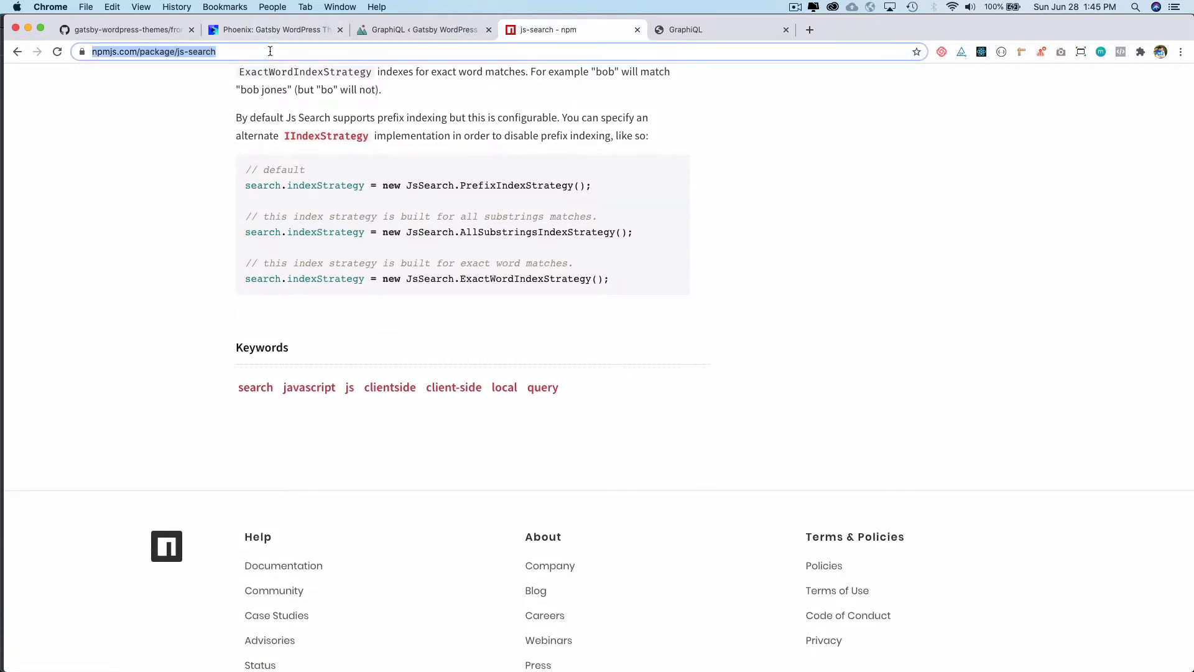
Search for 'js-search gatsby' and land on the 'Adding Search with JS Search' Gatsby guide.
text(js-search npm)
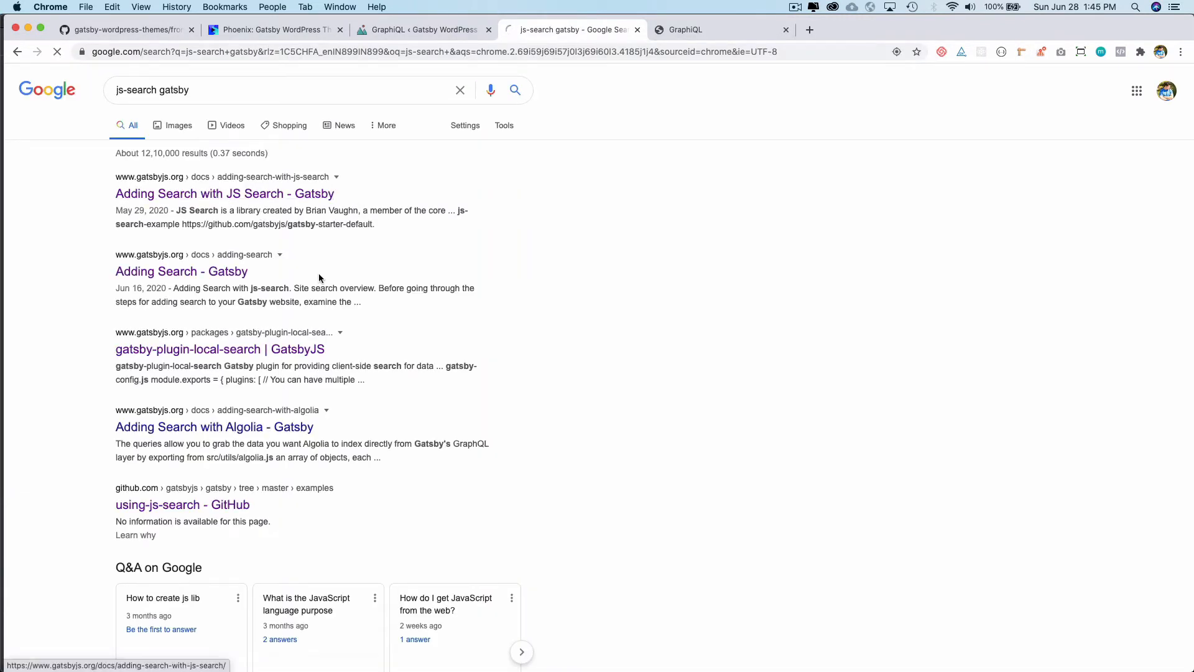
click(224, 193)
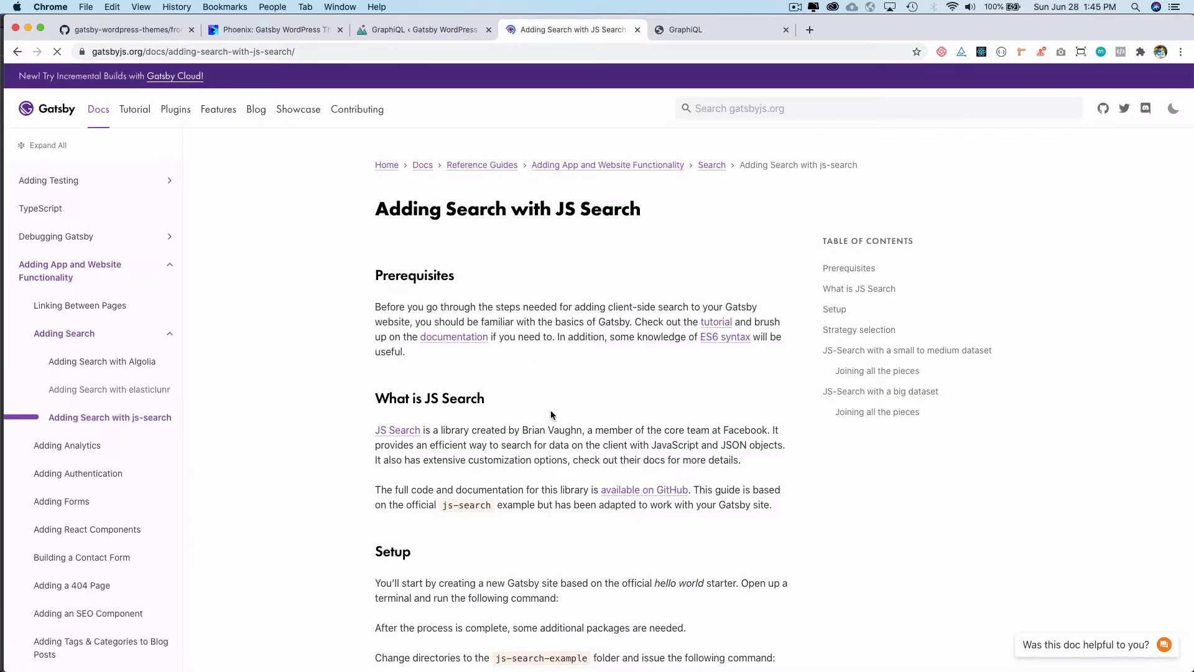
scroll(down, 3)
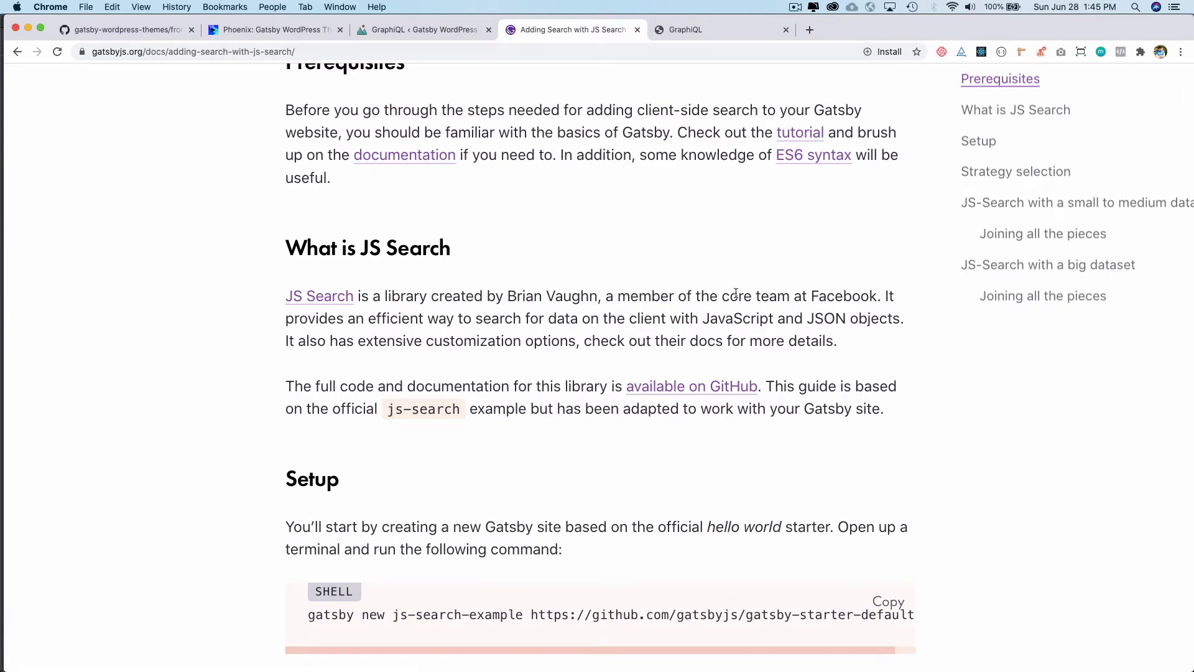
drag(737, 296, 868, 296)
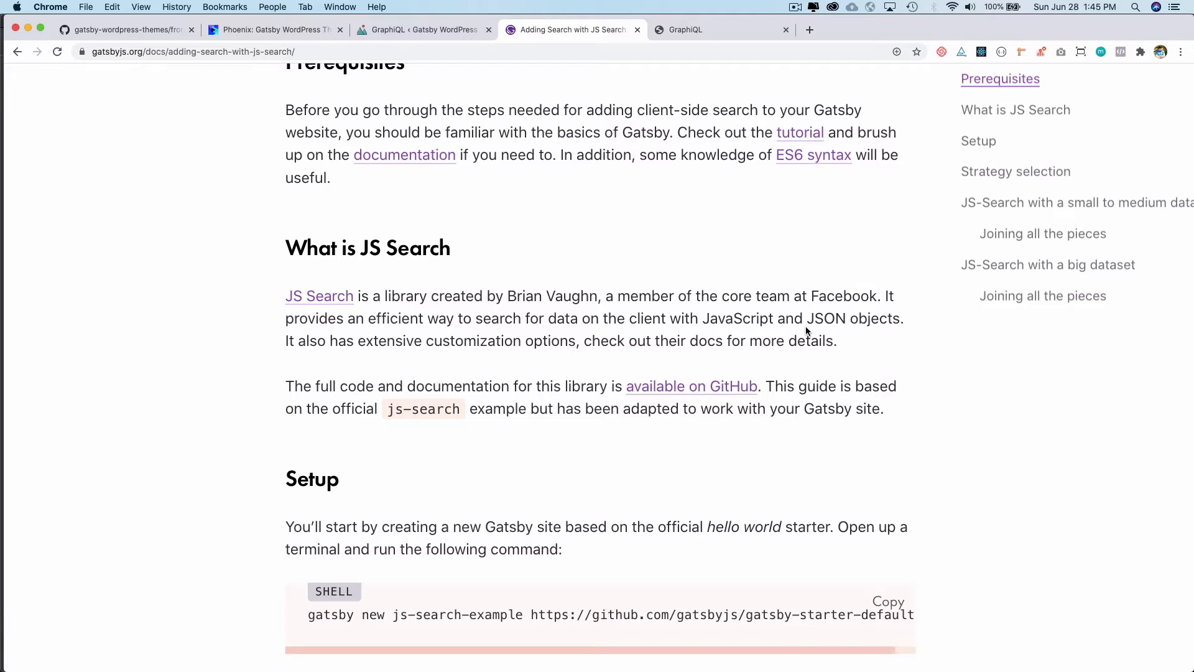
Read the guide through its Setup section into the strategy selection part.
scroll(down, 3)
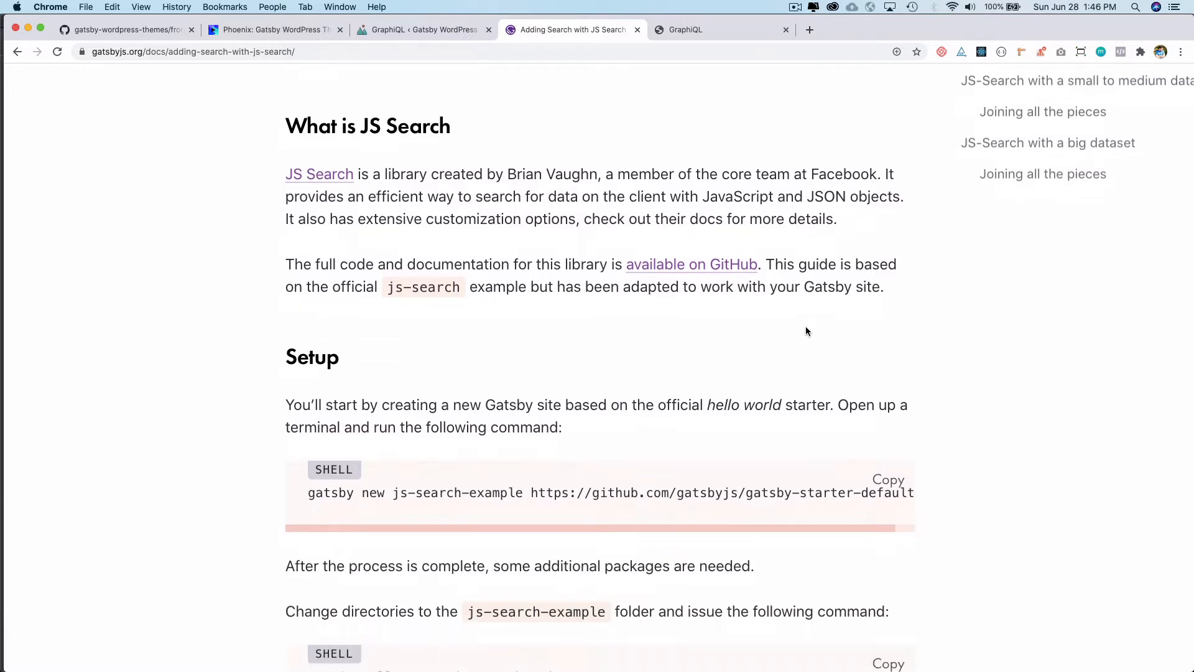
scroll(down, 3)
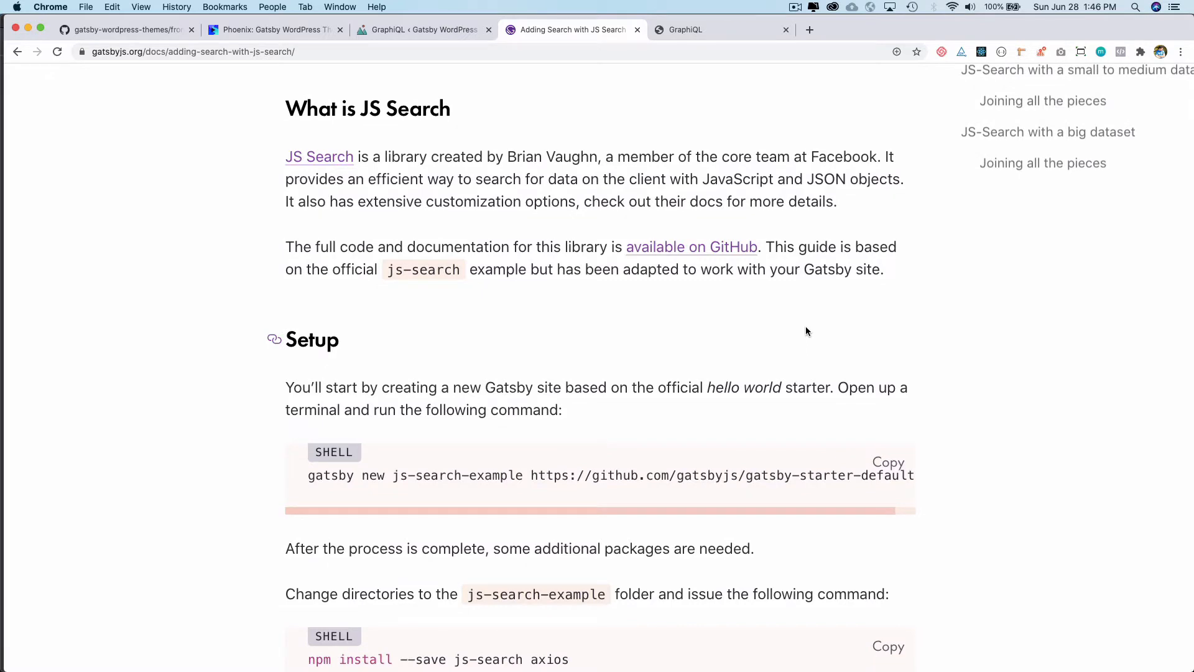
scroll(down, 3)
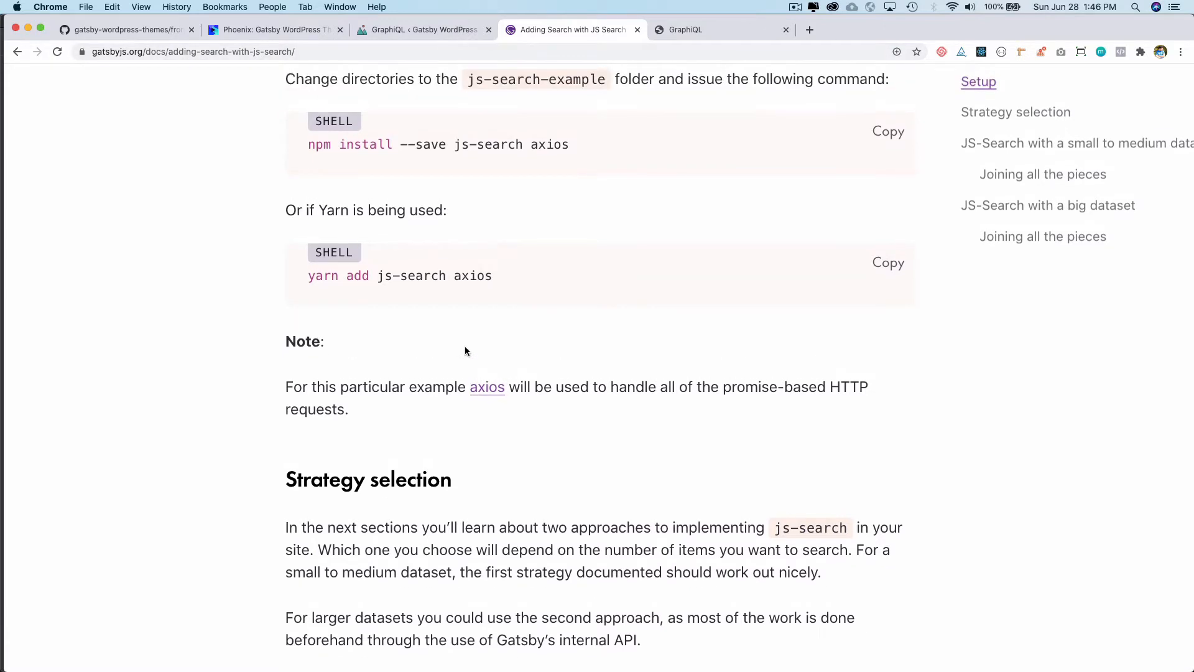
scroll(down, 3)
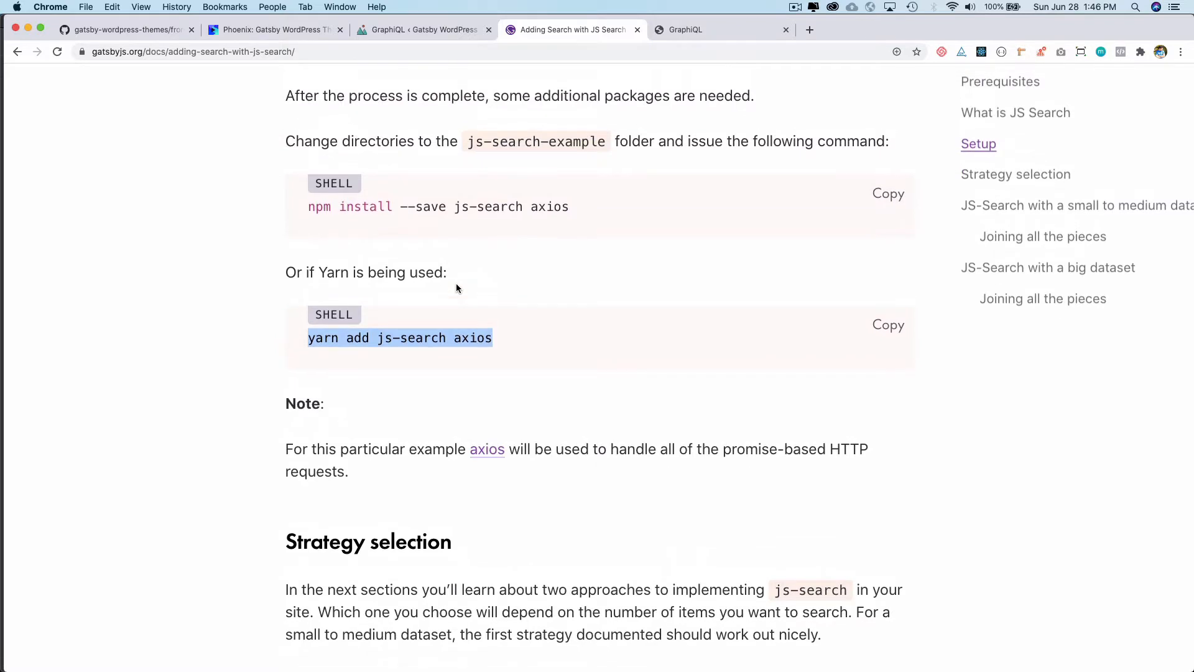
scroll(down, 3)
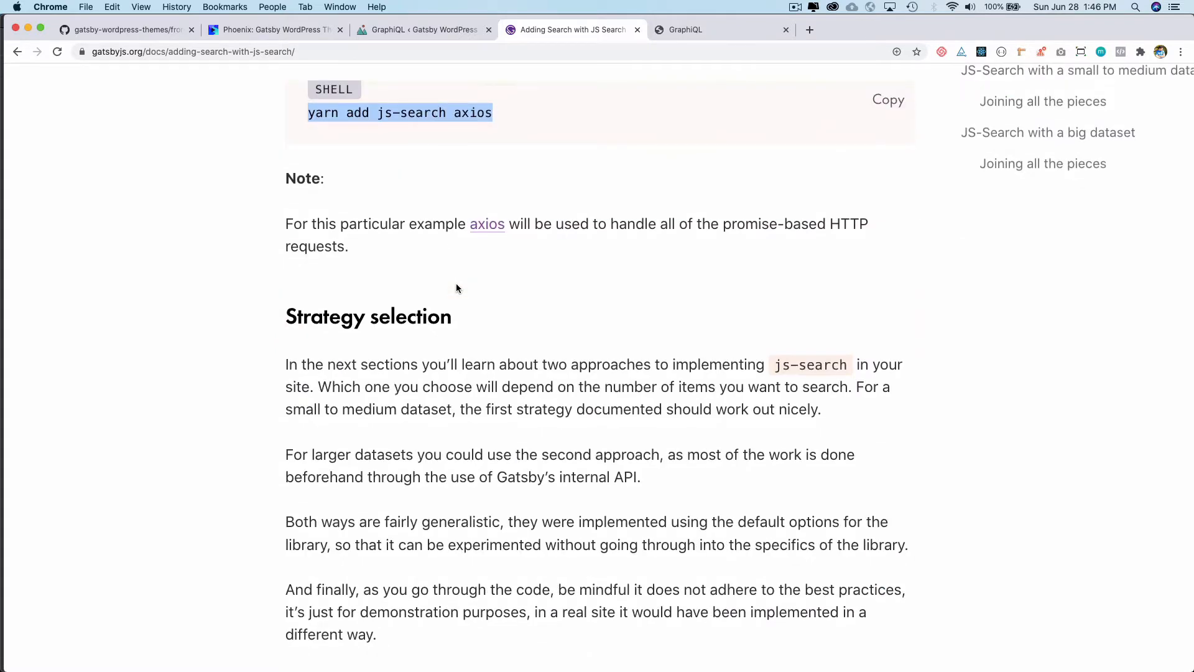
Read the SearchContainer.js and gatsby-node.js examples and pick out the indexStrategy option.
scroll(down, 3)
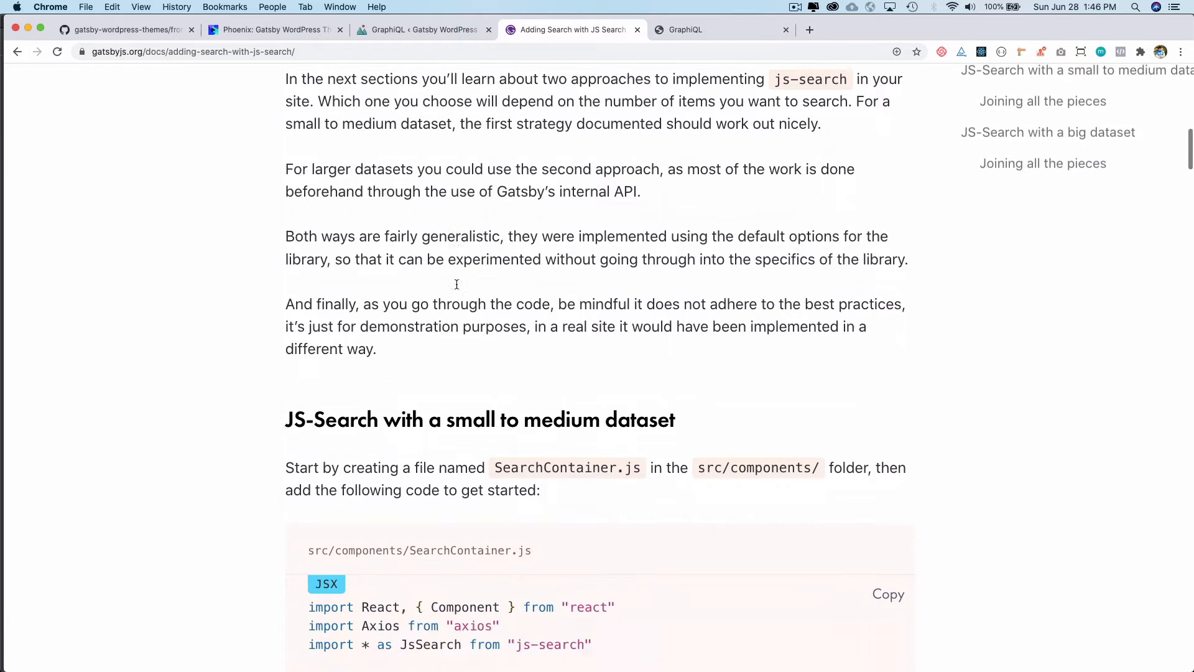
scroll(down, 3)
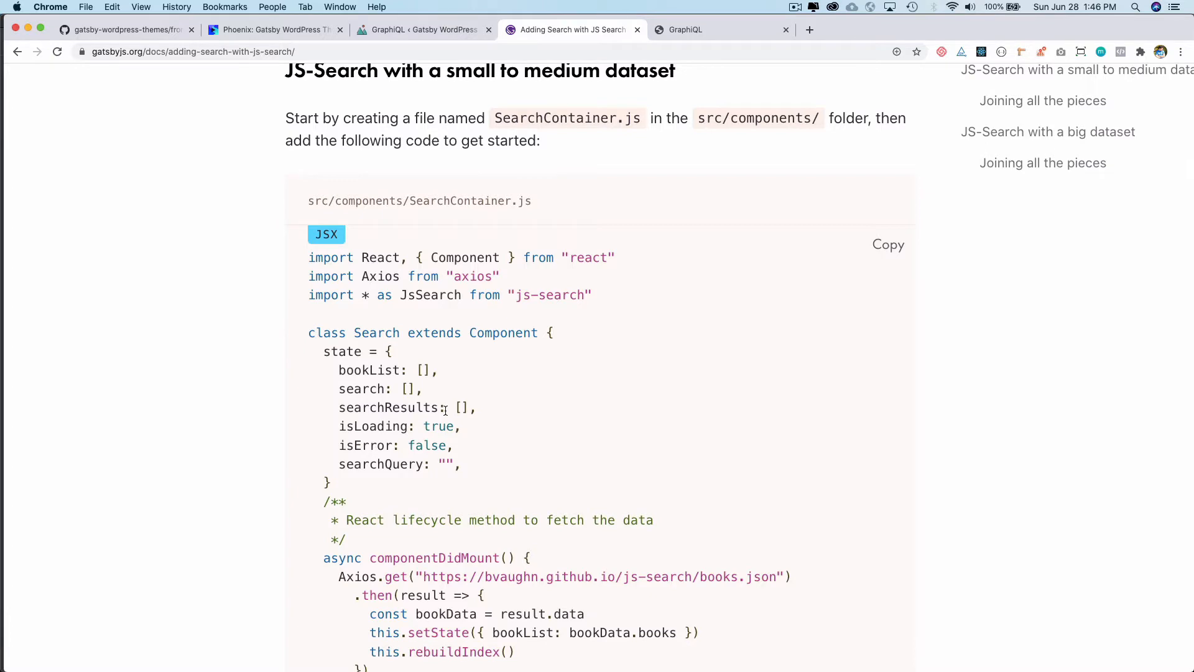
scroll(down, 3)
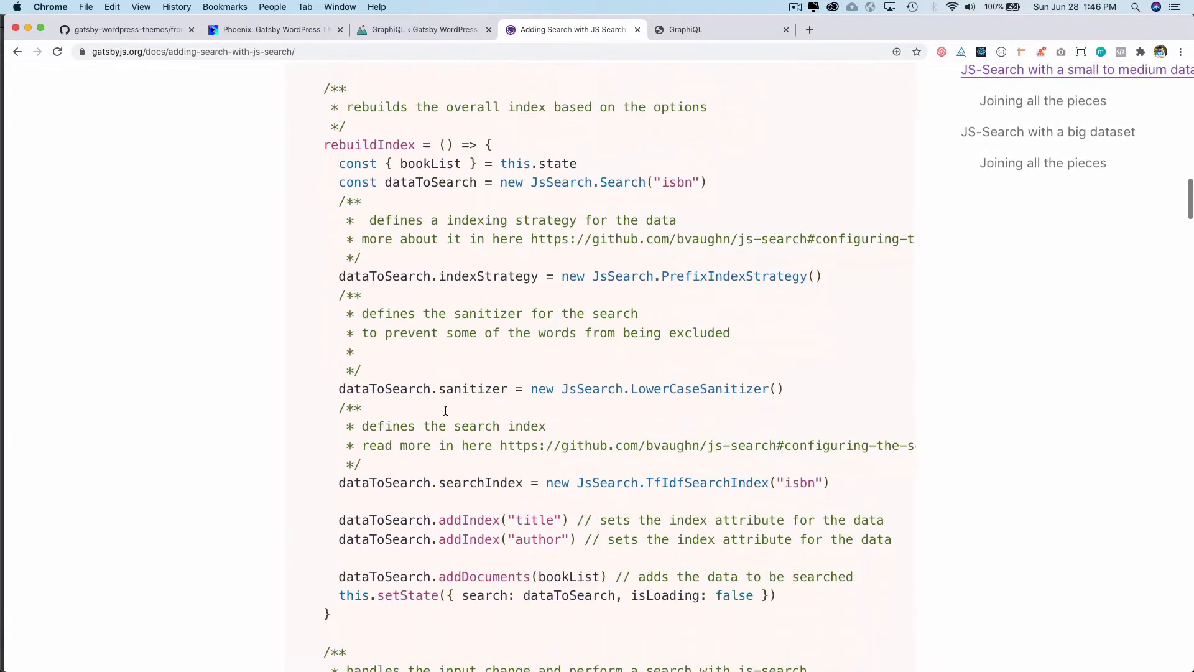
scroll(down, 3)
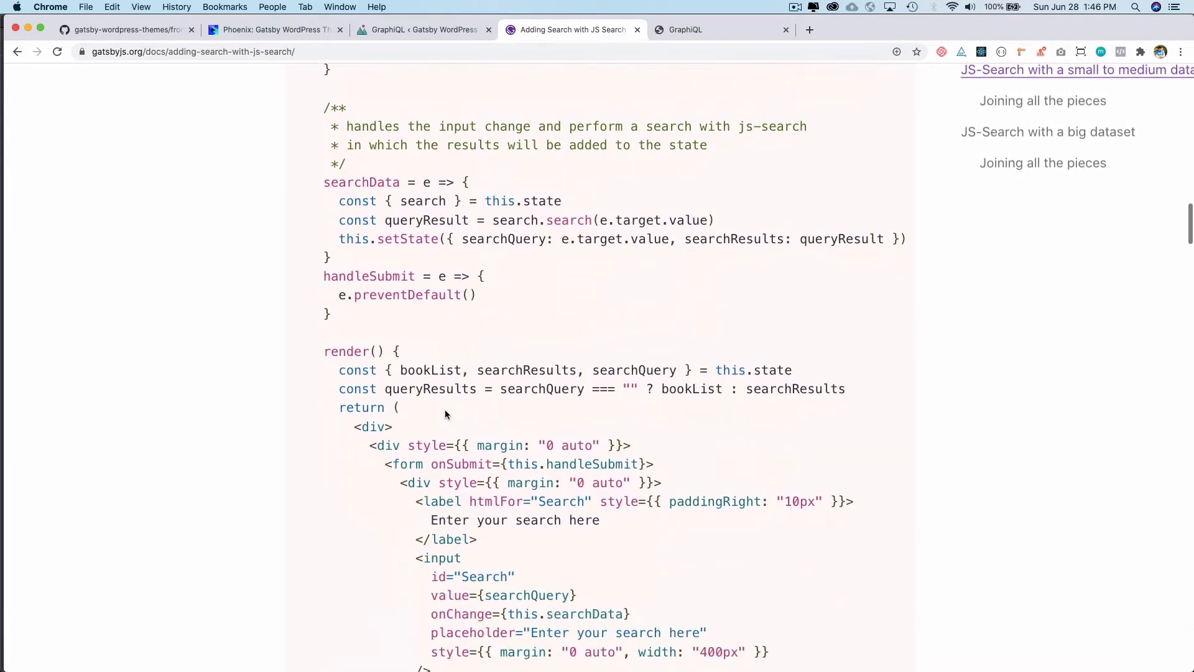
scroll(down, 3)
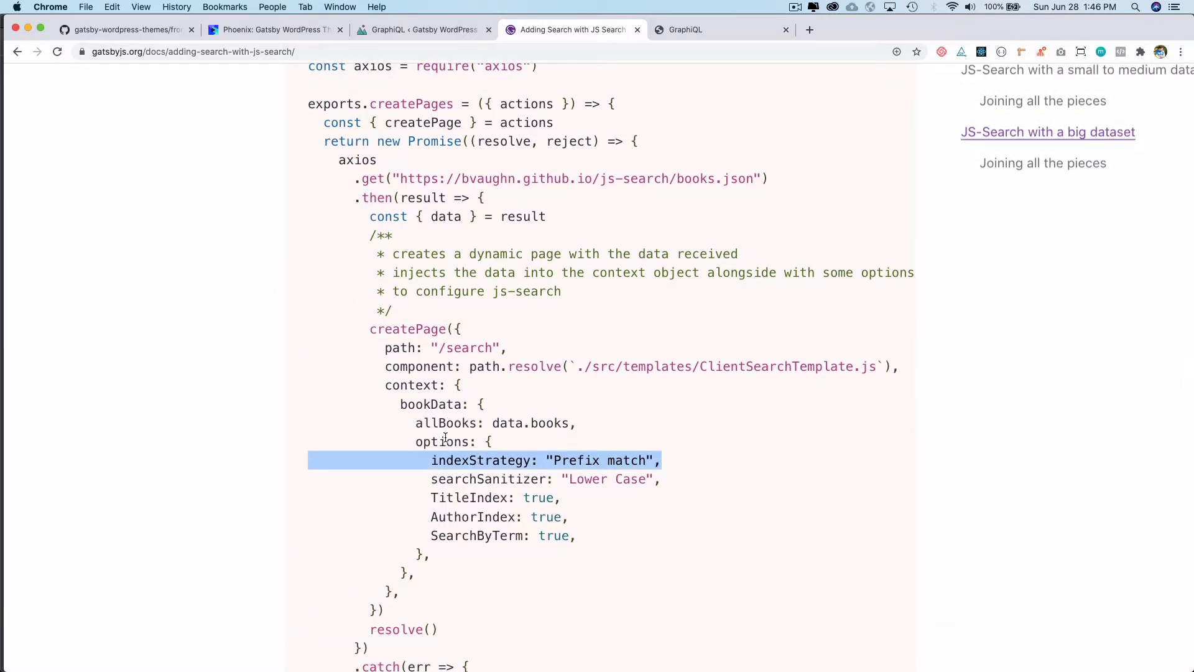
double_click(431, 404)
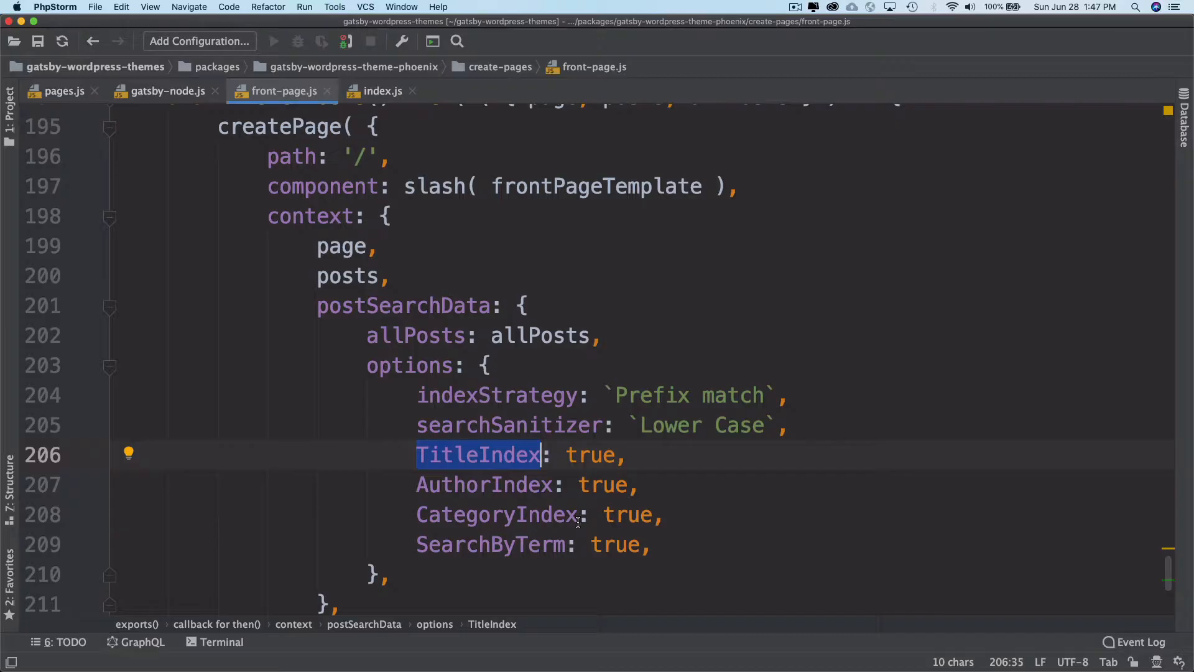
Add postSearchData with allPosts and the search options, TitleIndex through SearchByTerm, to the context.
click(573, 30)
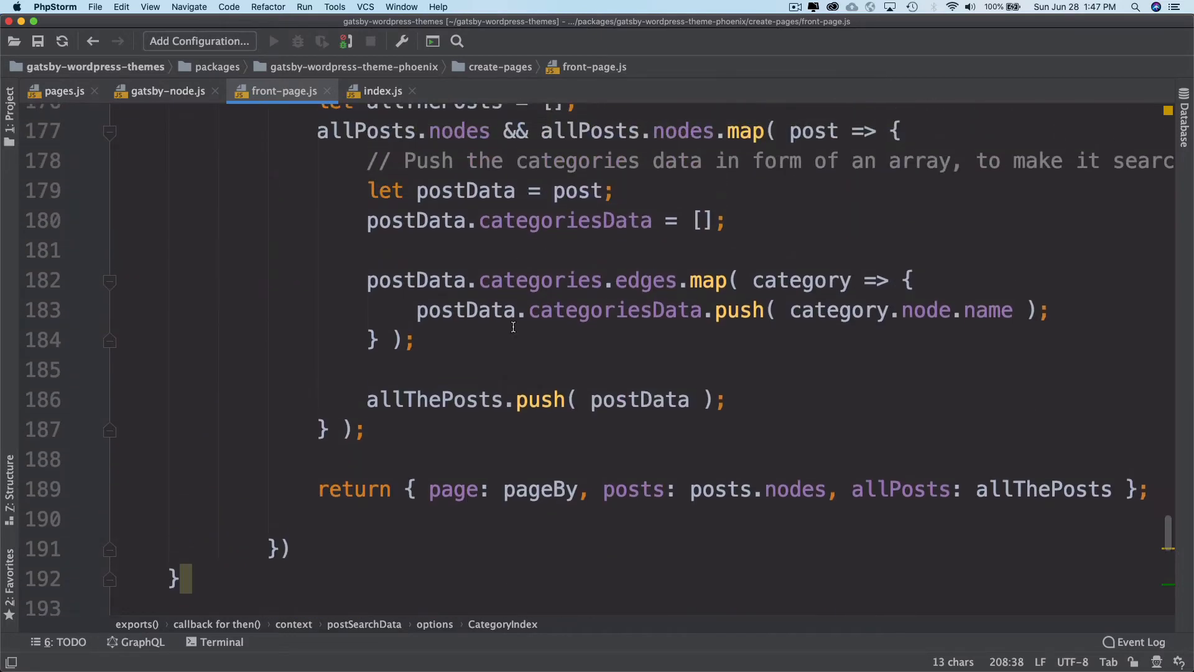
scroll(down, 3)
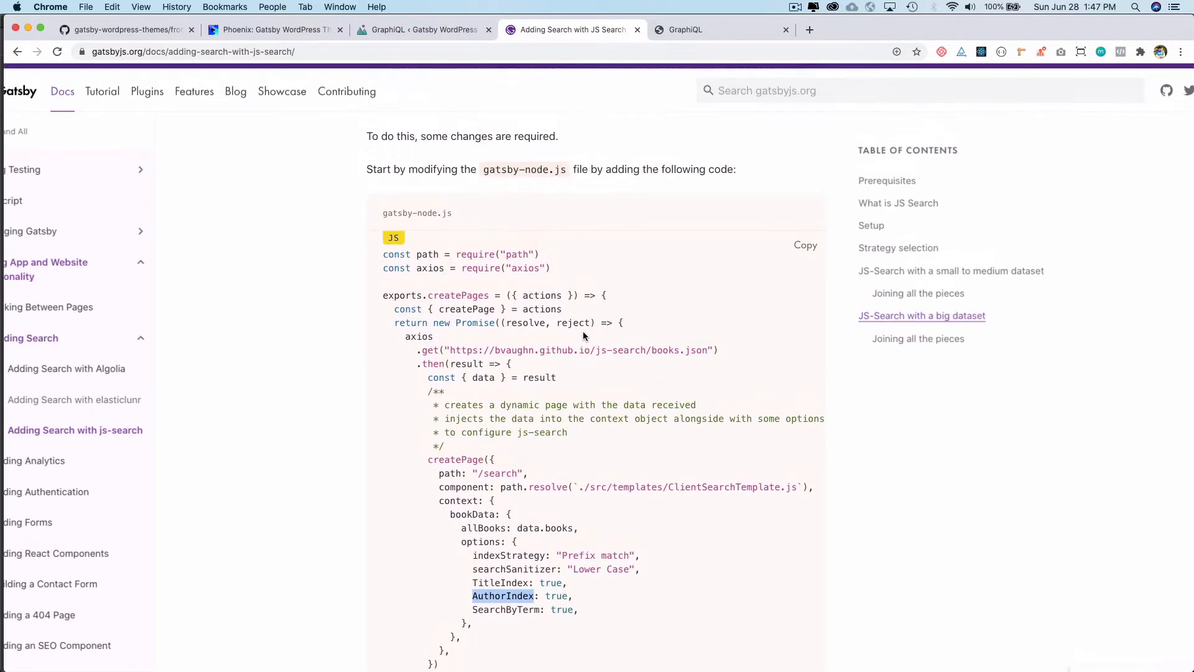
Note the AuthorIndex option, then send the 'available on GitHub' js-search link to a new tab.
click(915, 91)
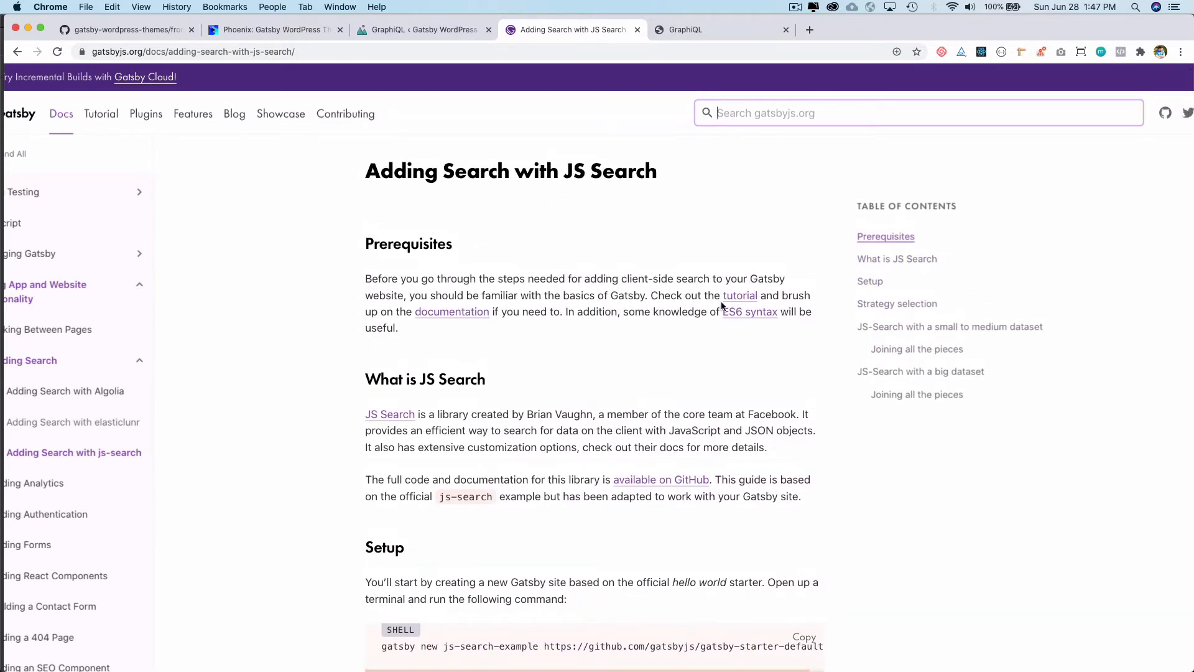
mouse_move(630, 485)
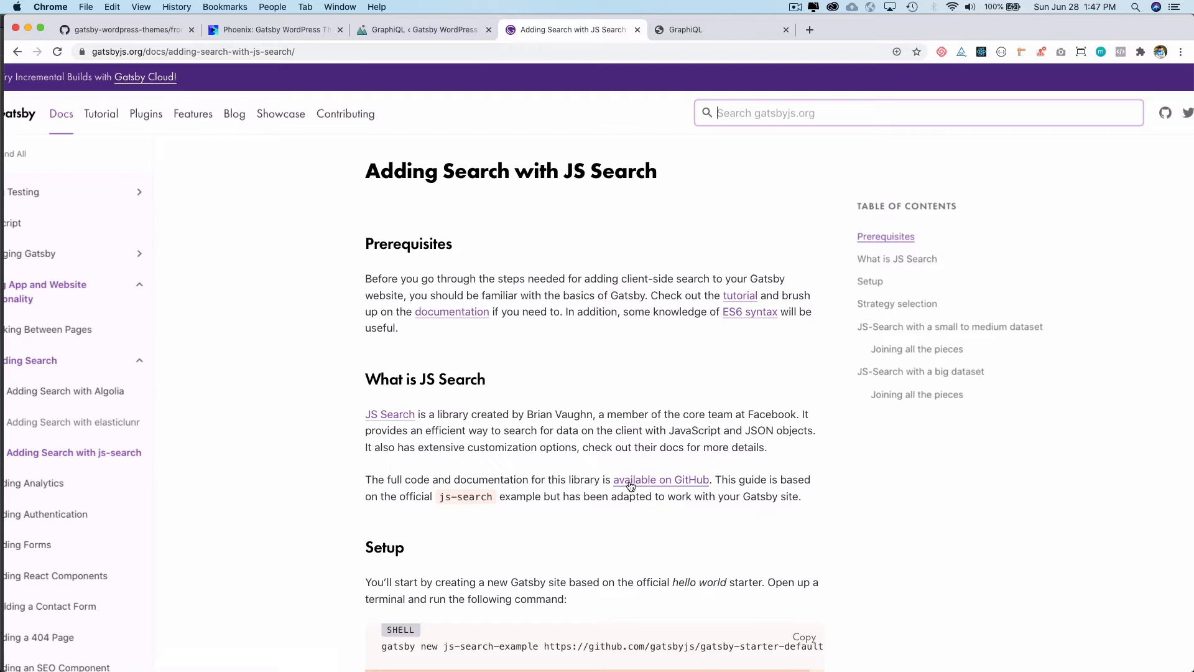
right_click(661, 479)
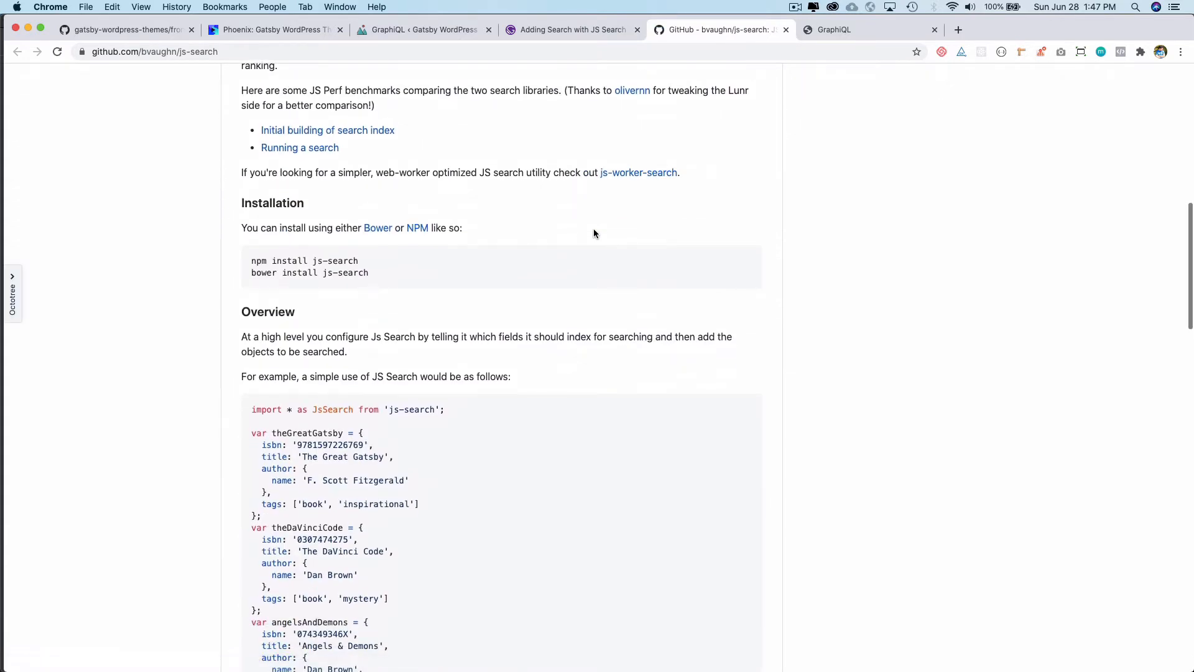
Review the js-search README example, highlighting the book's tags array, and return to the Gatsby guide.
scroll(down, 3)
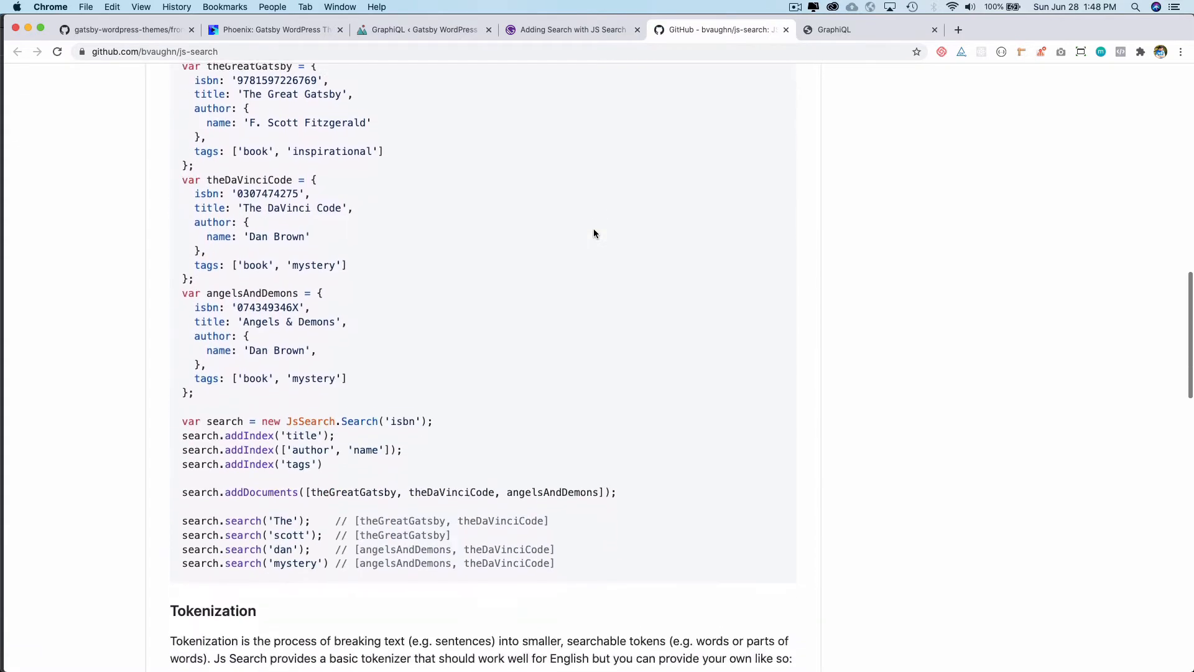
scroll(down, 3)
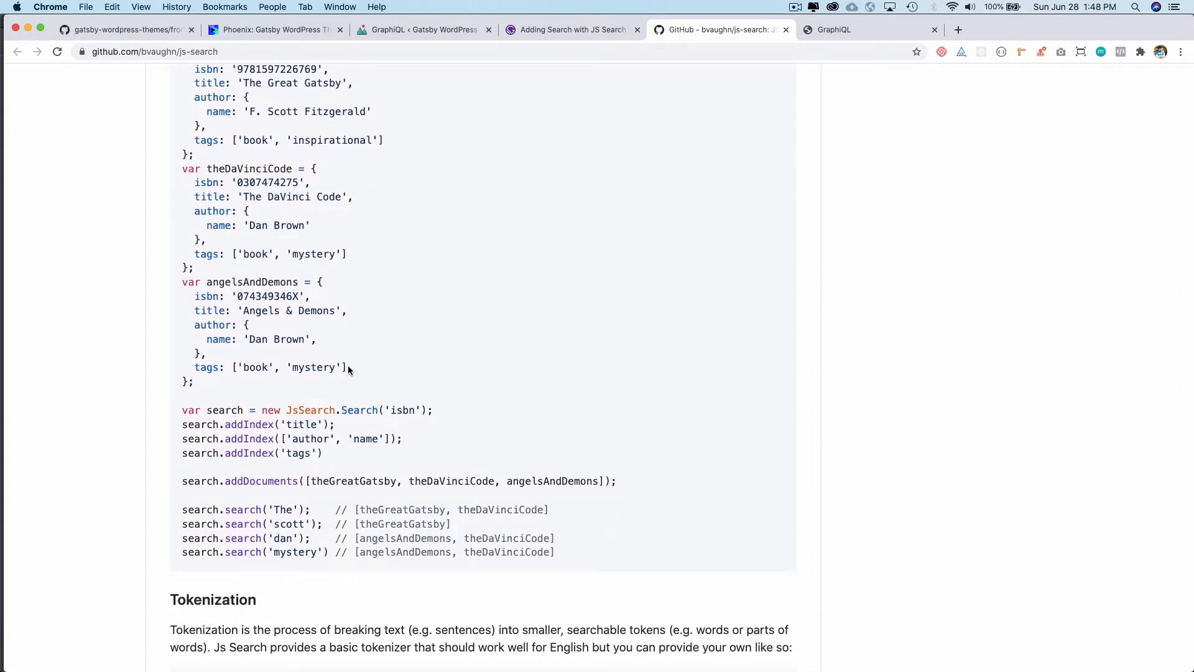
triple_click(266, 365)
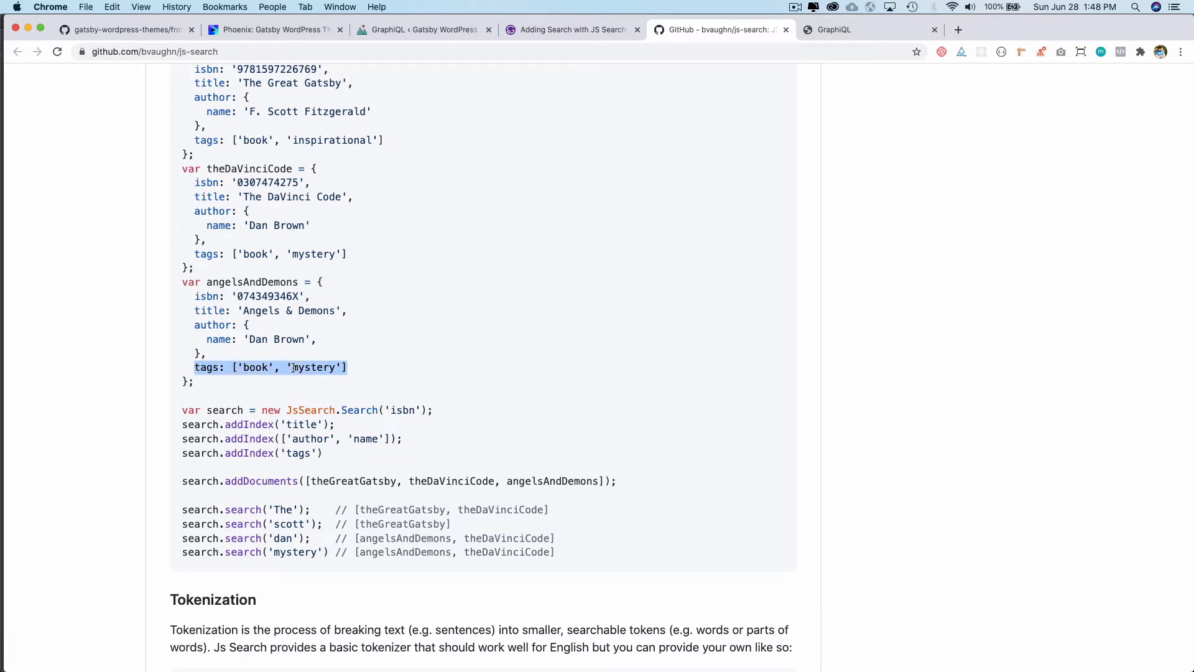
scroll(down, 3)
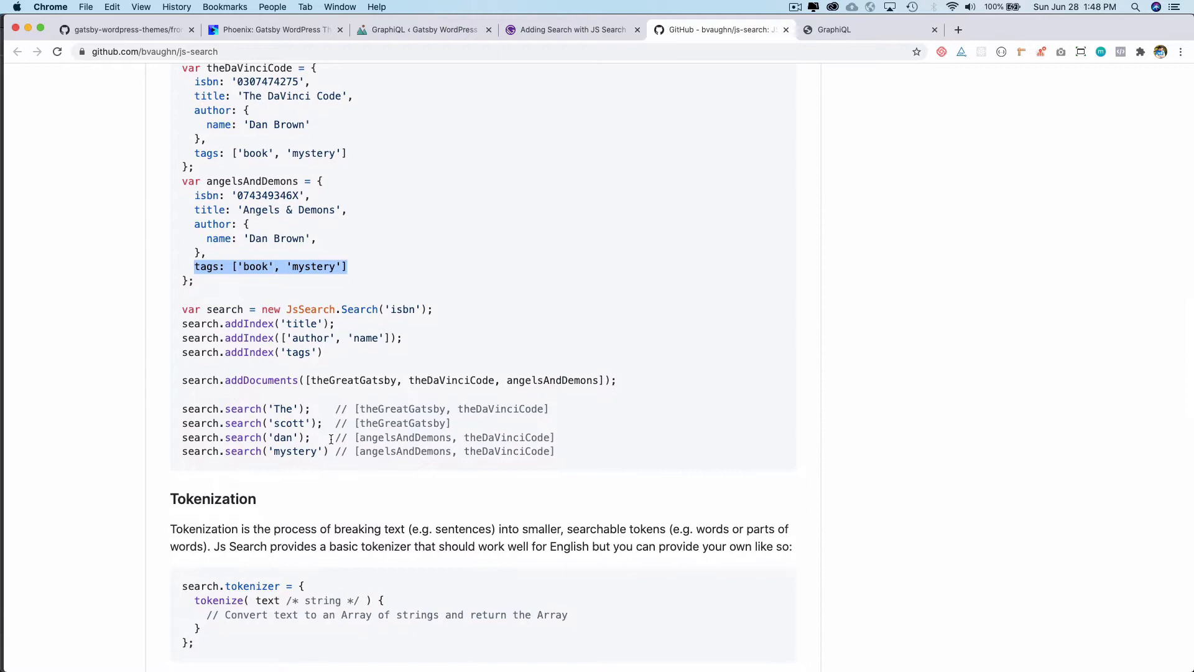
scroll(down, 3)
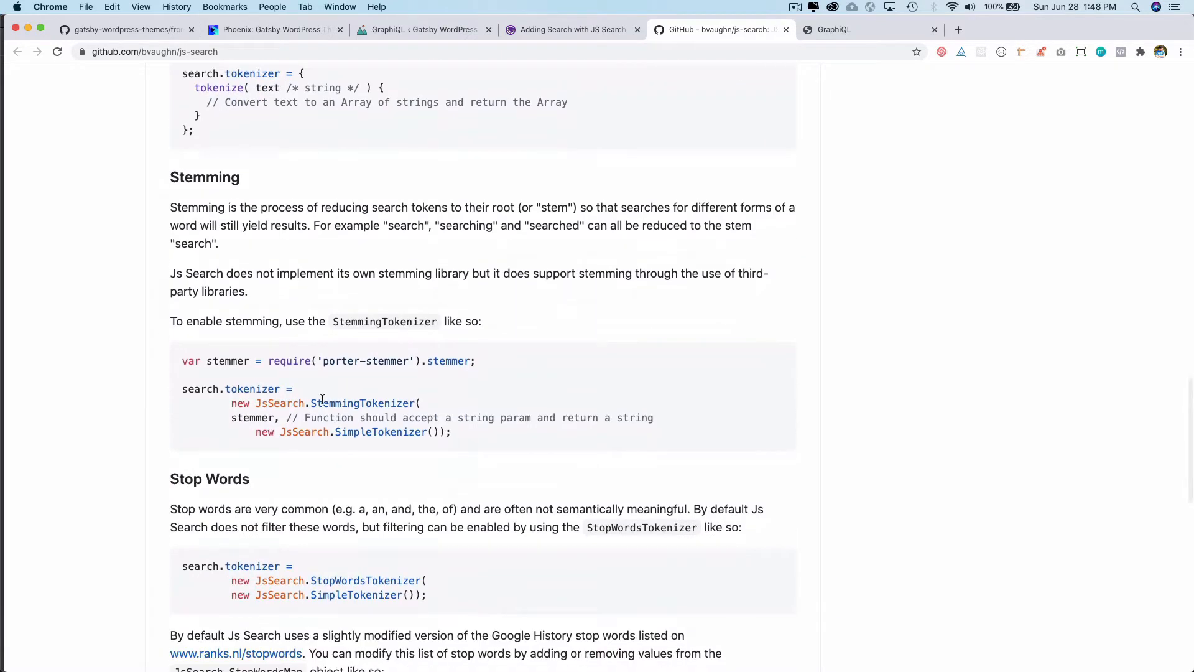
click(571, 29)
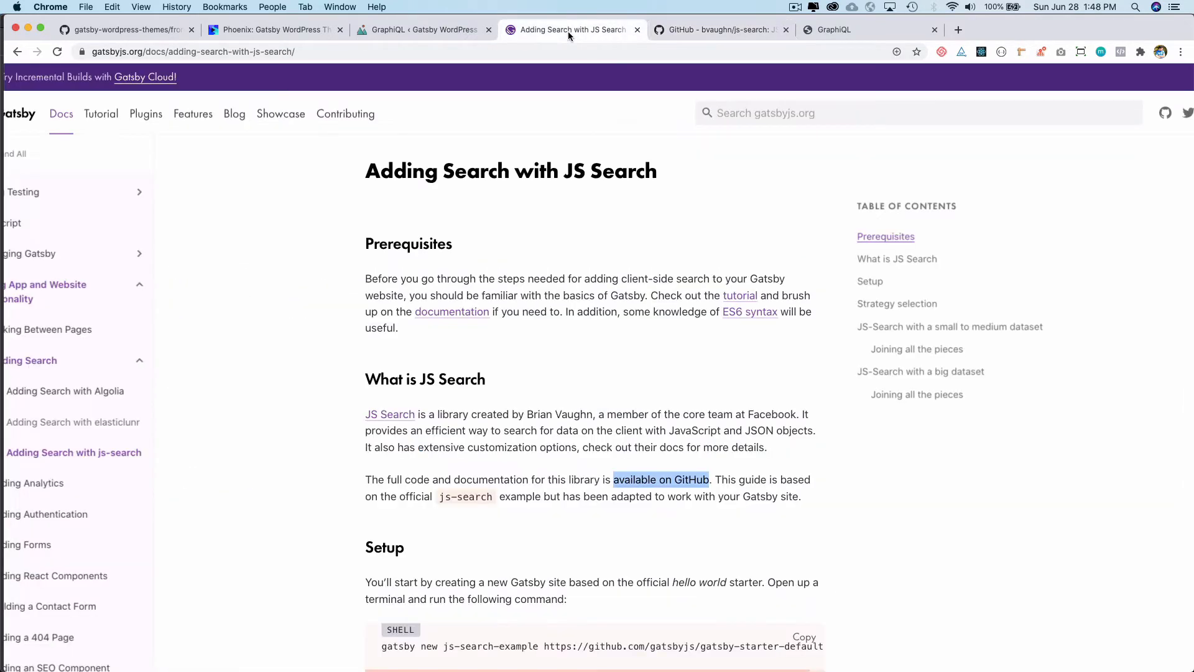
scroll(down, 3)
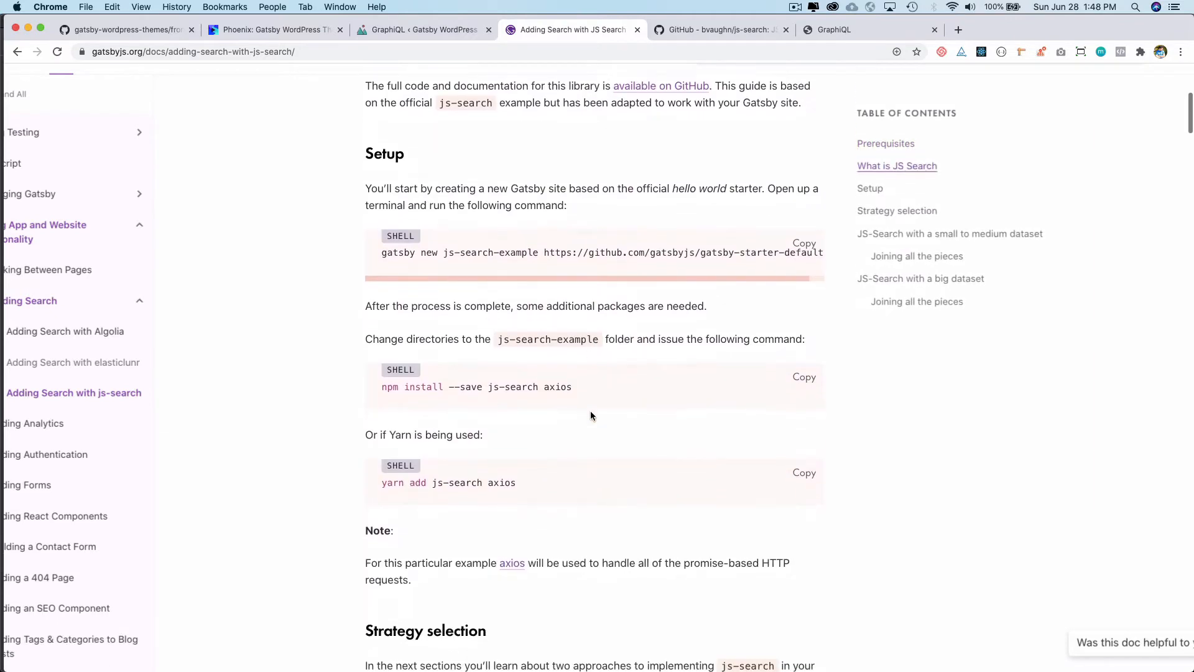
scroll(down, 3)
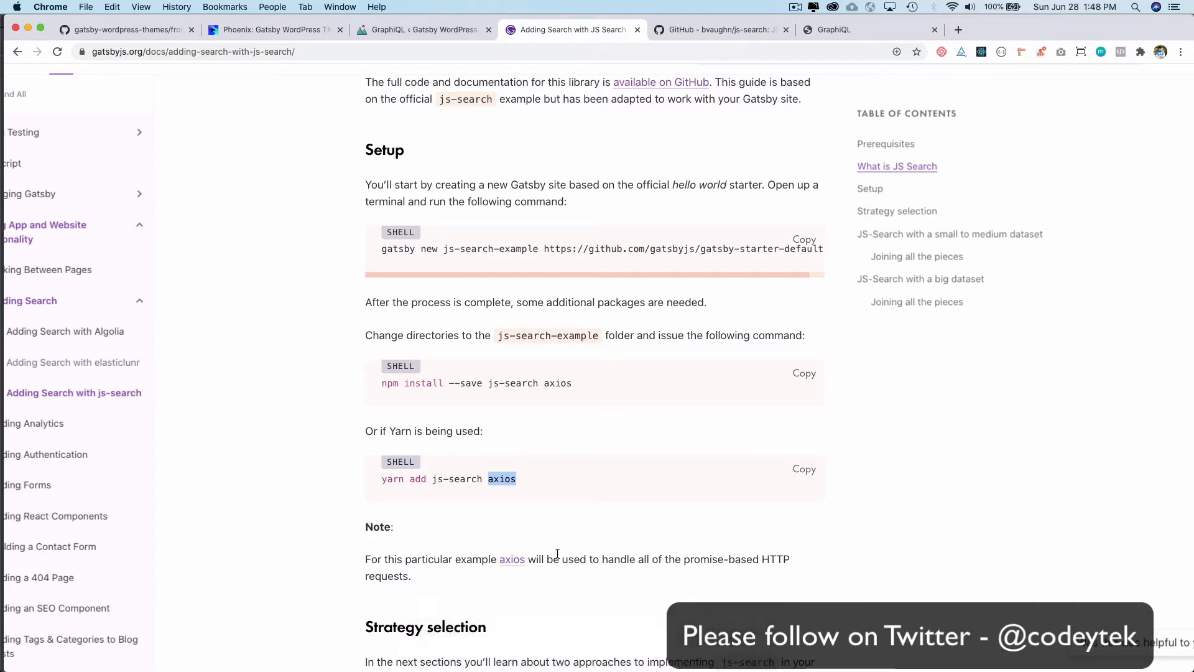
scroll(down, 3)
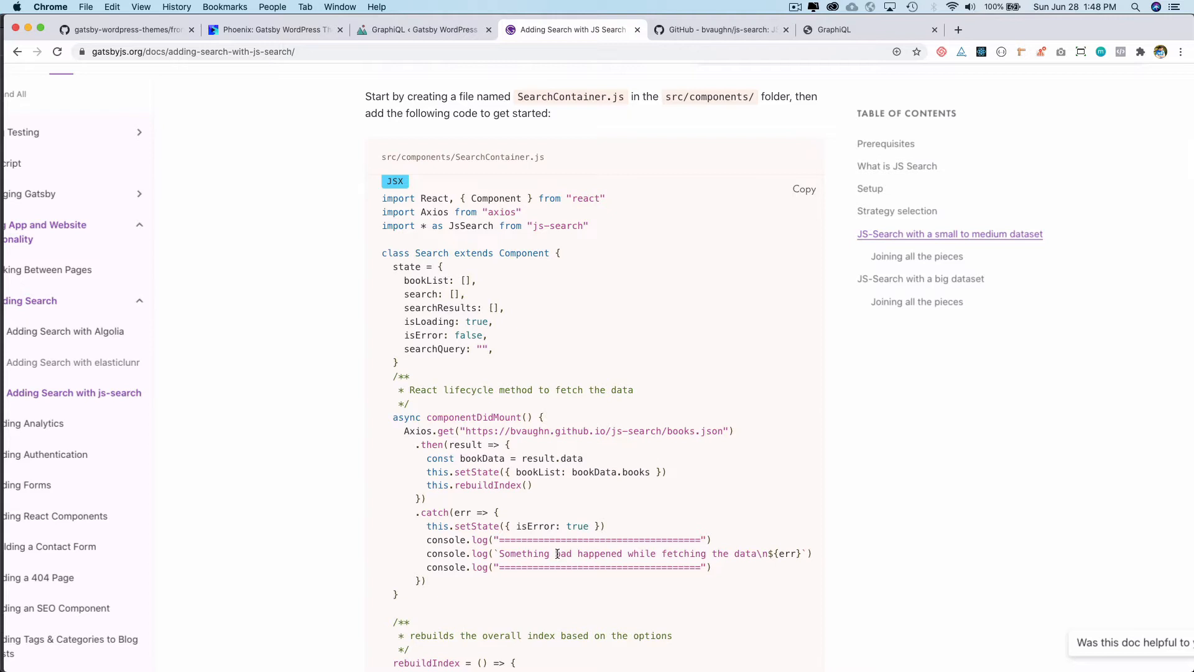
scroll(up, 3)
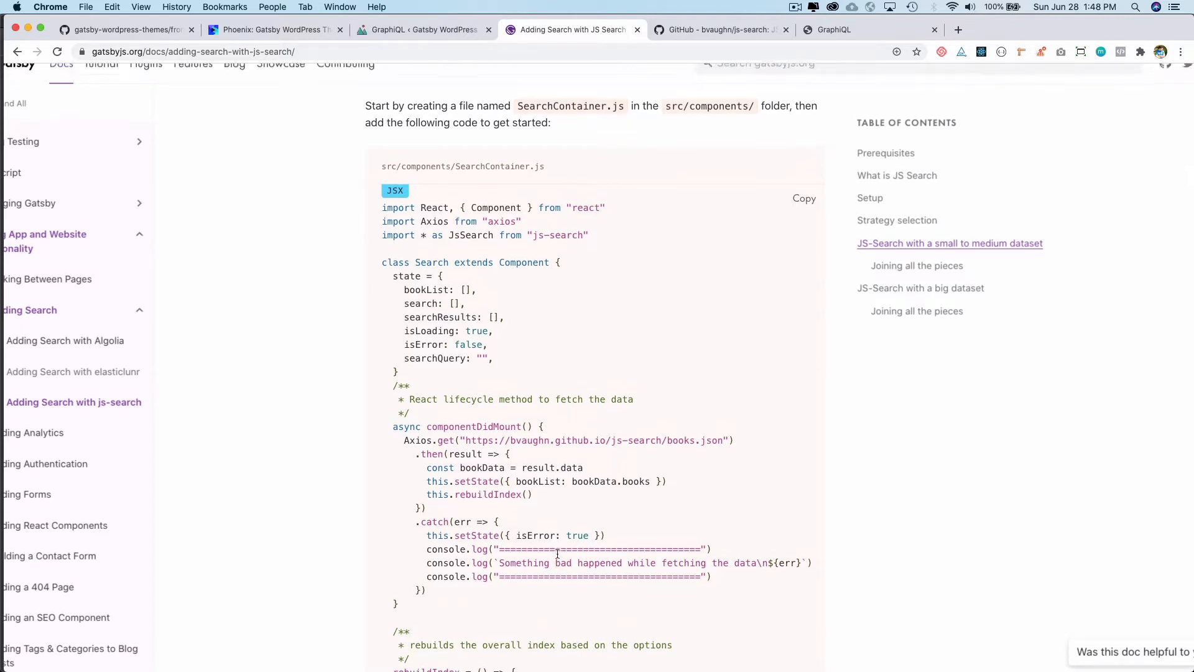
scroll(up, 3)
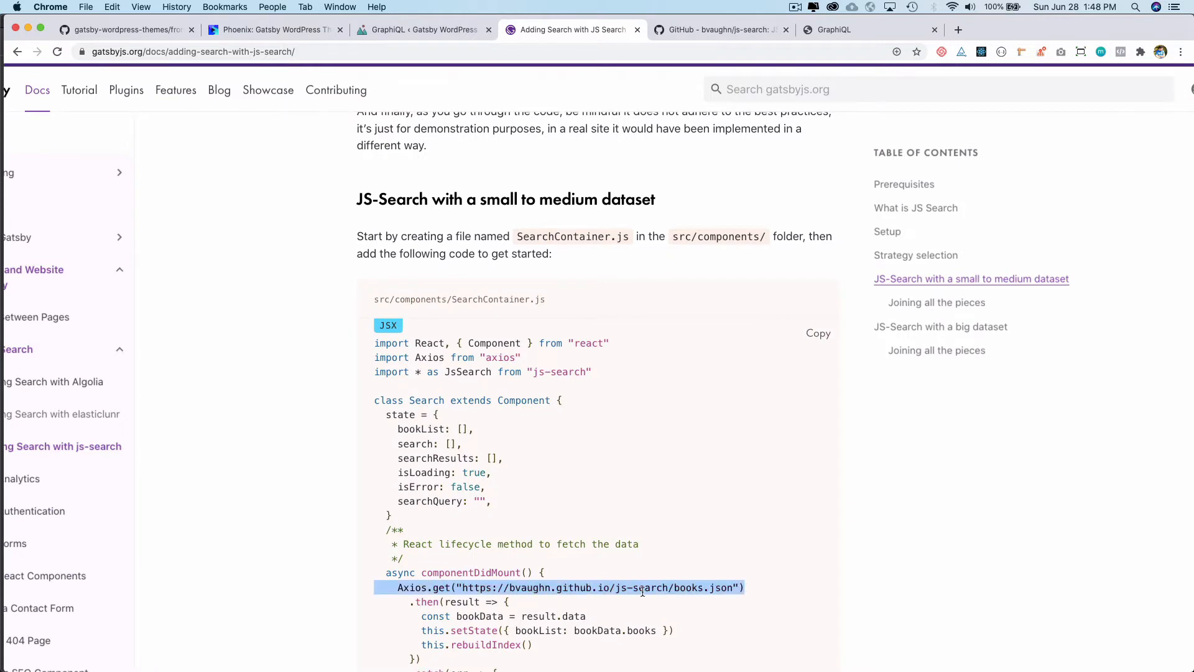
mouse_move(627, 598)
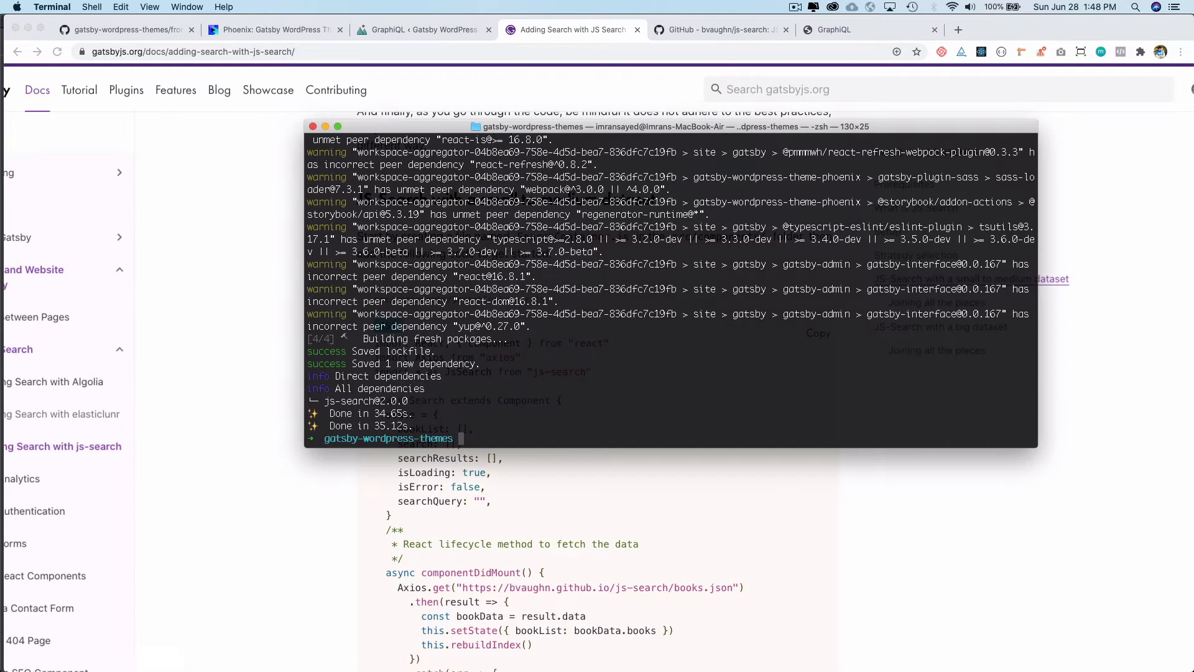
Clear the terminal, run npm run dev, glance at front-page.js, and select the localhost:8000 address.
text(clea)
text(npm run dev)
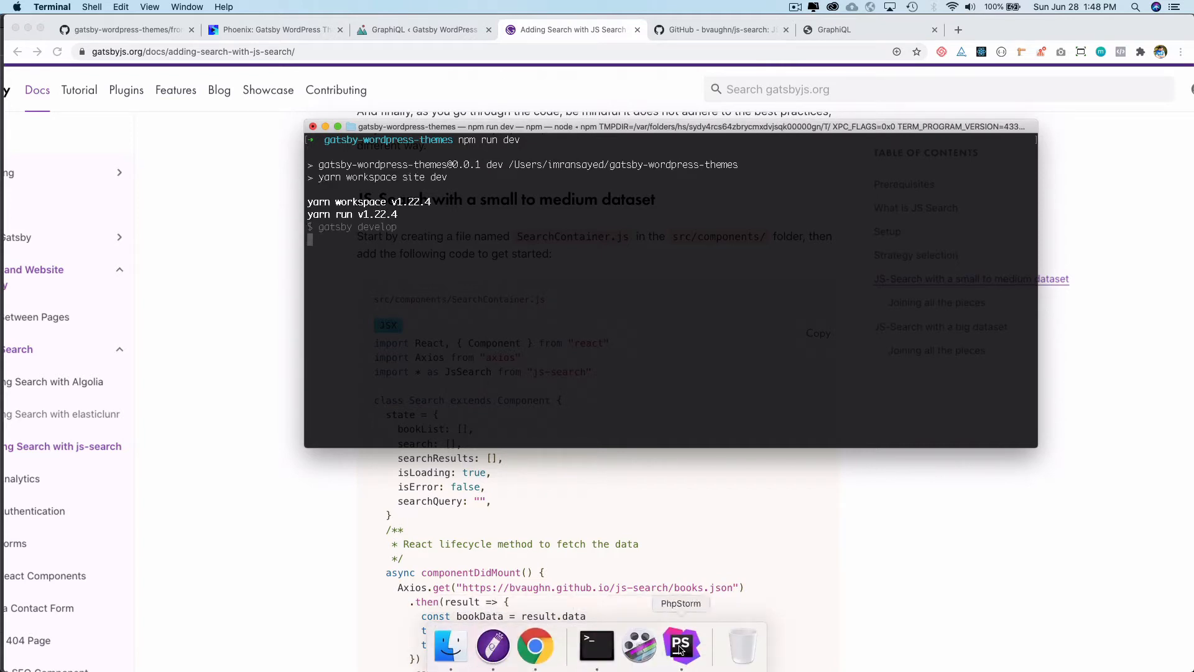
click(682, 647)
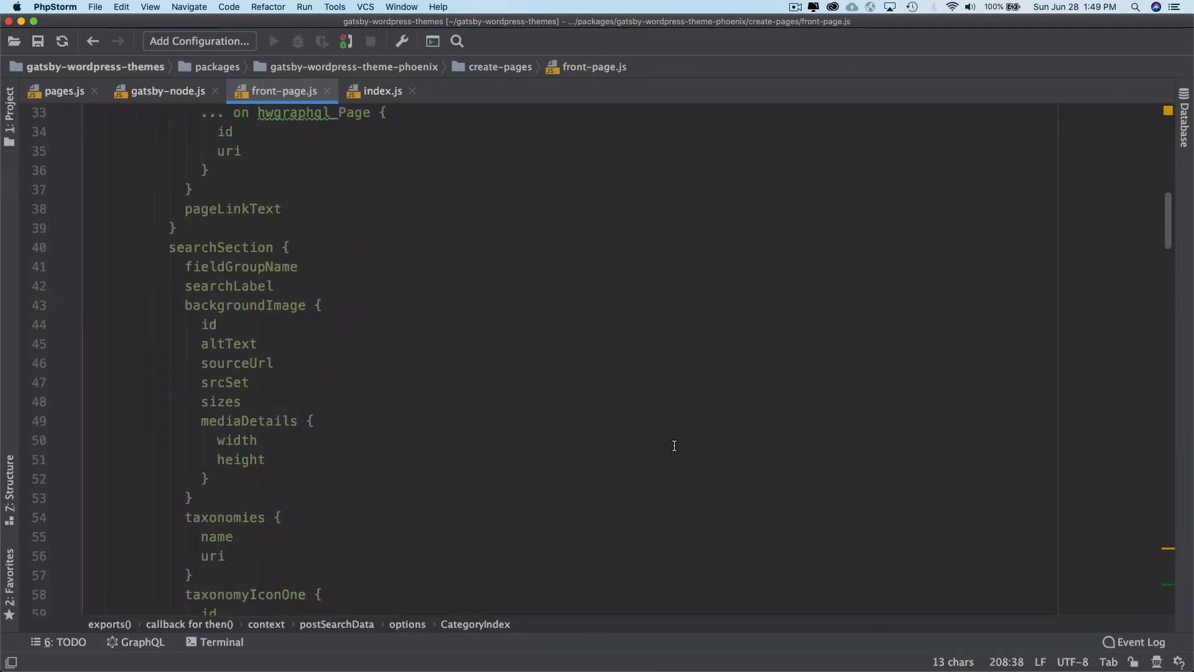
scroll(down, 3)
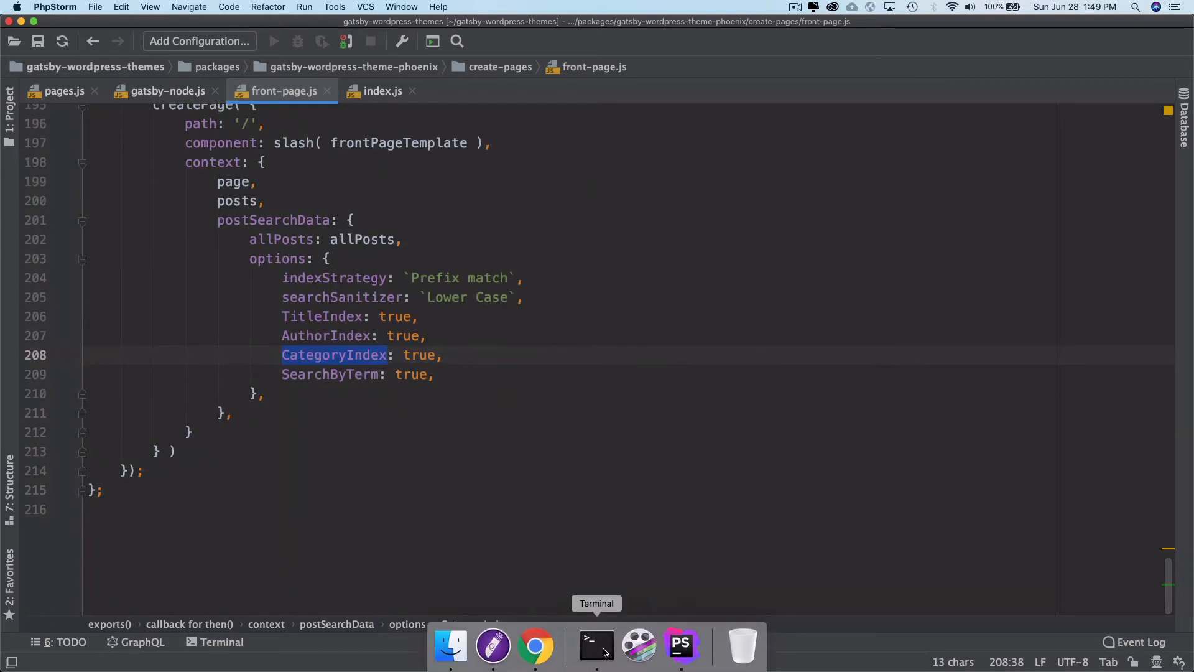
click(595, 647)
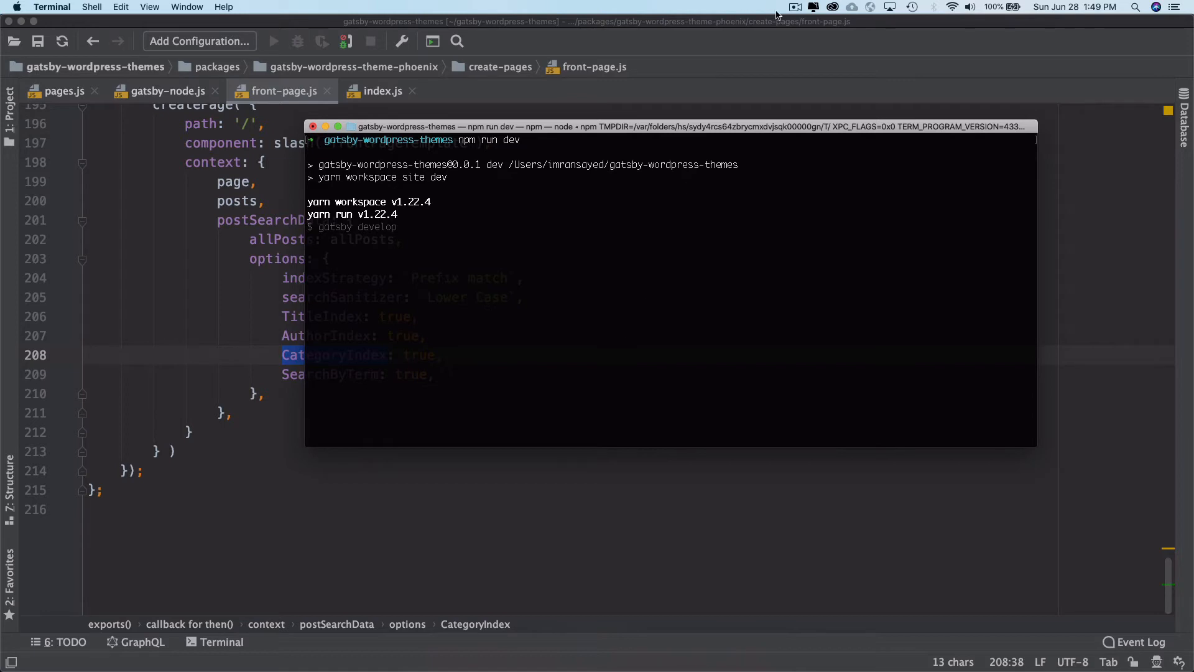
click(794, 7)
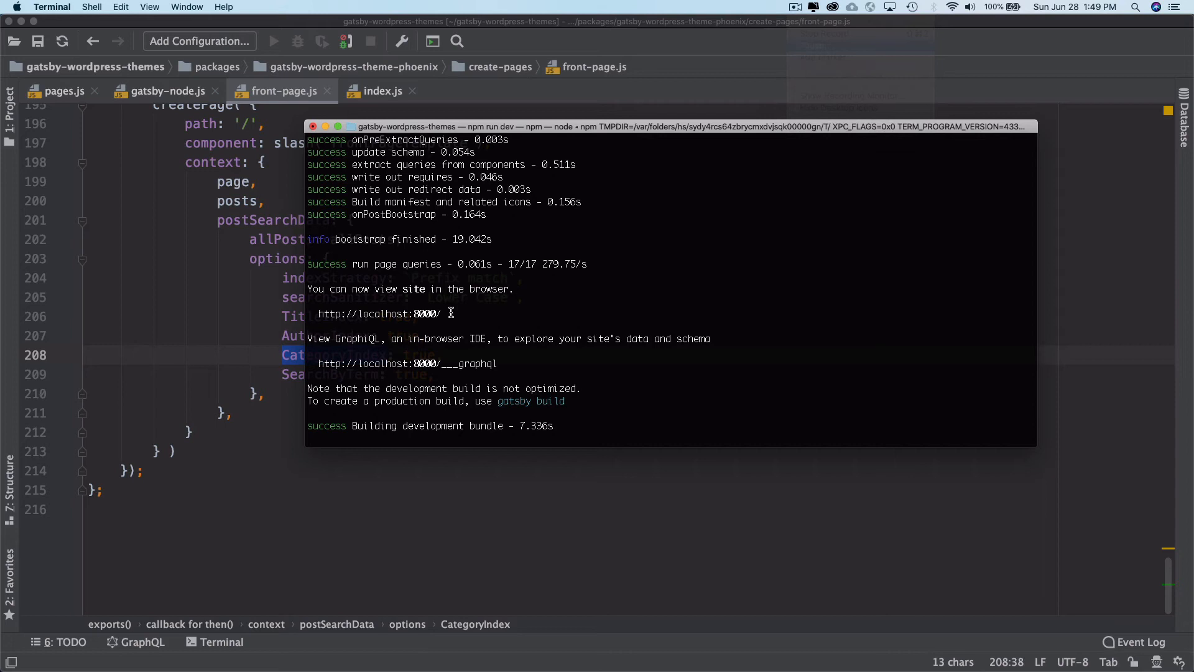
double_click(380, 313)
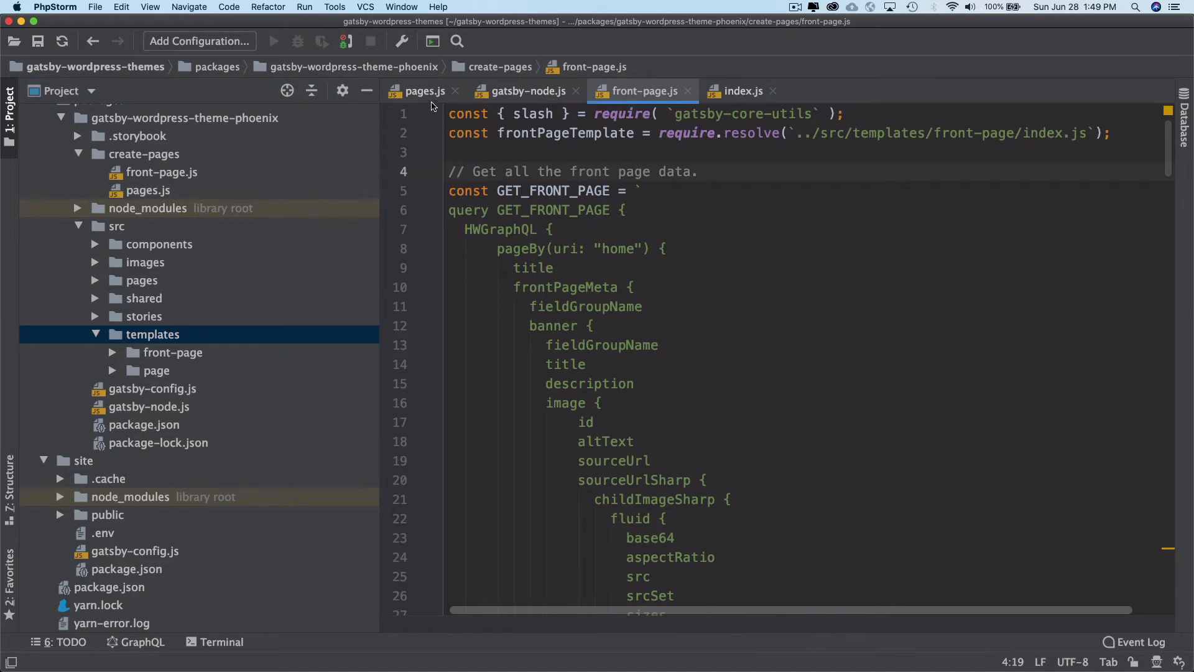
Review pages.js's createPage loop, highlighting the customTemplates includes check and singlePageTemplate.
click(423, 91)
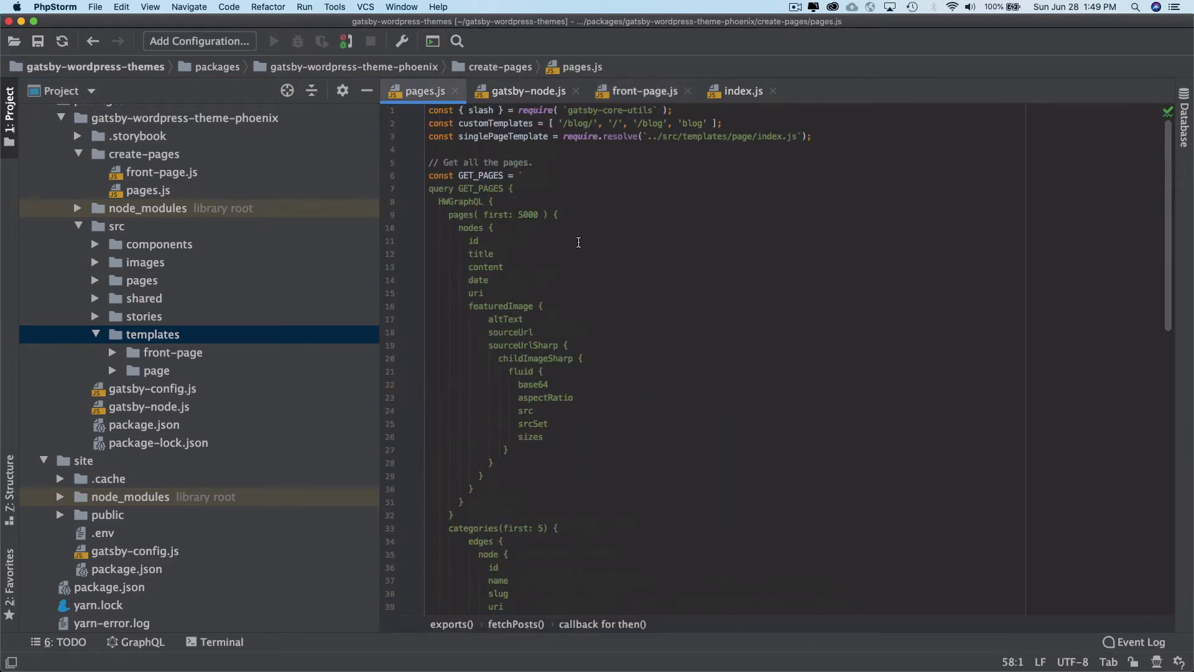
scroll(right, 3)
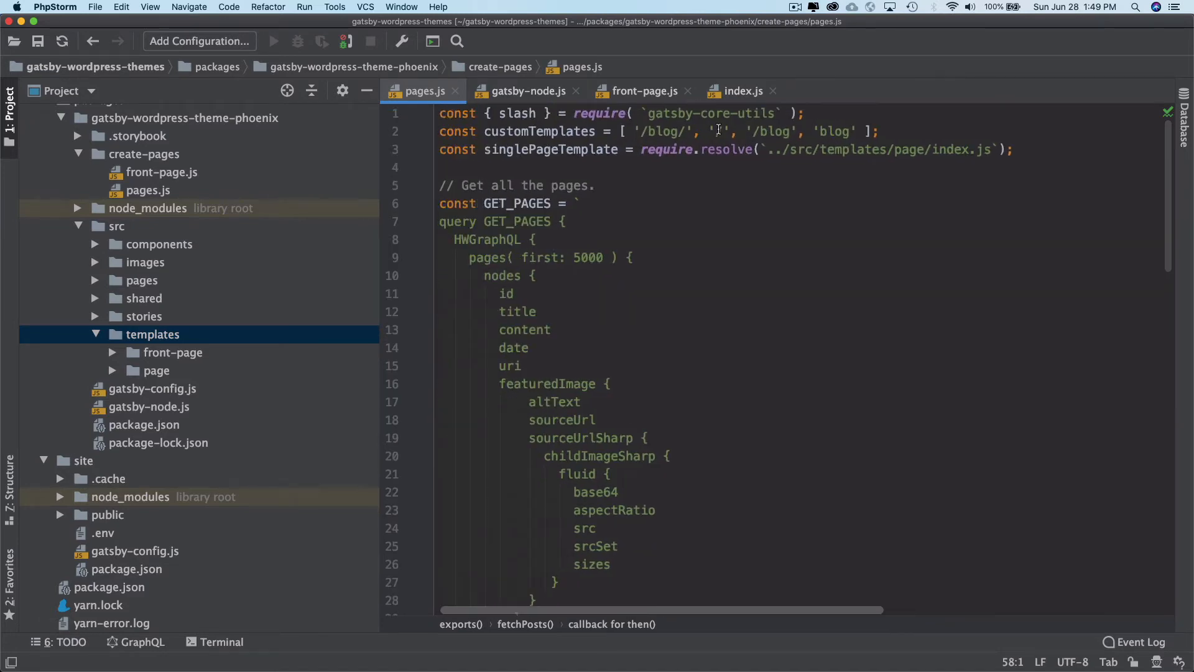
scroll(down, 3)
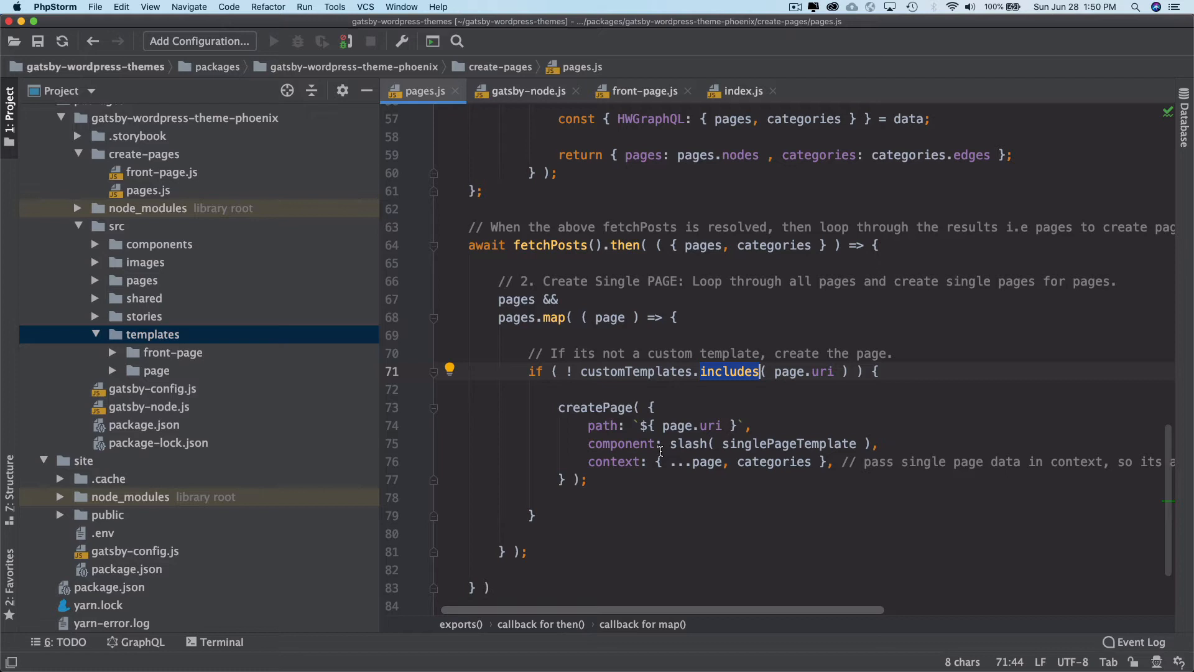
double_click(788, 442)
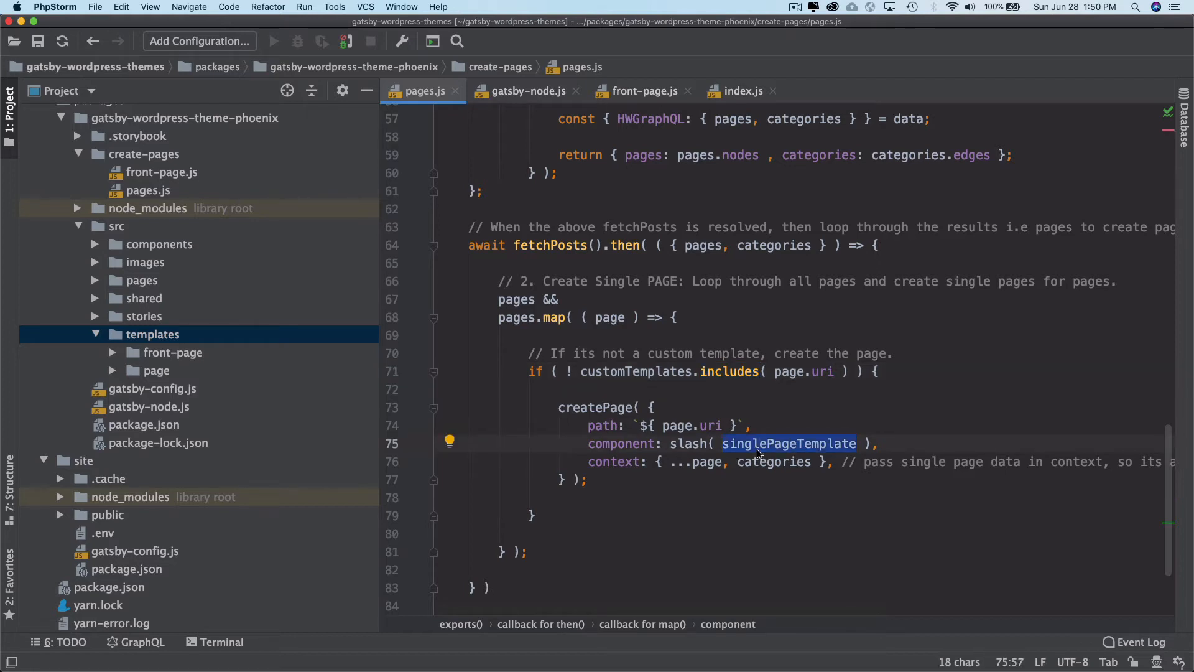
click(617, 372)
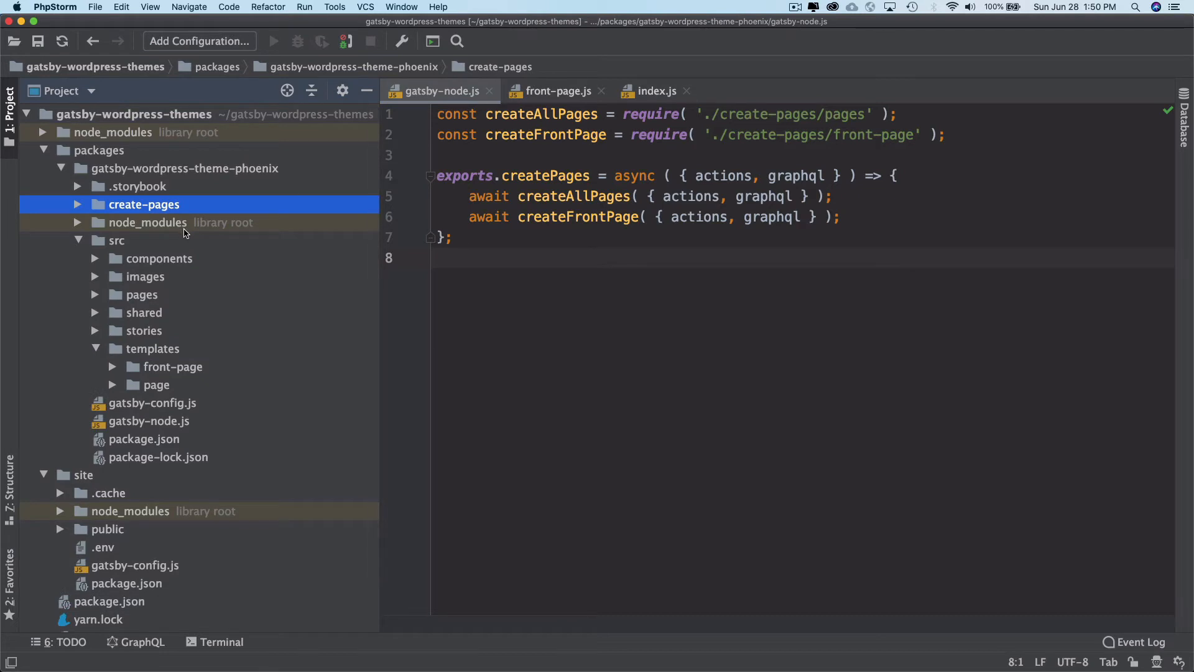
Expand src/pages and view the placeholder index.js Hello Gatsby page, checking the docs briefly.
click(141, 295)
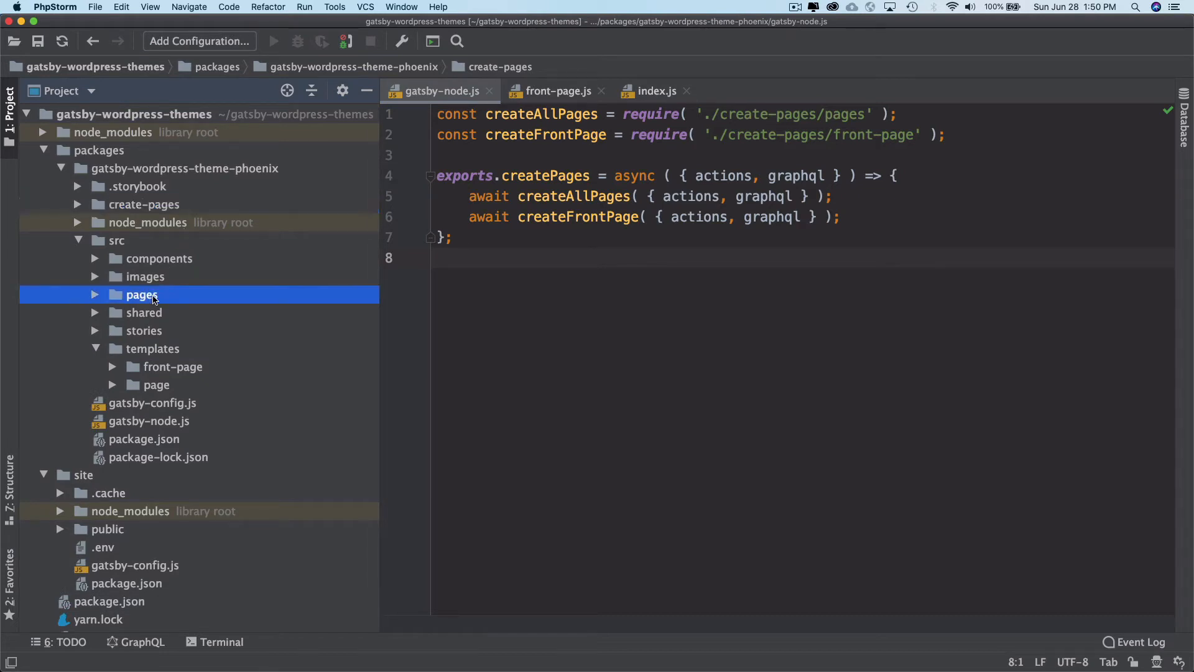
click(141, 293)
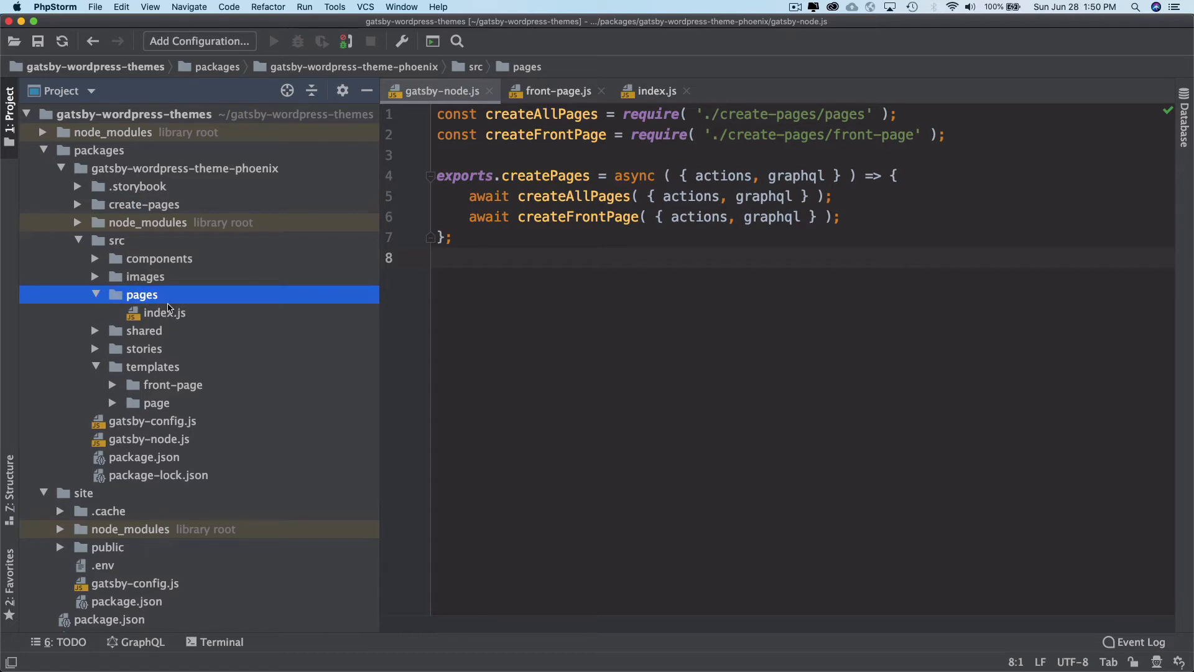
double_click(163, 312)
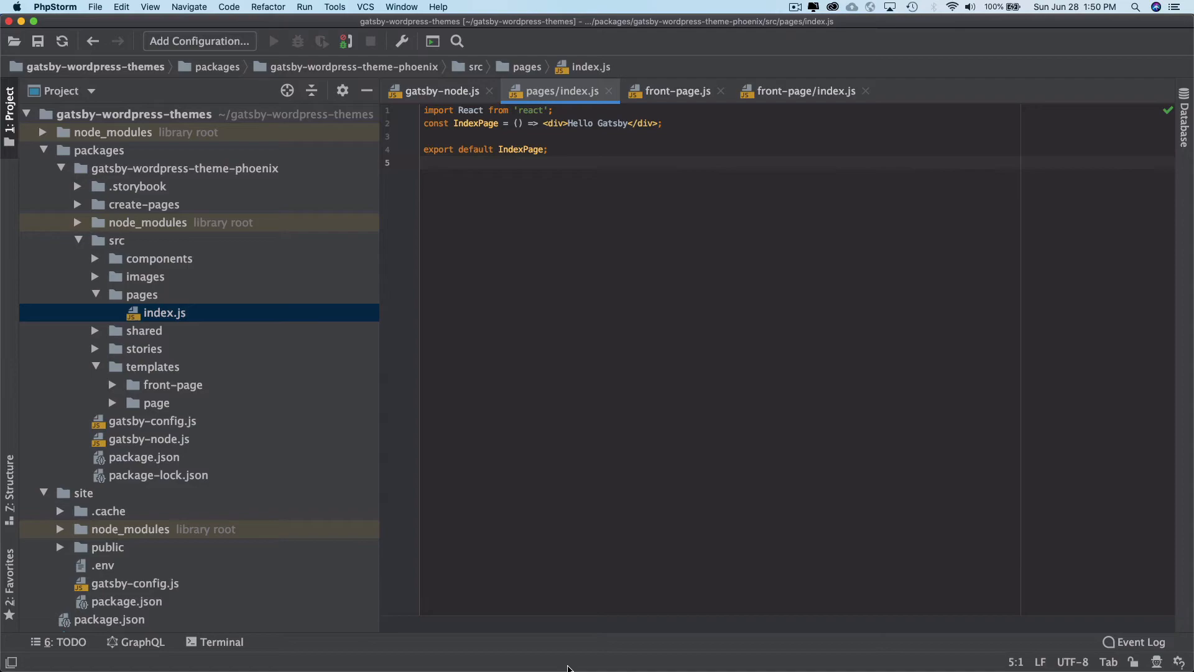
click(535, 647)
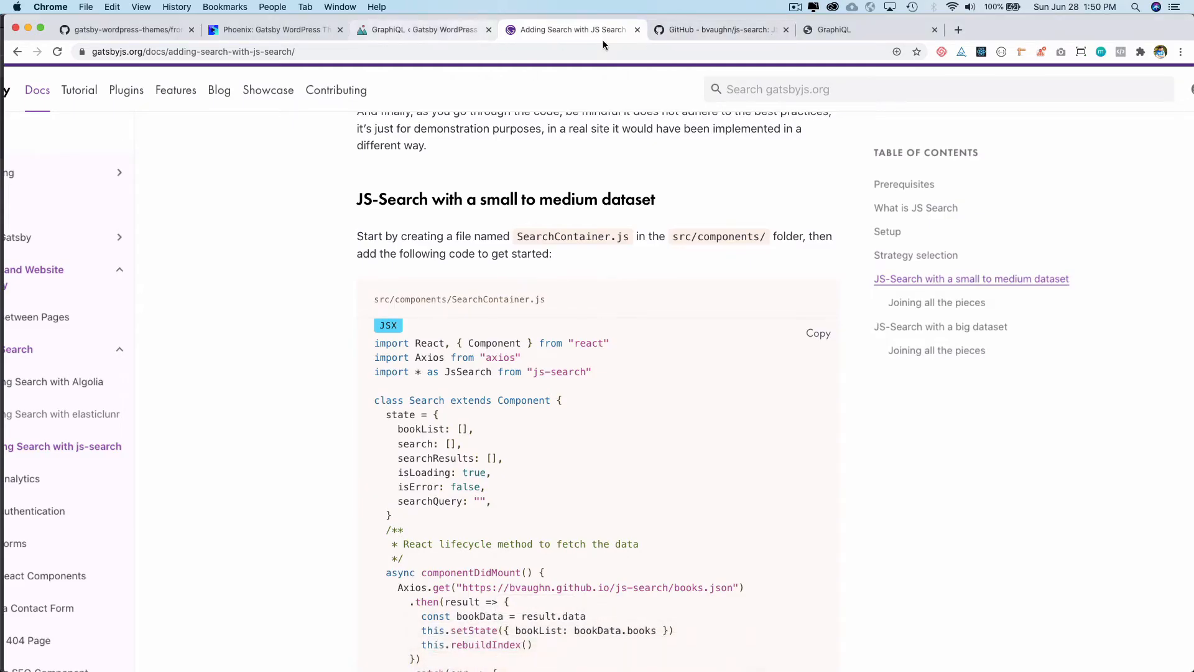
click(867, 28)
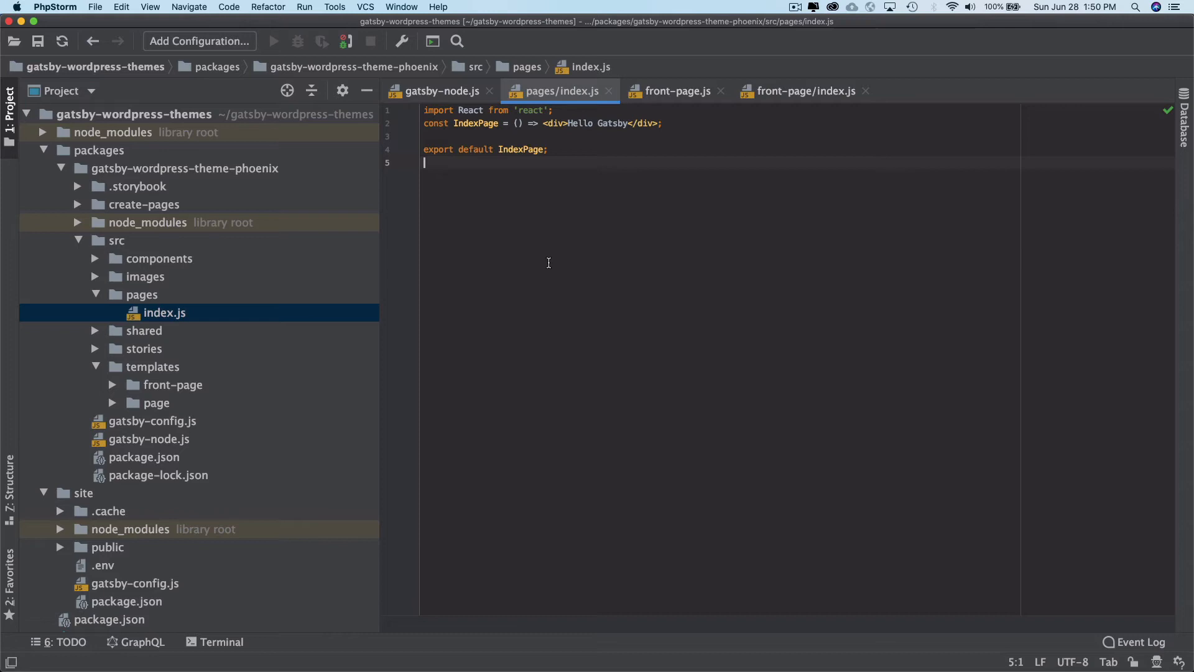
Delete src/pages/index.js and confirm in the Delete dialog.
click(142, 294)
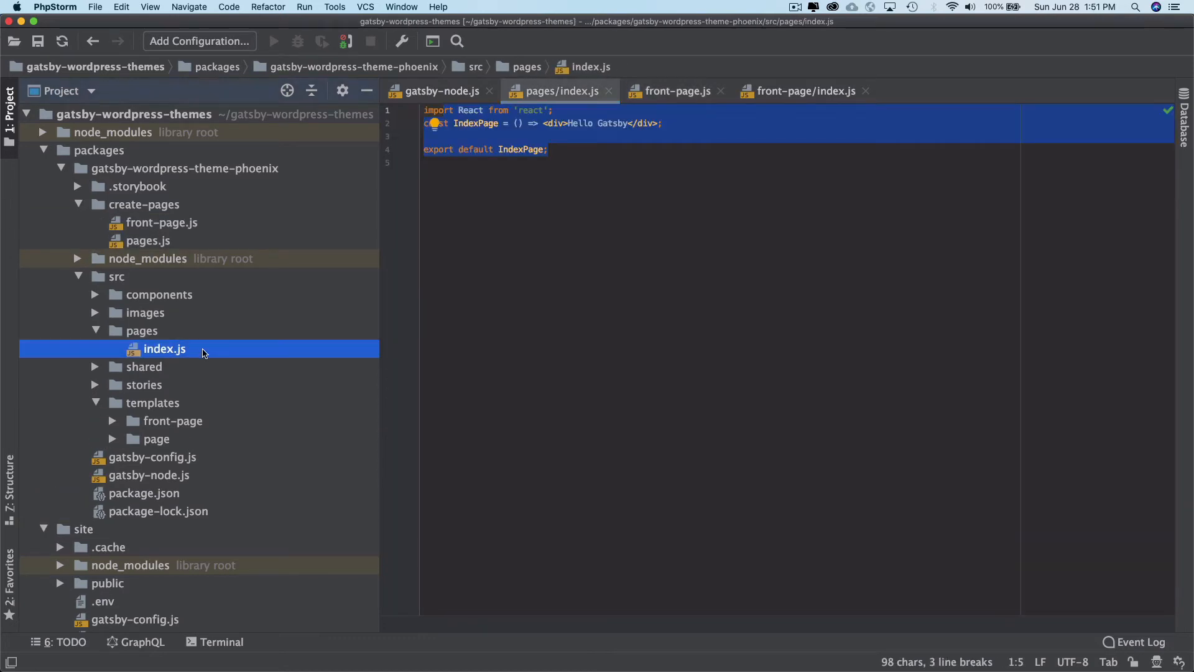
key(Delete)
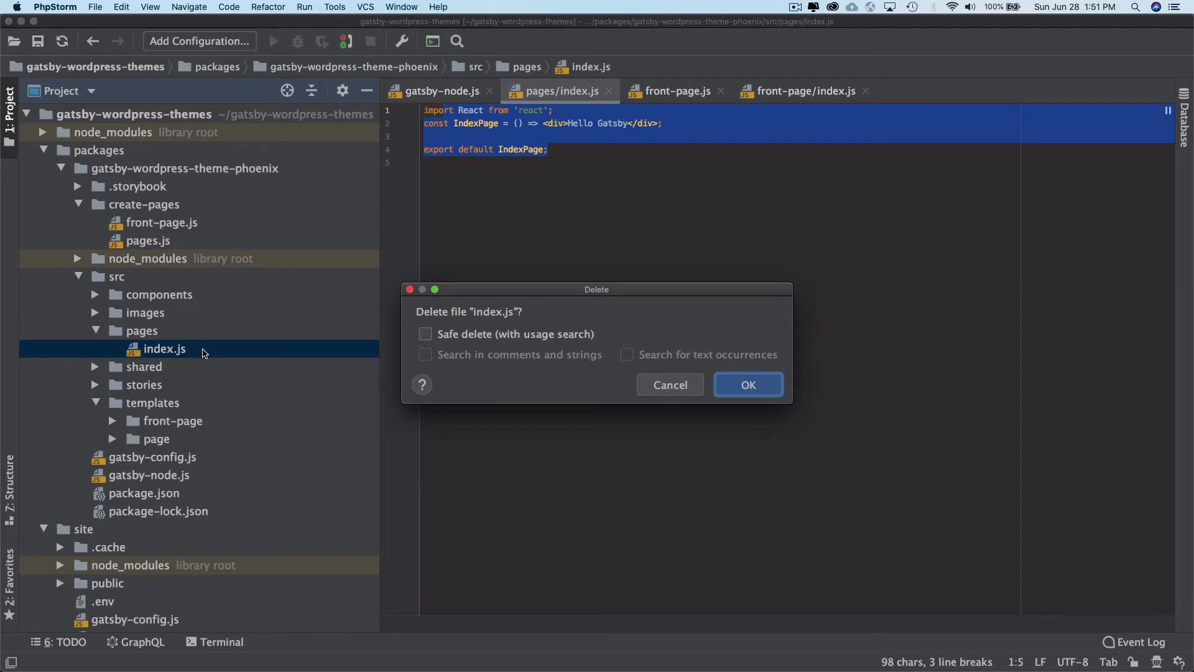
click(748, 385)
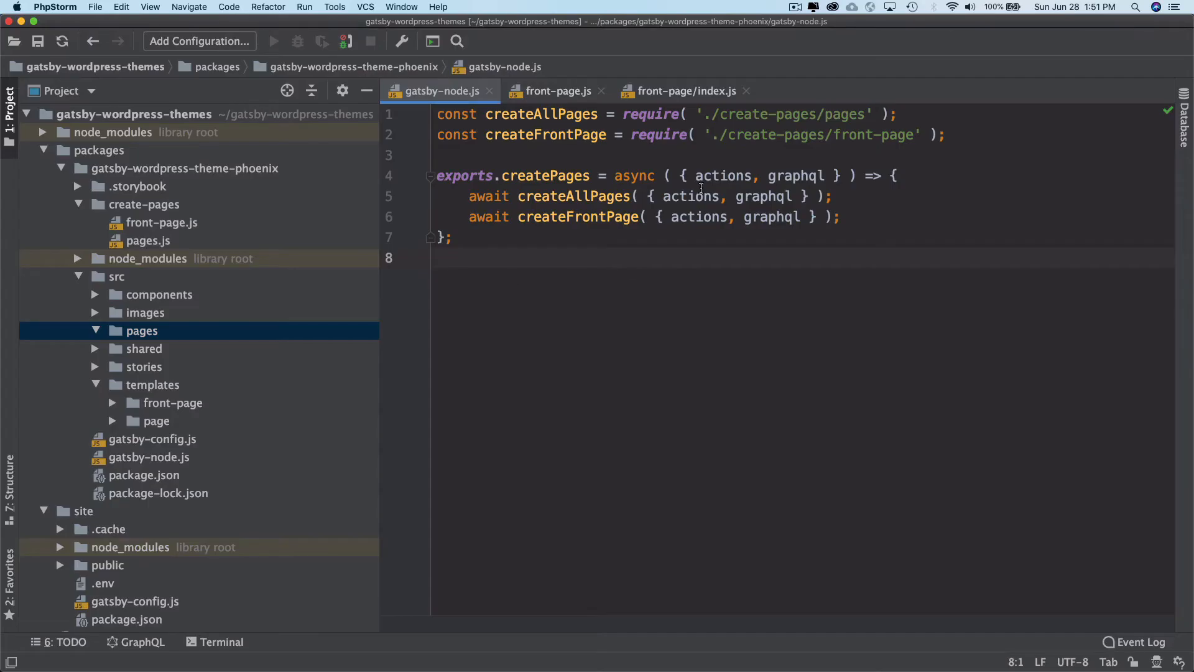
In templates/front-page/index.js, give FrontPageTemplate's arrow function a props parameter.
click(559, 91)
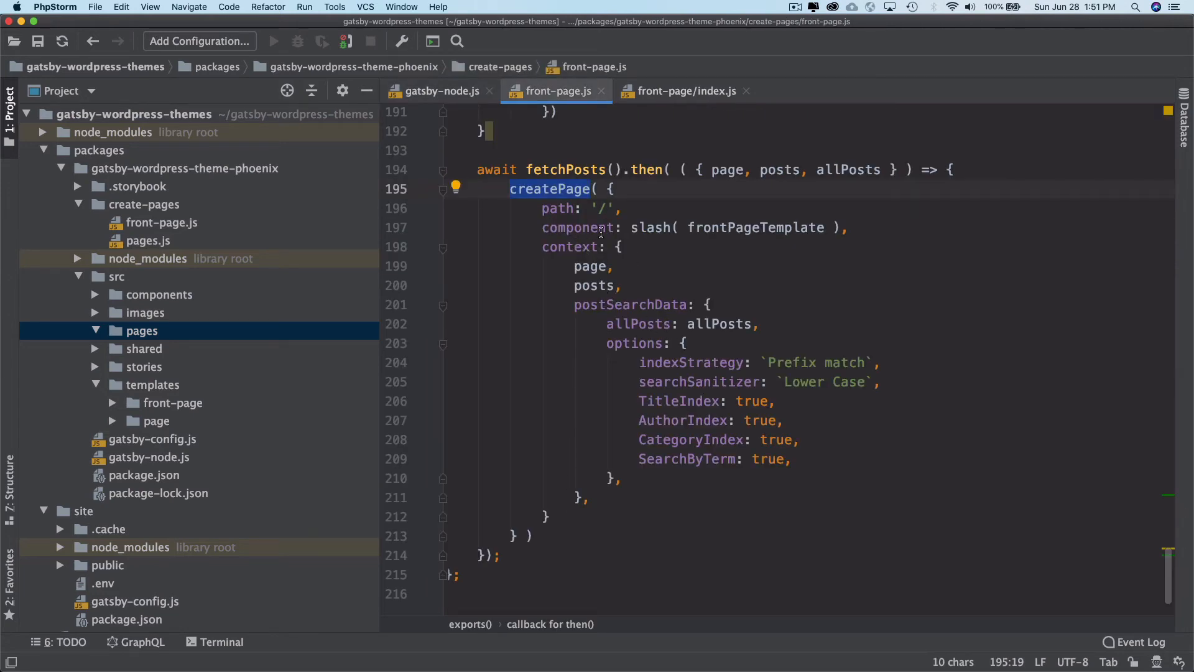
click(657, 90)
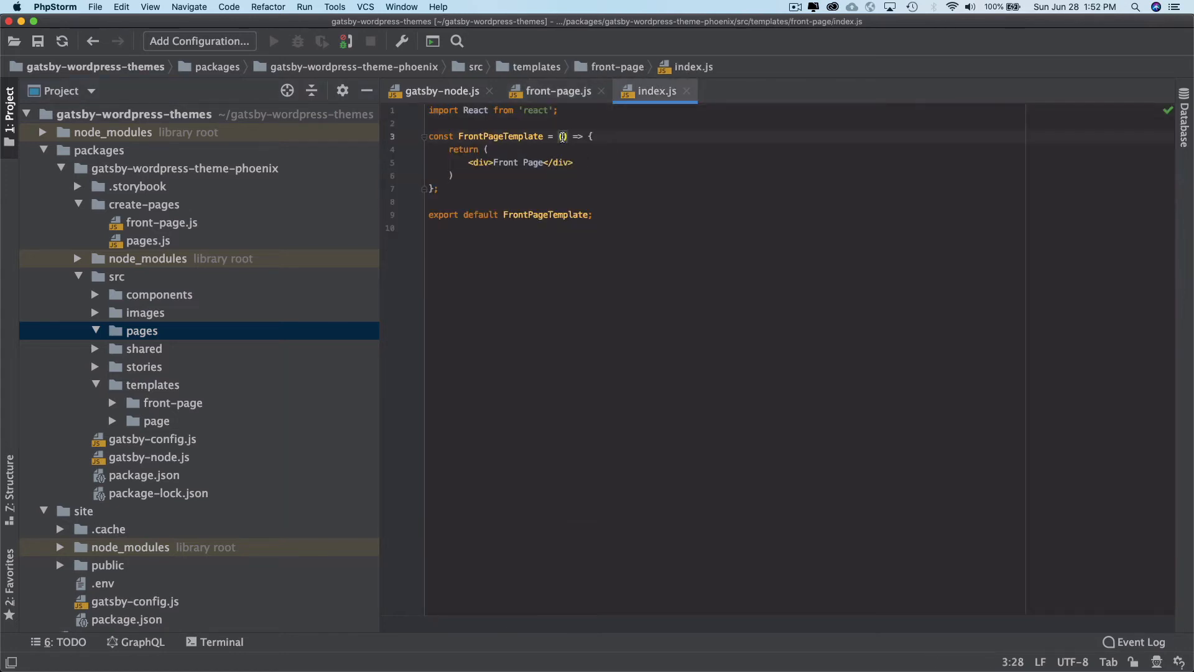
text(p)
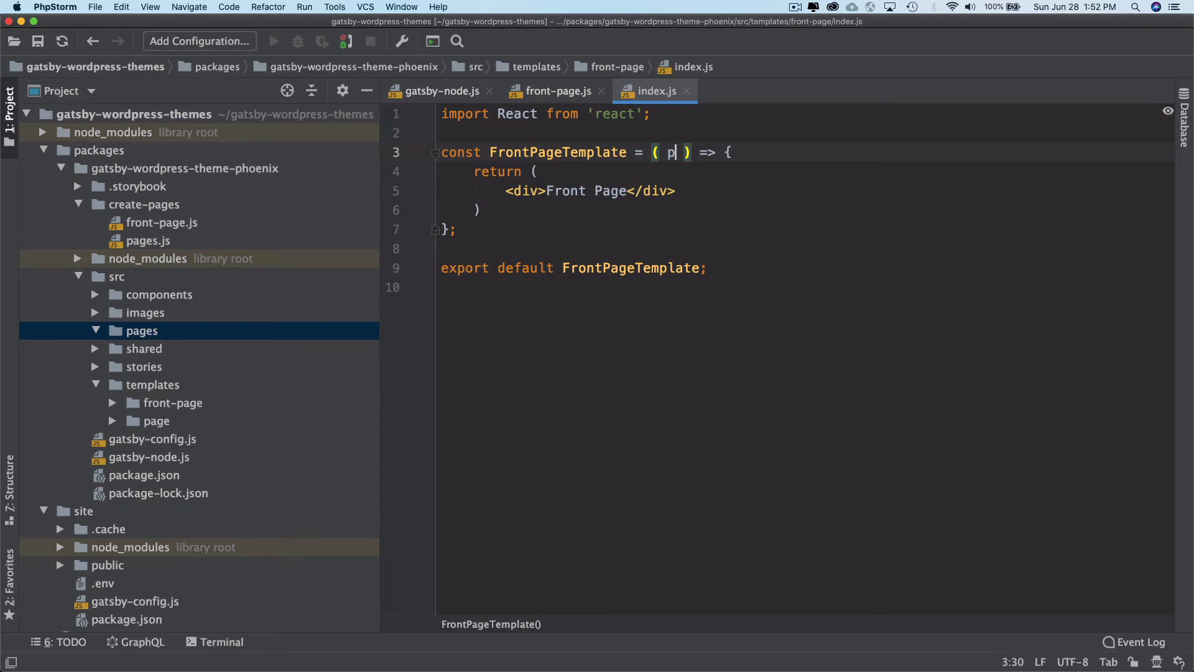
text(rops)
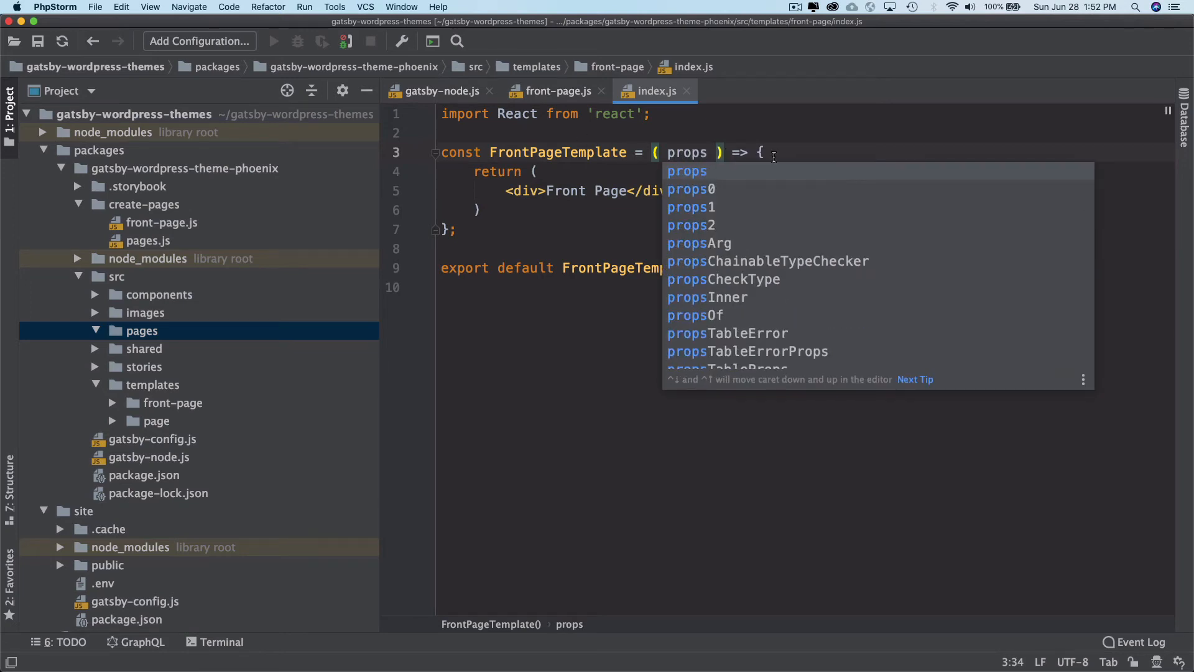
text(c/)
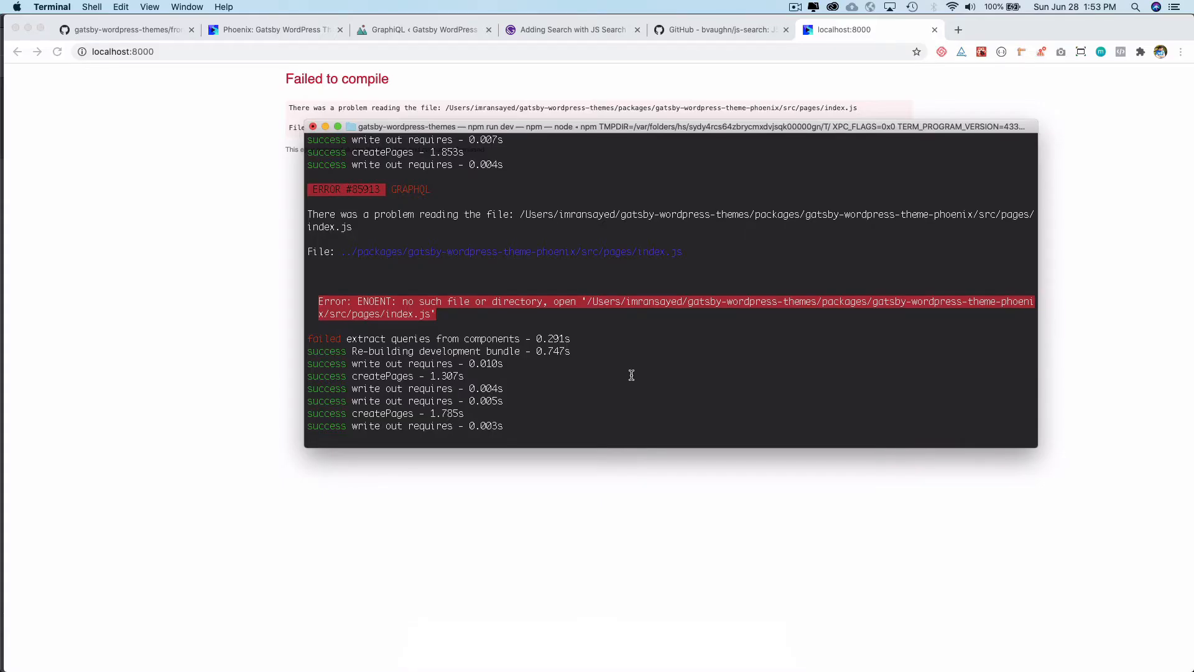
Stop the dev server and run npm run clean to delete .cache and public, then clear the terminal.
key(cmd+k)
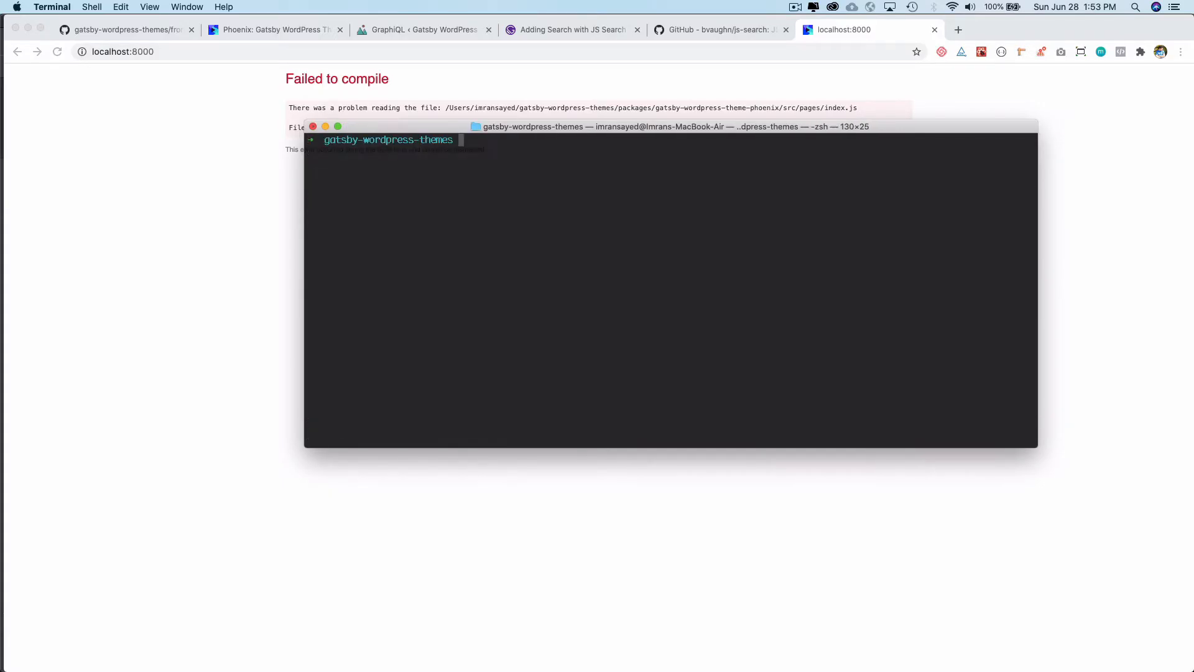
text(npm run)
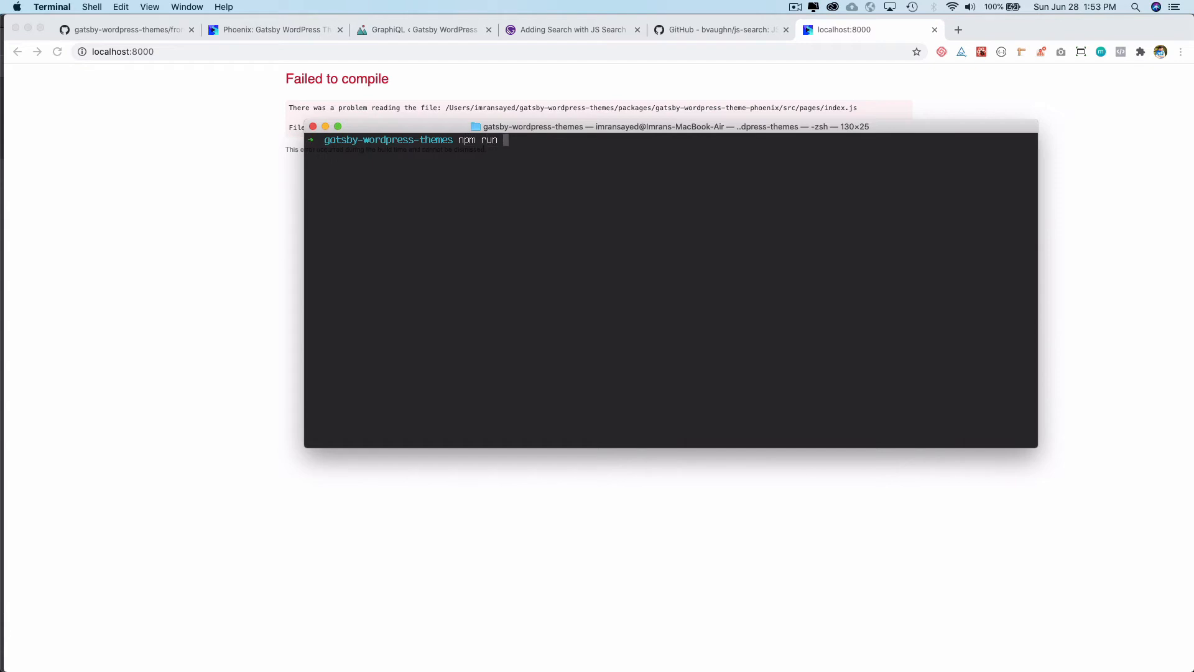
text(de)
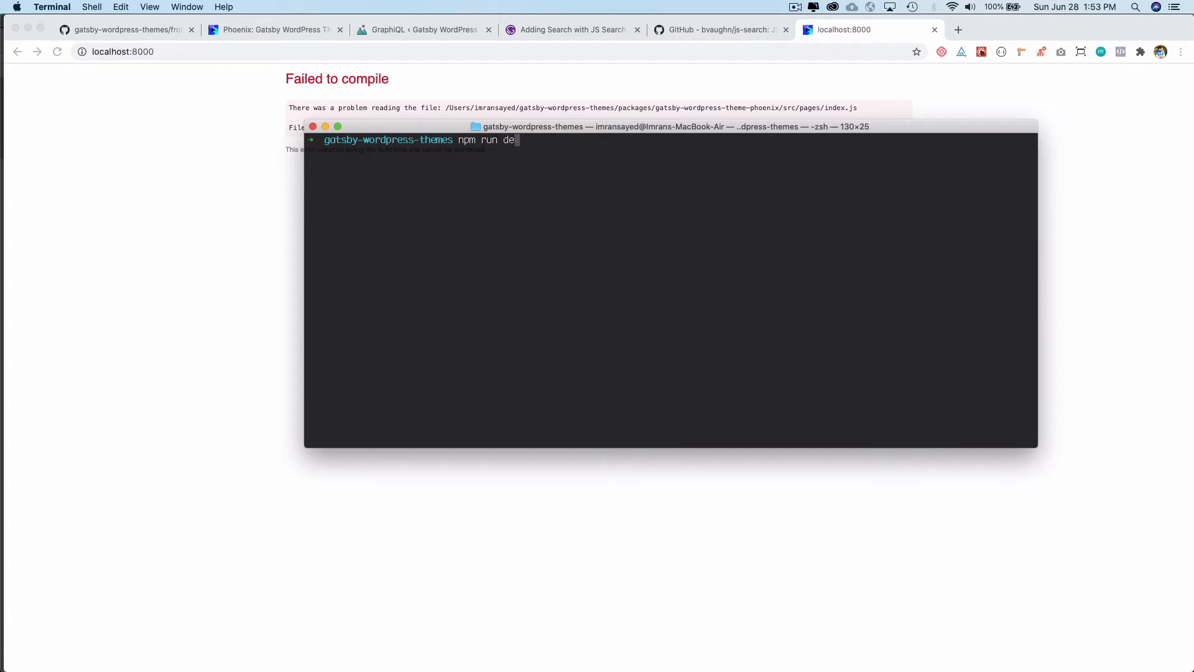
text(clearn)
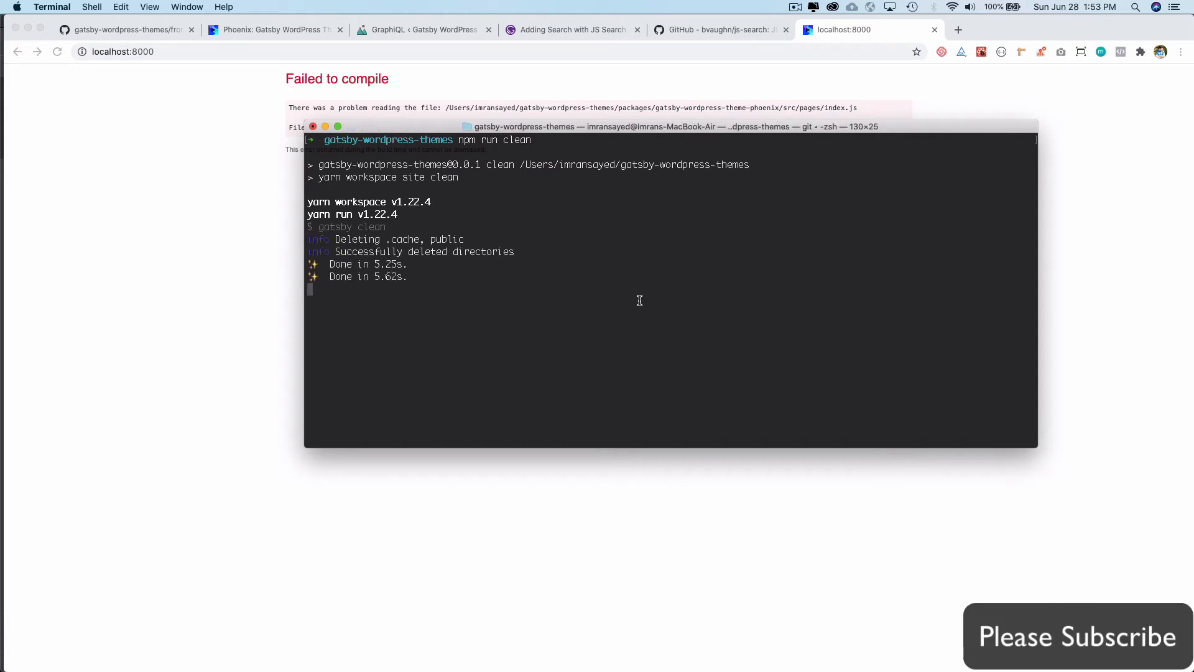
text(clear)
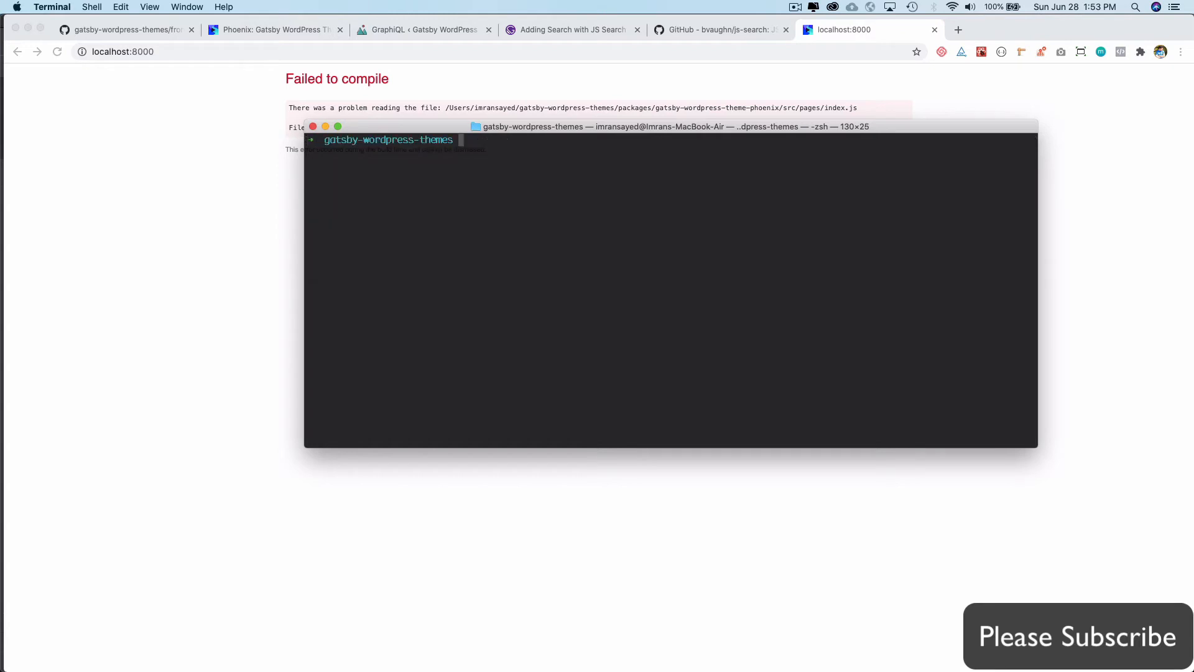
Run npm run dev and expand the regenerated page-data folder in the Project view.
text(npm run dev)
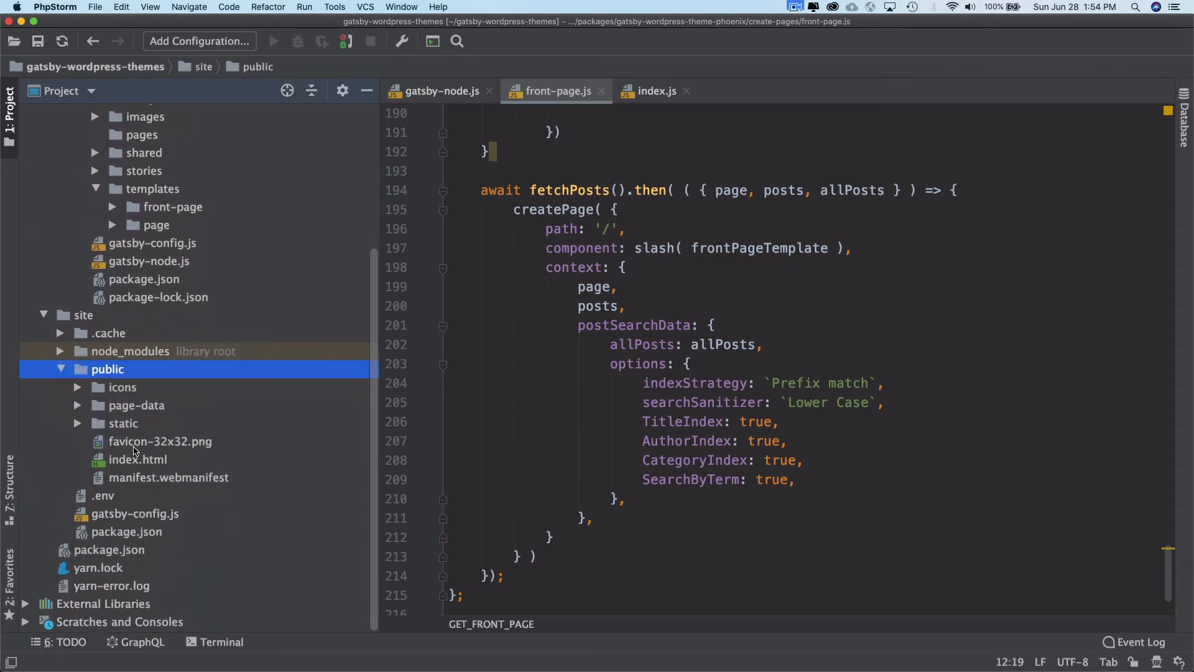
click(135, 406)
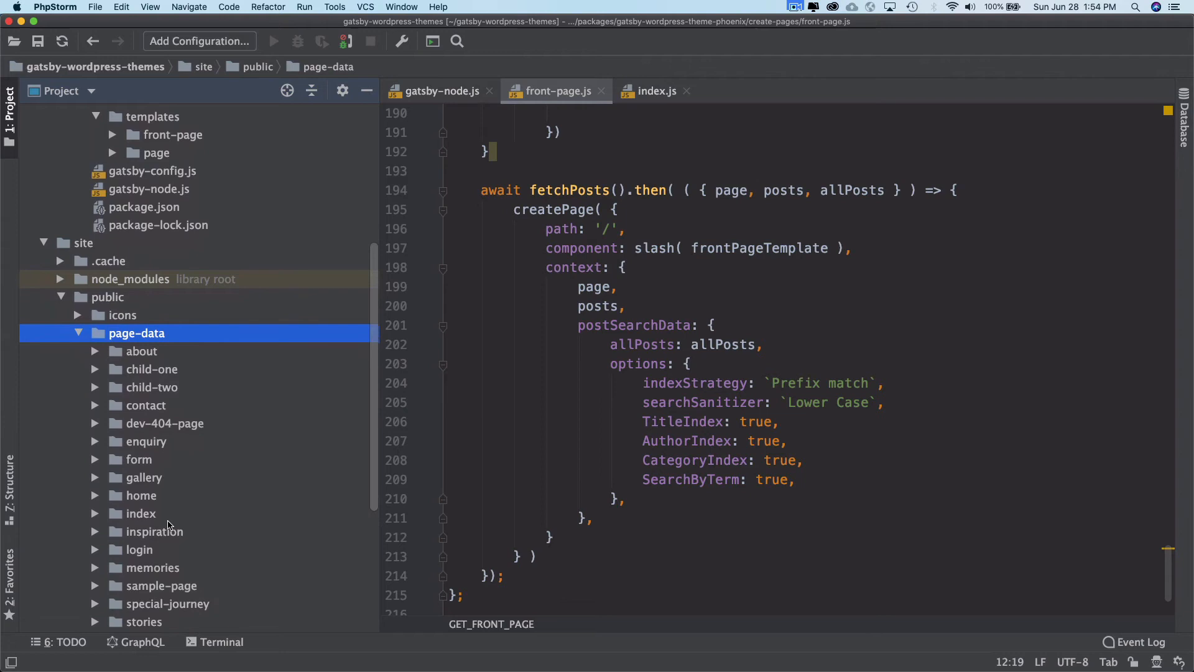
Look inside the index page data, then switch to the localhost:8000 tab rendering the Front Page.
click(141, 512)
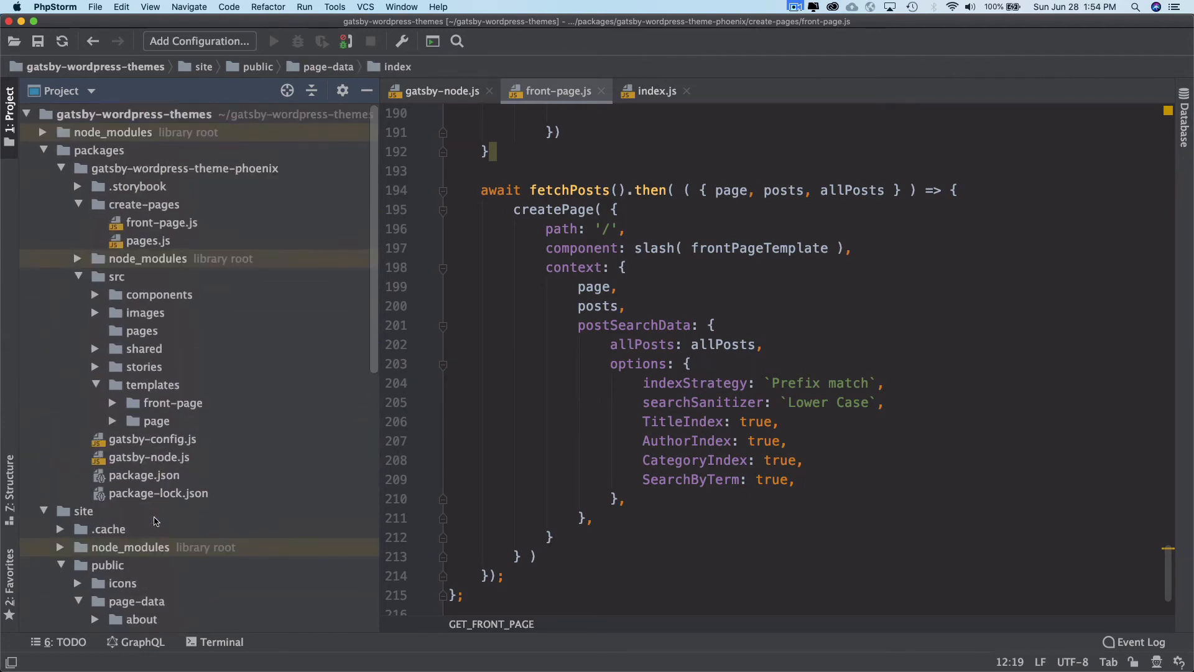
click(142, 331)
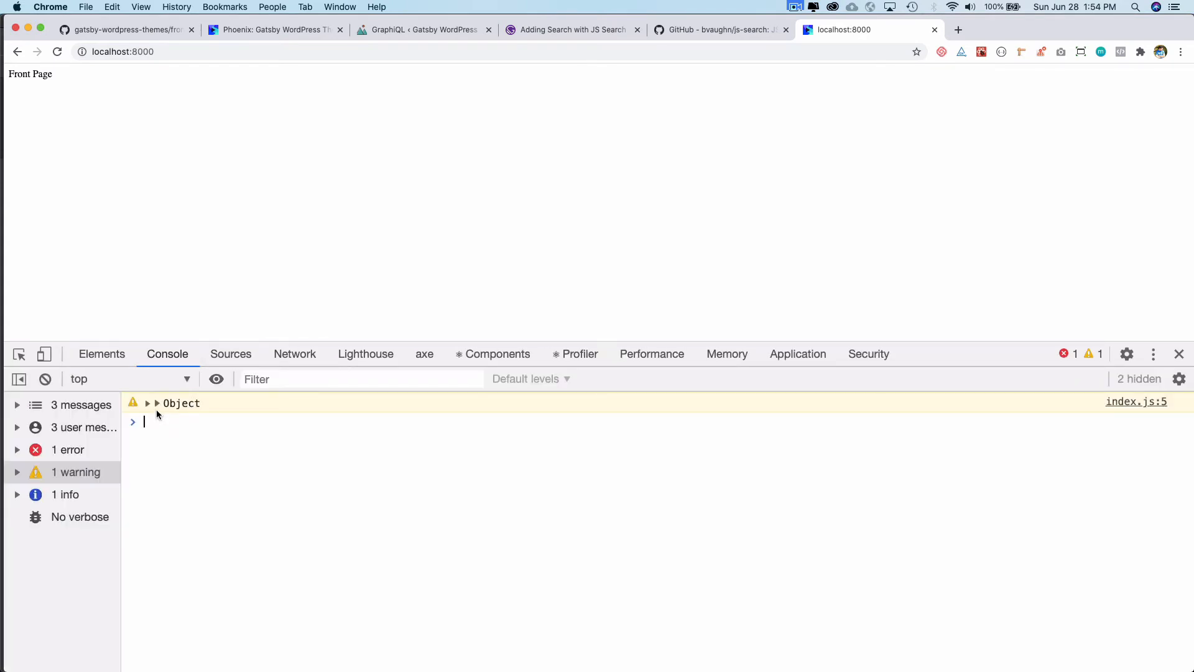
Expand the logged props, pageContext and page, checking the banner and searchSection details.
click(157, 403)
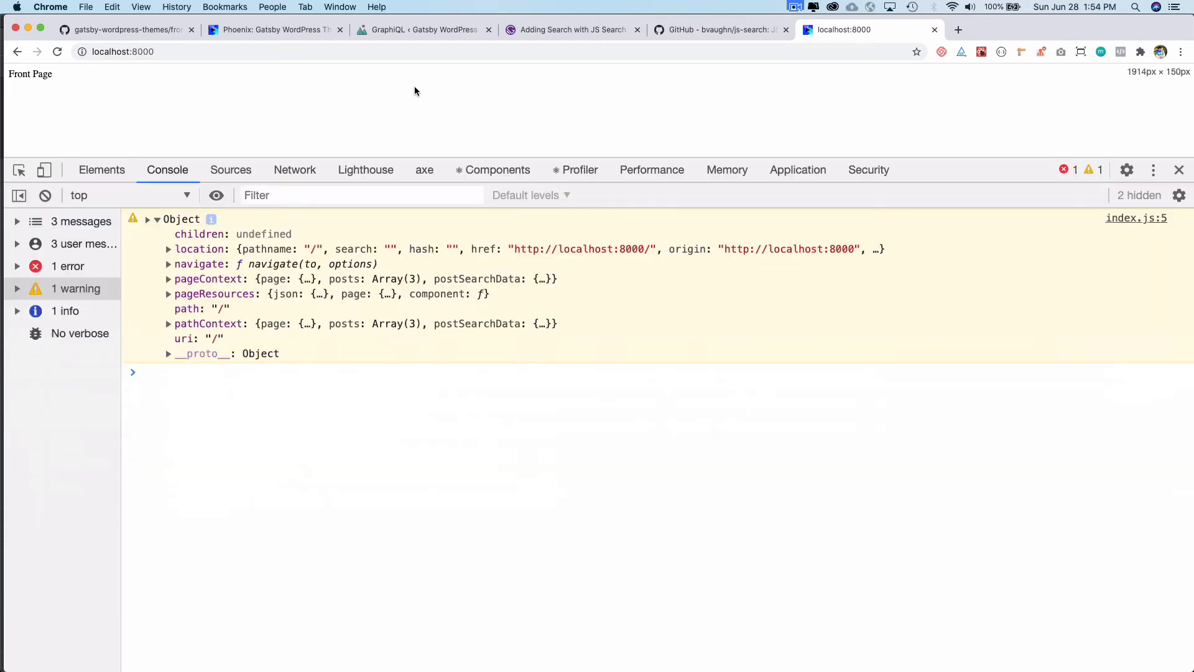
click(168, 279)
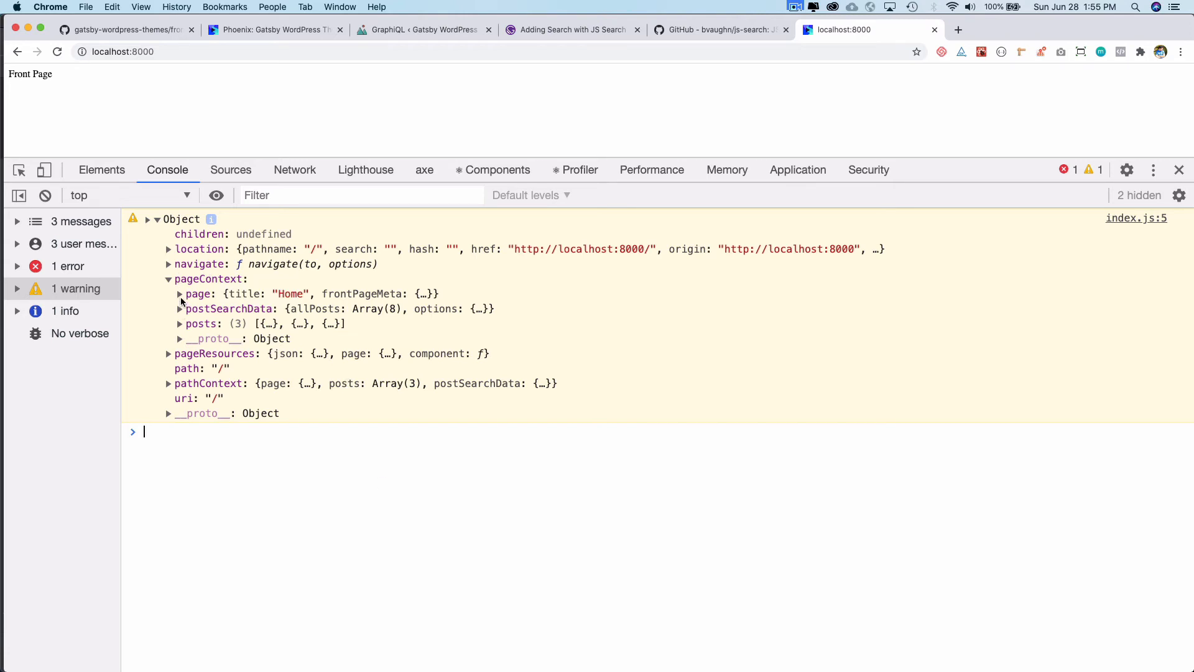
click(181, 294)
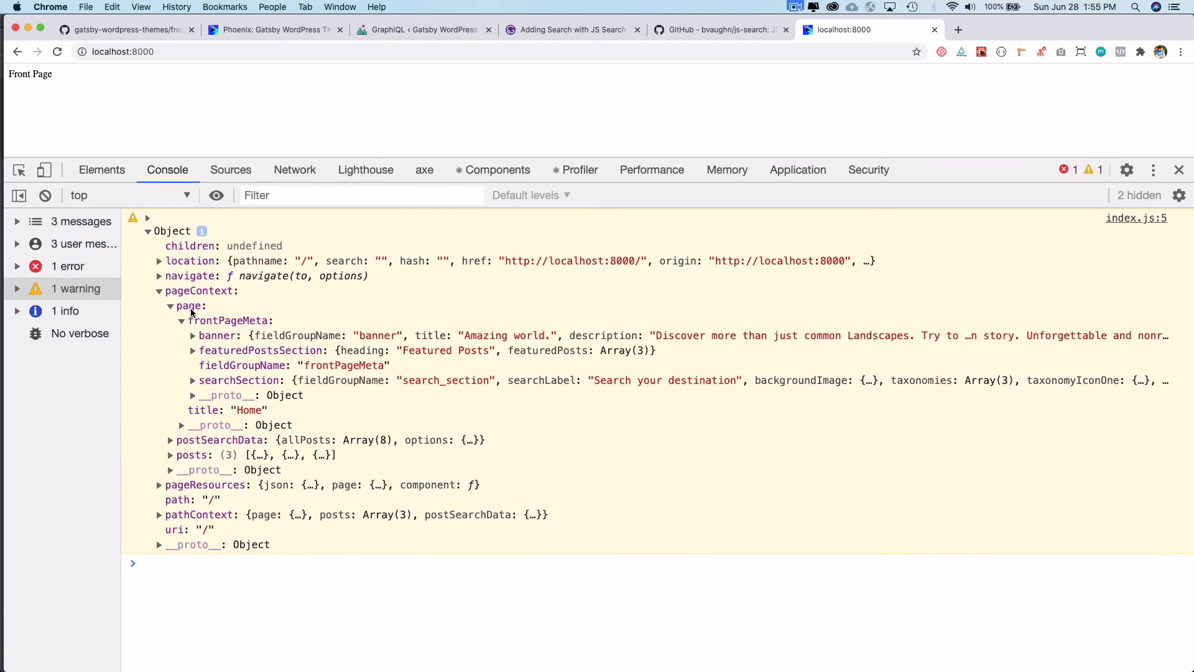
click(193, 334)
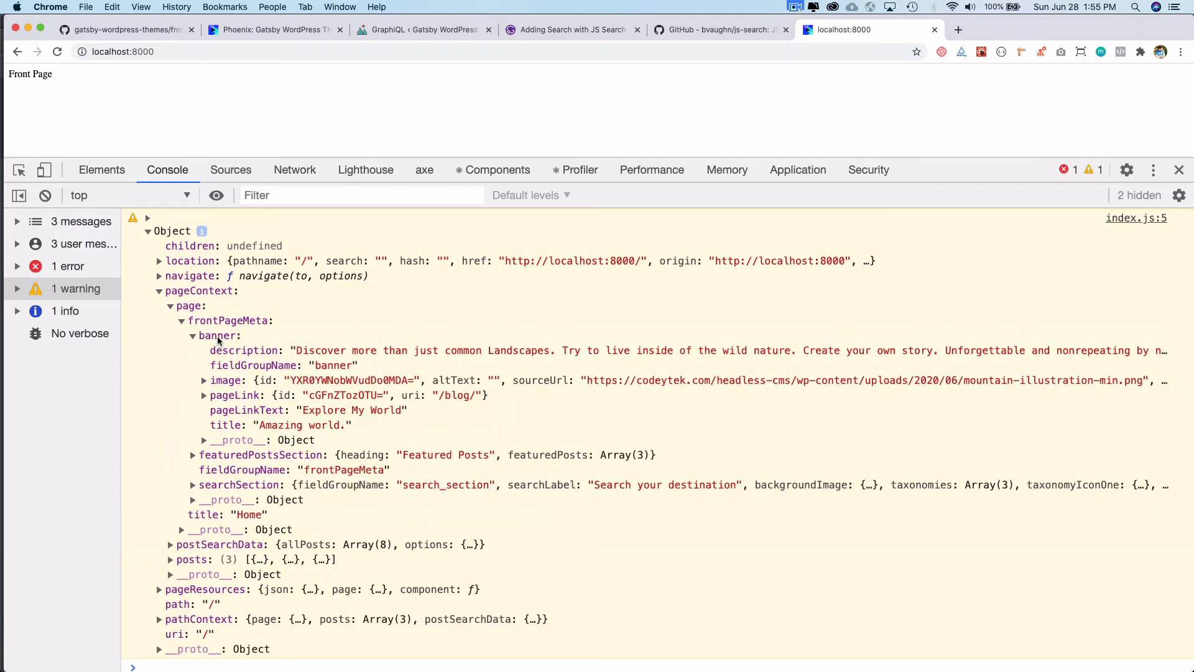
click(192, 335)
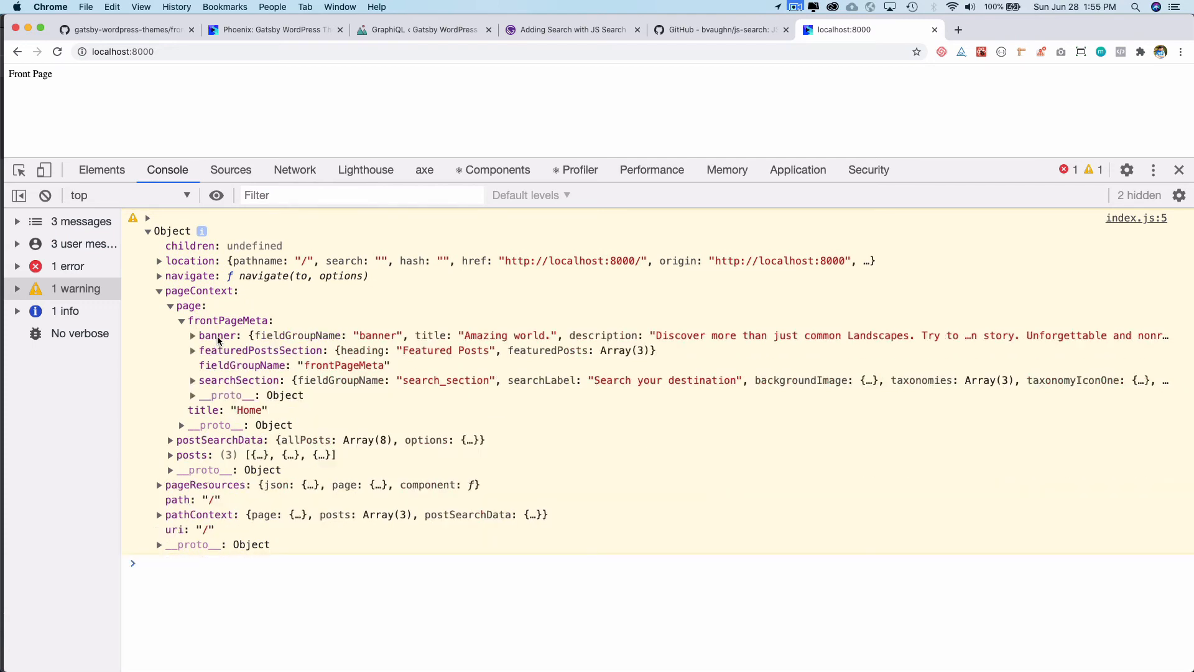
click(193, 351)
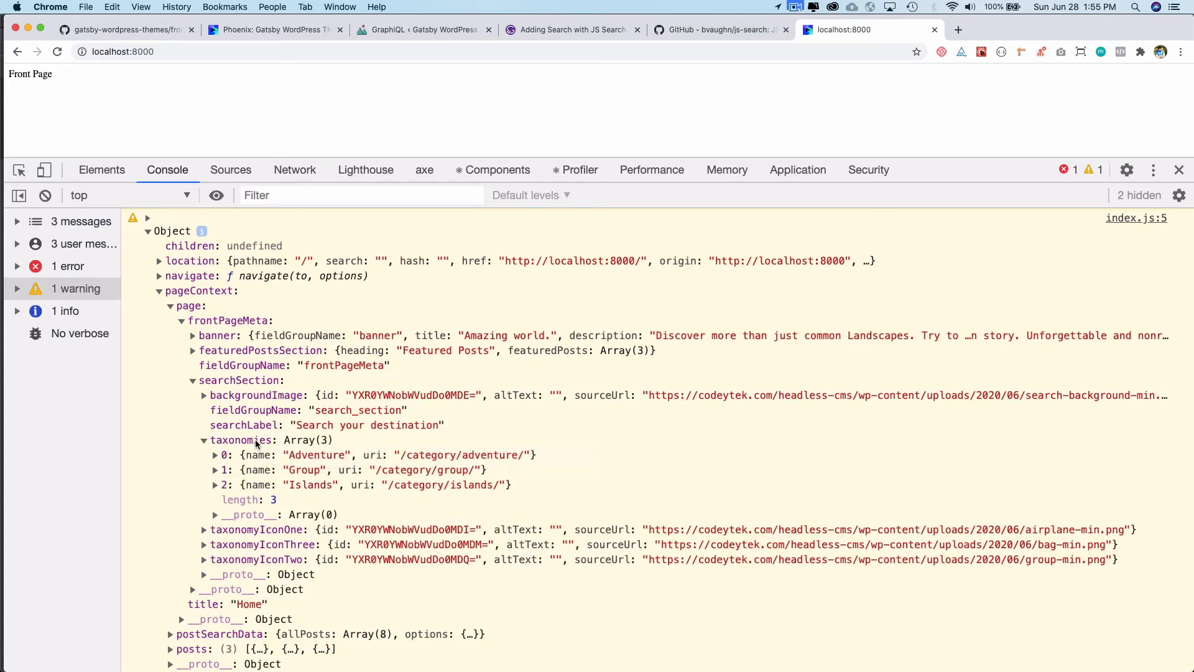
mouse_move(244, 445)
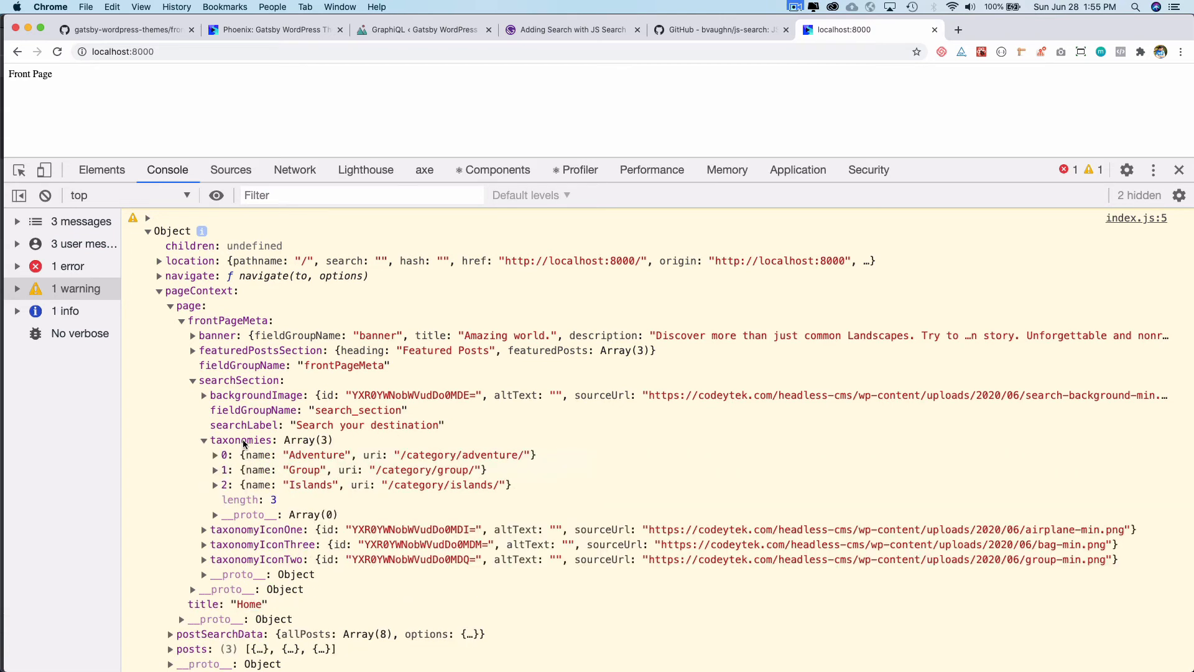
mouse_move(256, 530)
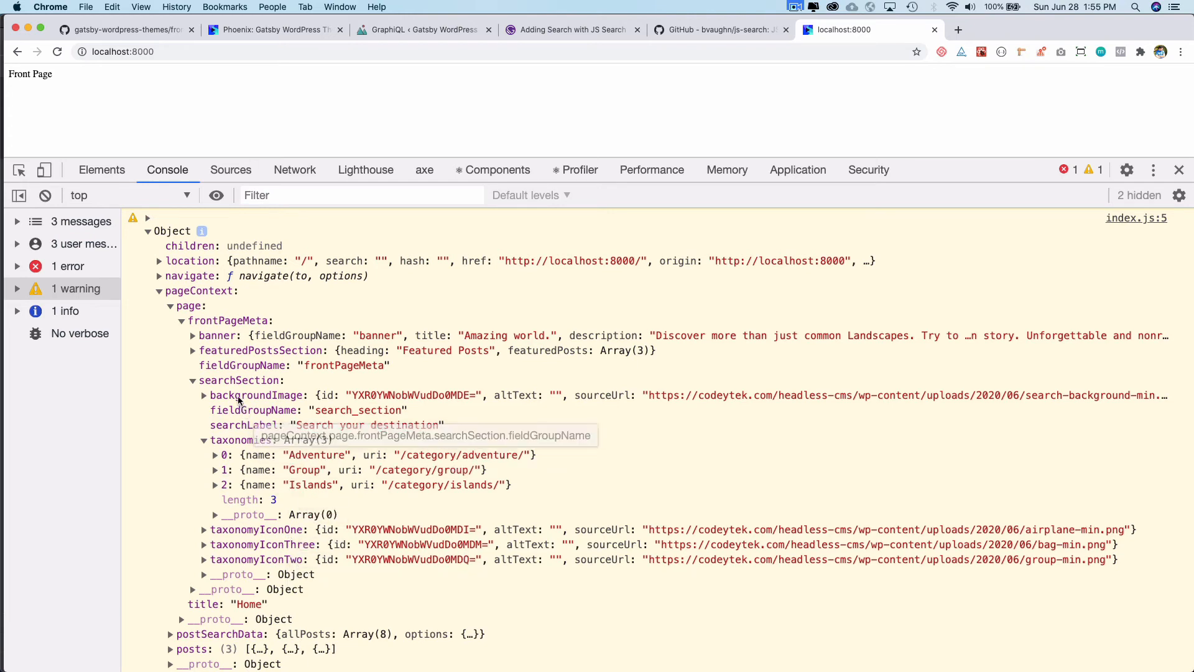
mouse_move(240, 381)
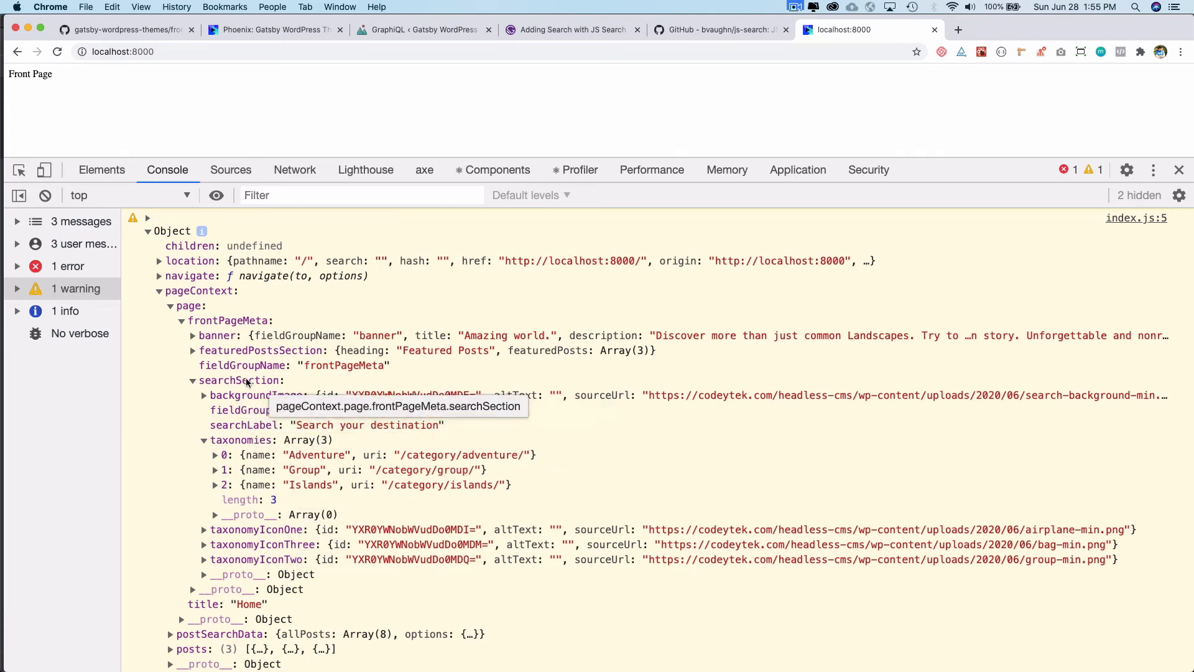
Collapse the page details and expand postSearchData to show allPosts and options.
click(193, 380)
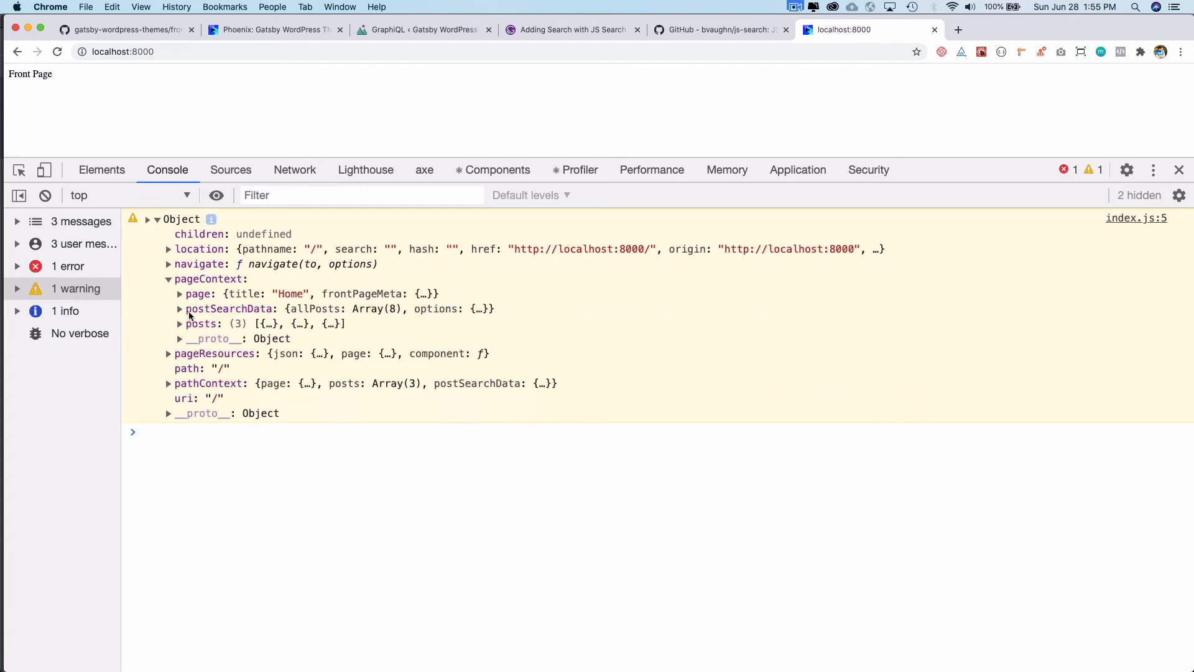
click(169, 308)
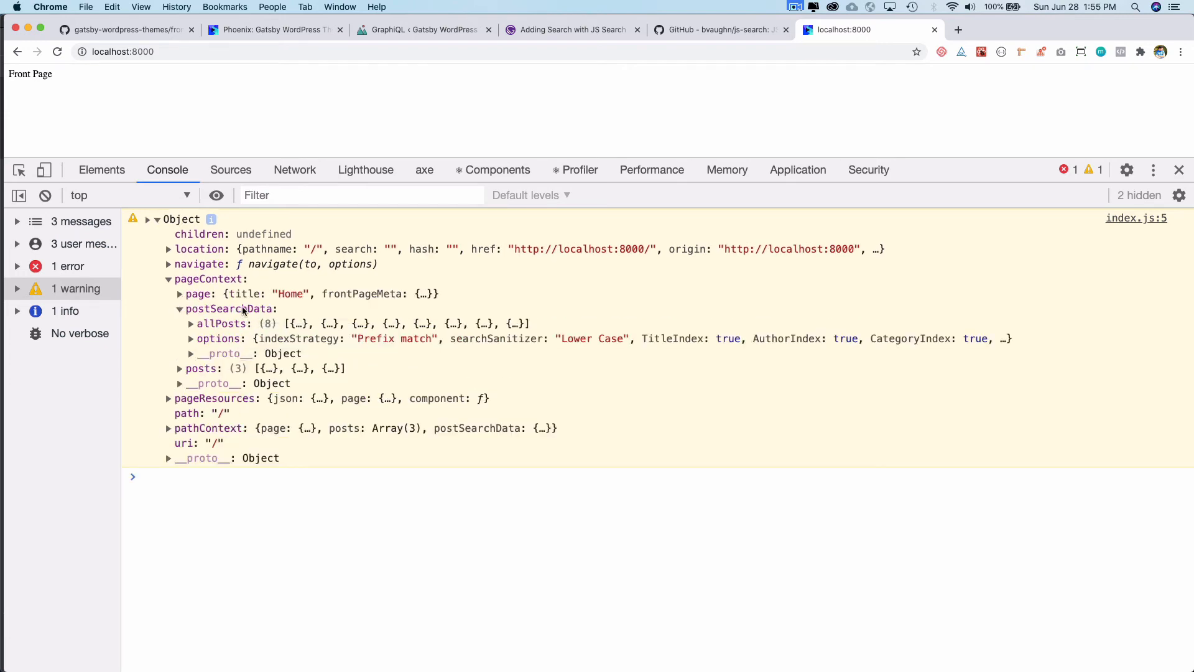
Expand allPosts to list the eight posts, then switch to the WordPress GraphiQL tab.
click(188, 323)
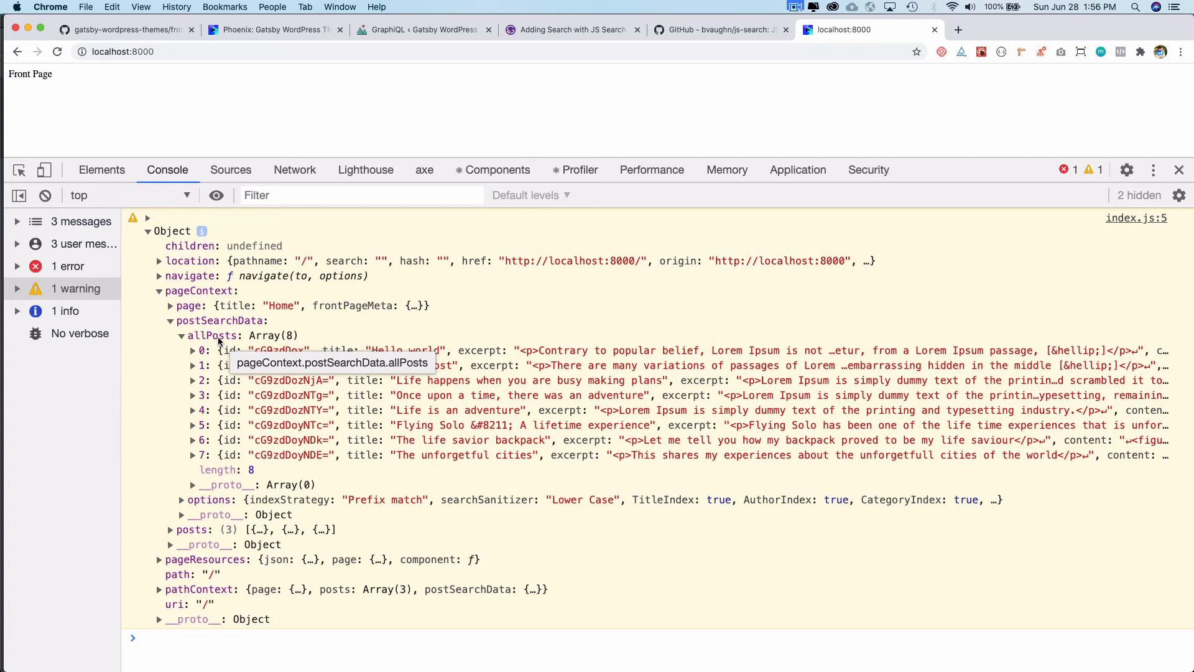
click(422, 30)
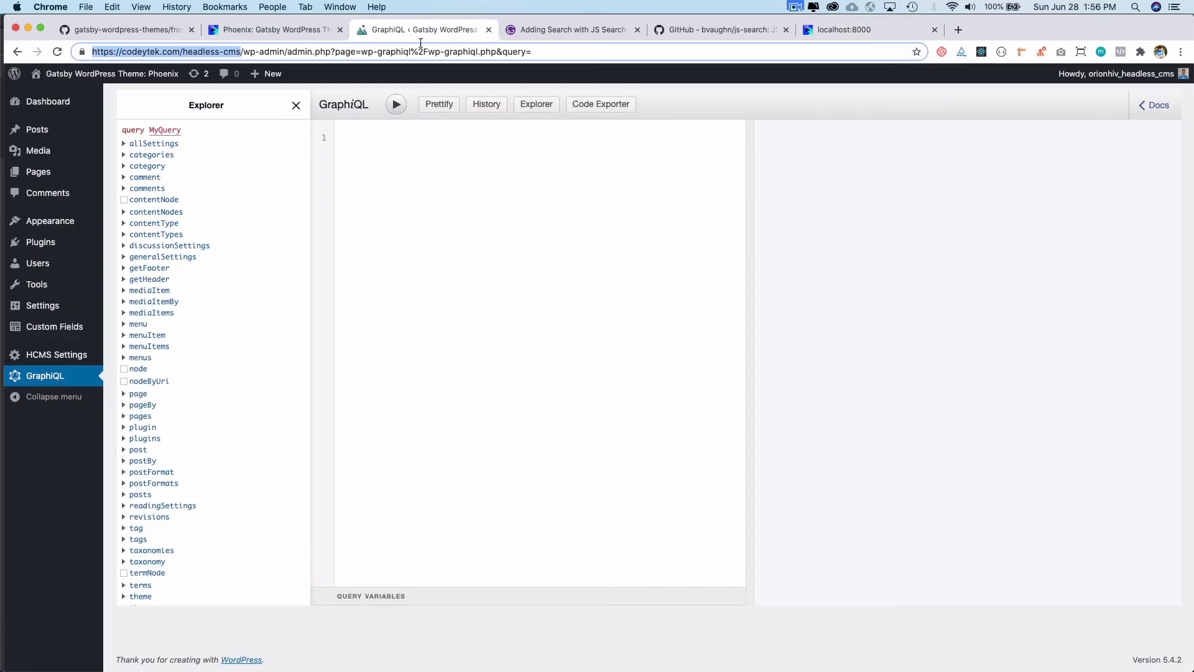
Search 'hell' on the Phoenix demo site, which suggests Hello world, then return to the localhost console.
click(274, 29)
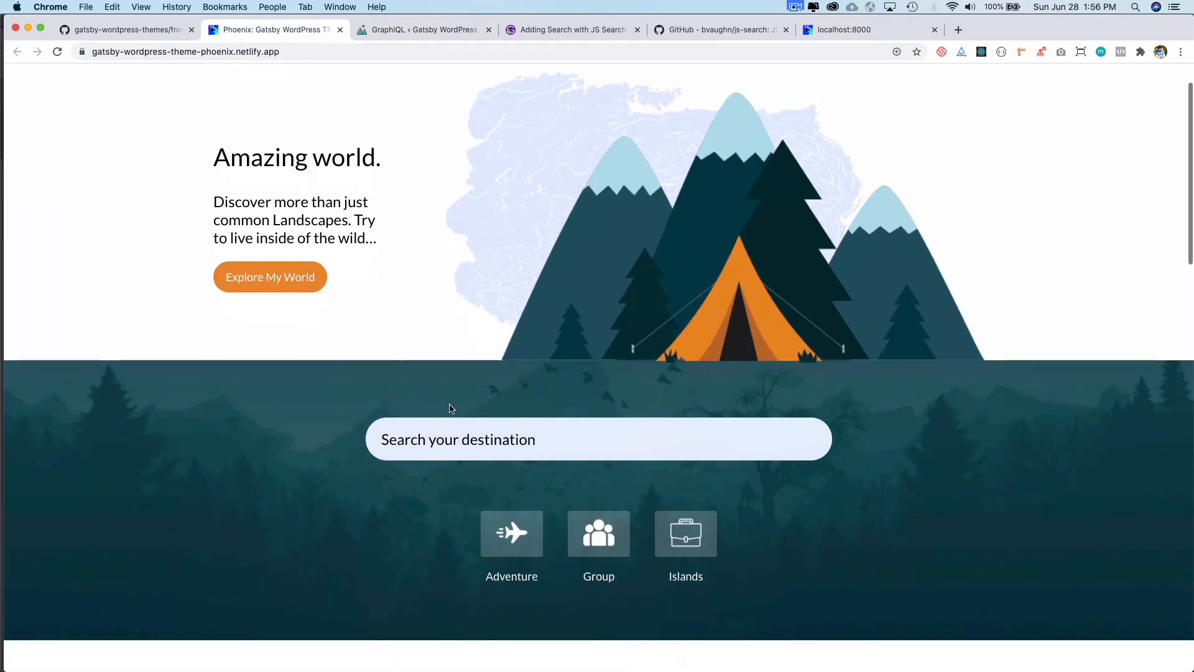
text(hel)
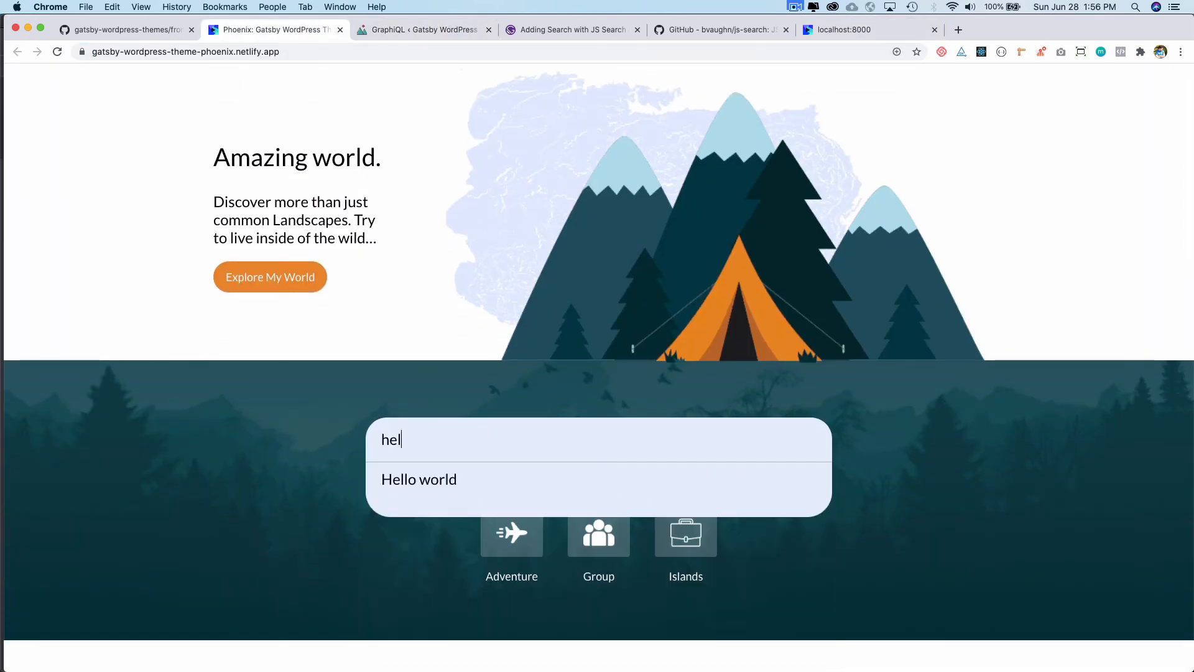
text(l)
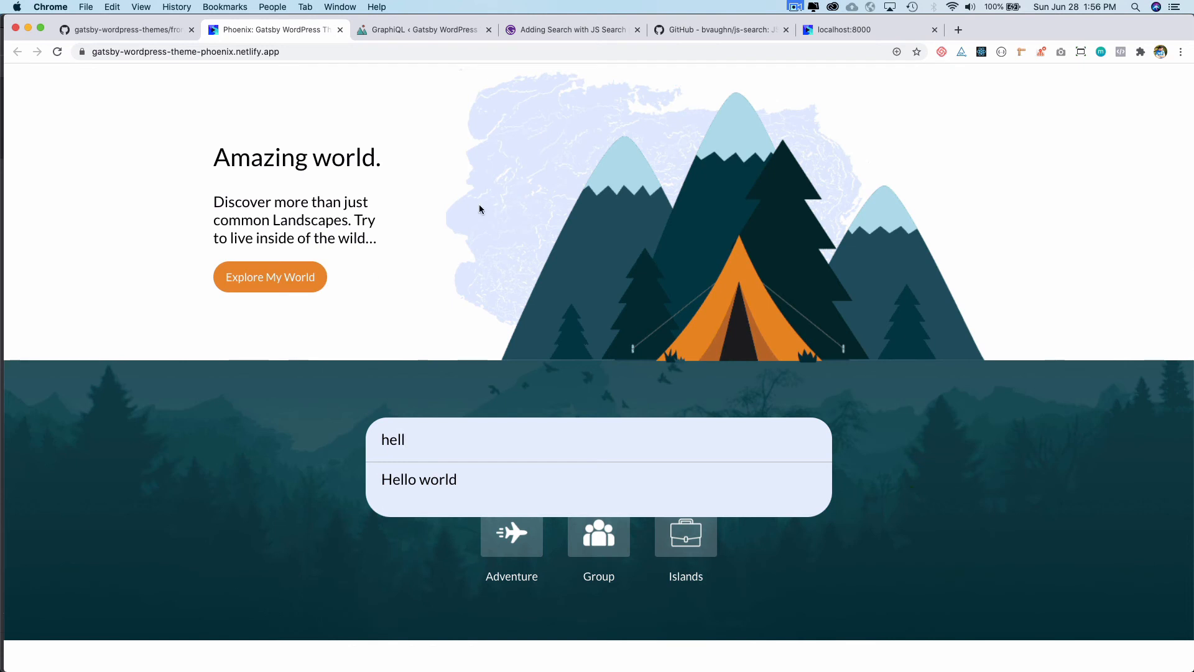
mouse_move(781, 350)
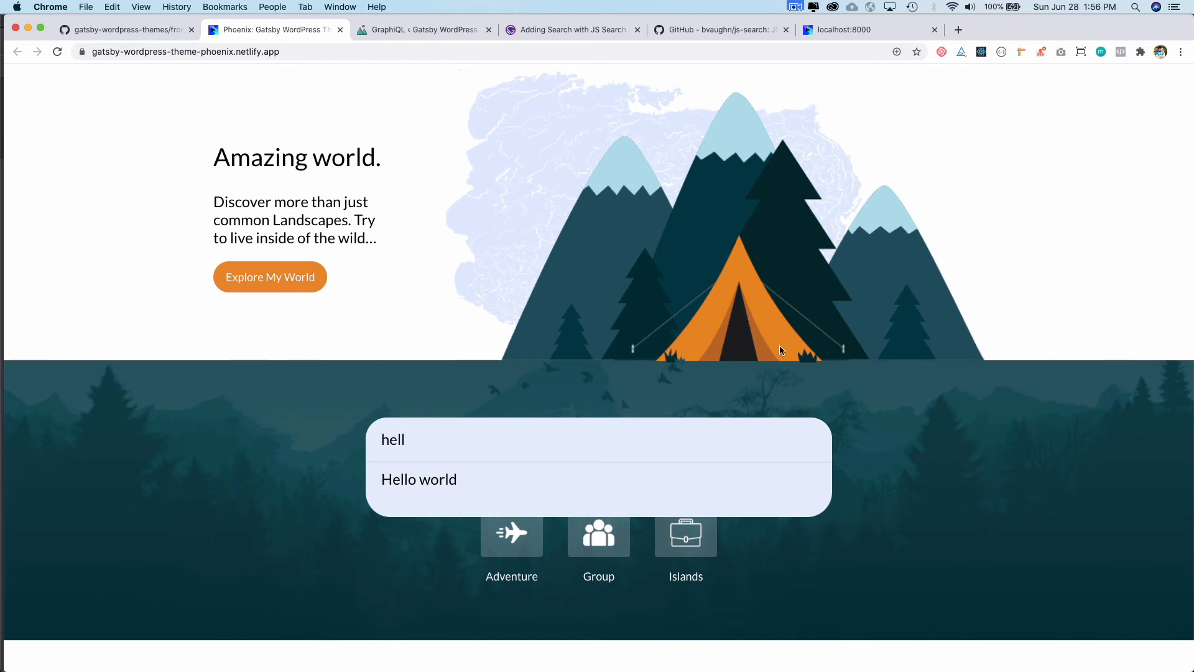
mouse_move(456, 485)
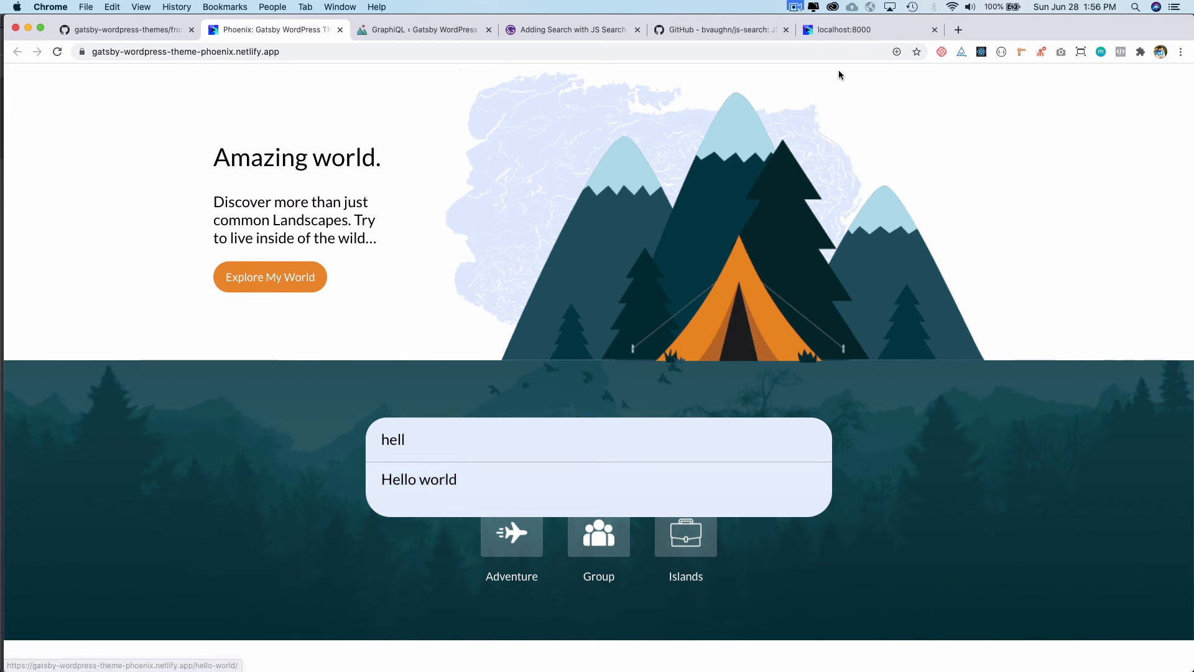
click(868, 29)
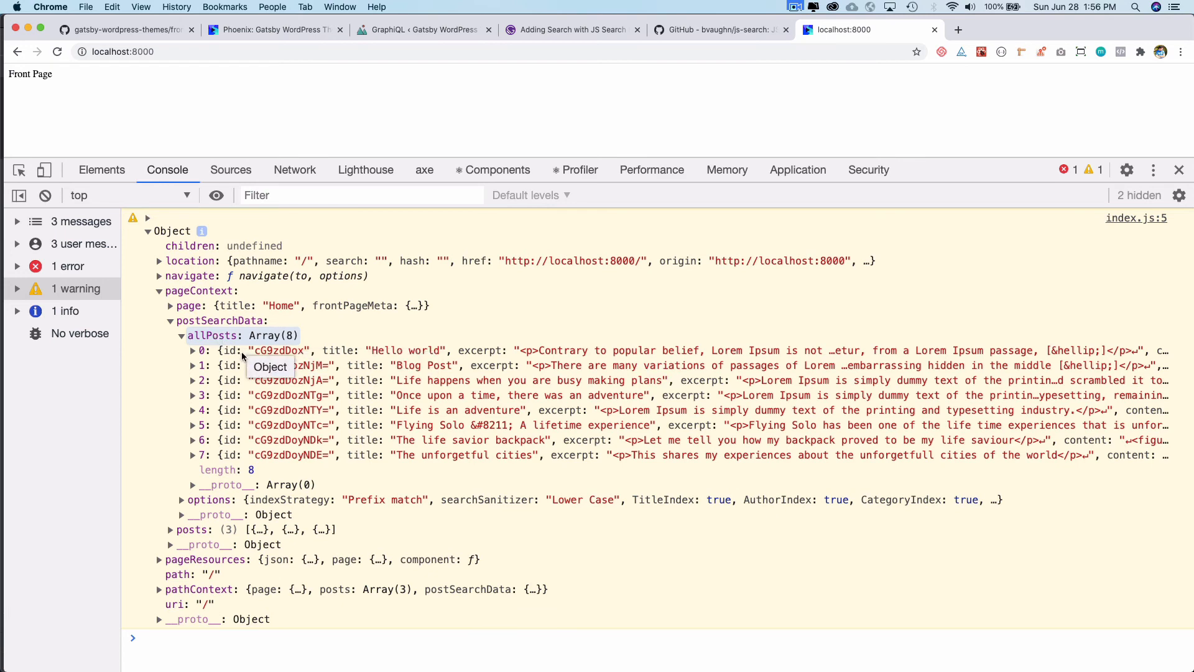
Inspect the Hello world post's category edges, then expand the three-item posts array and the page entry.
click(193, 351)
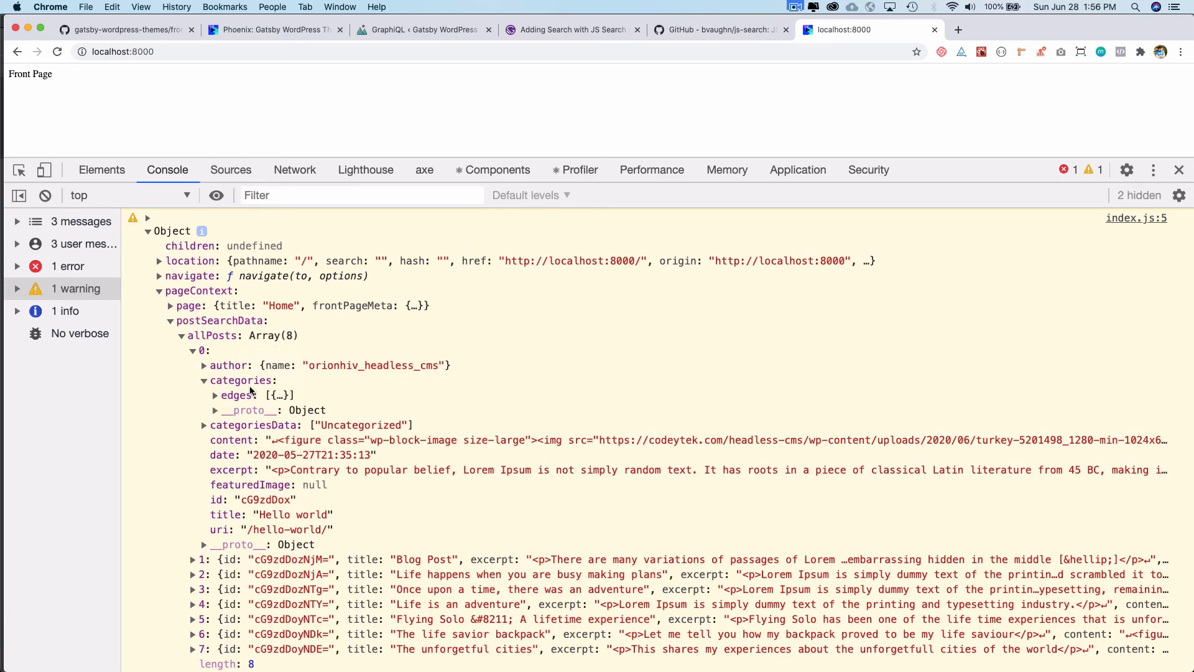
click(215, 394)
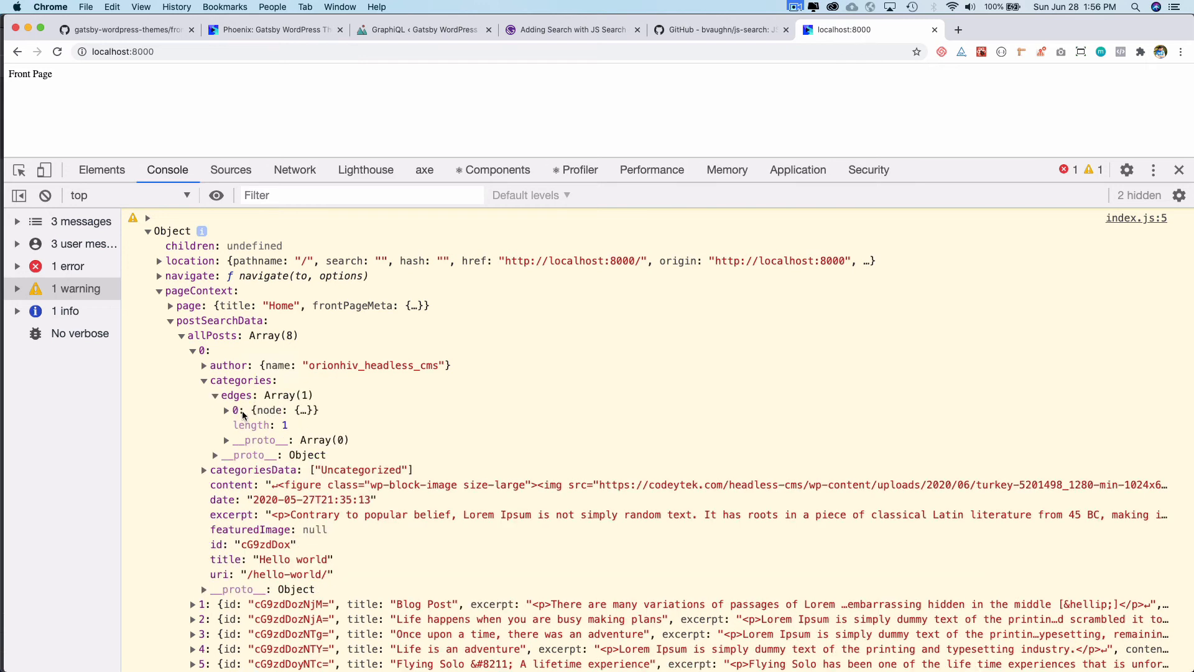
click(227, 409)
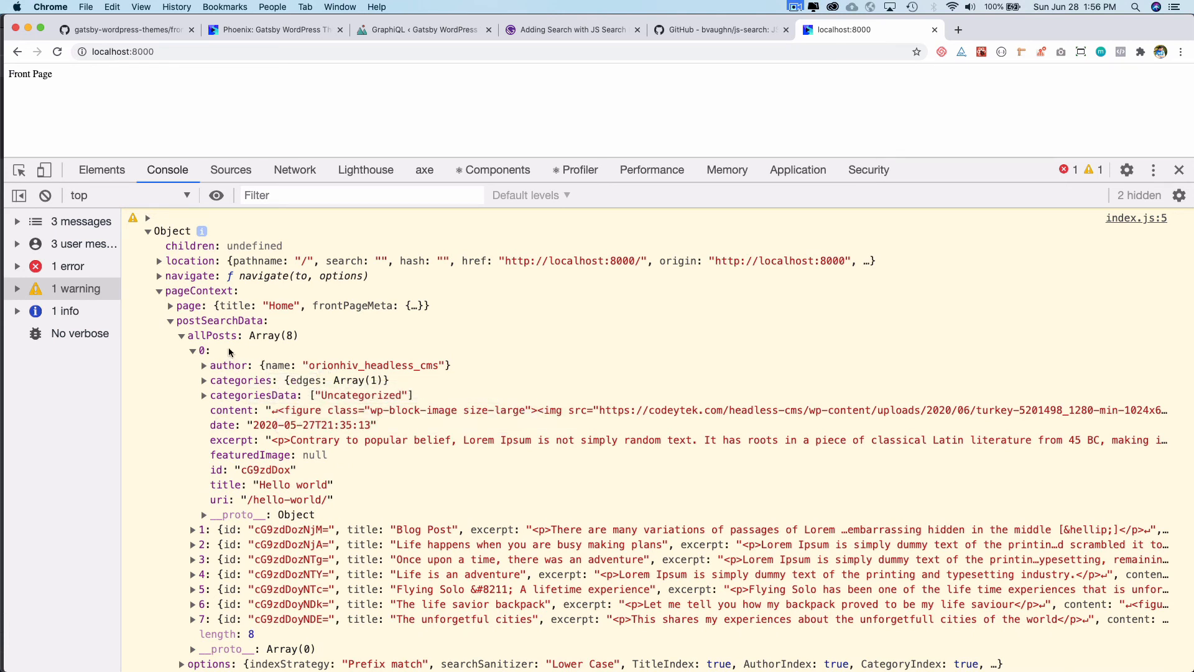
mouse_move(213, 334)
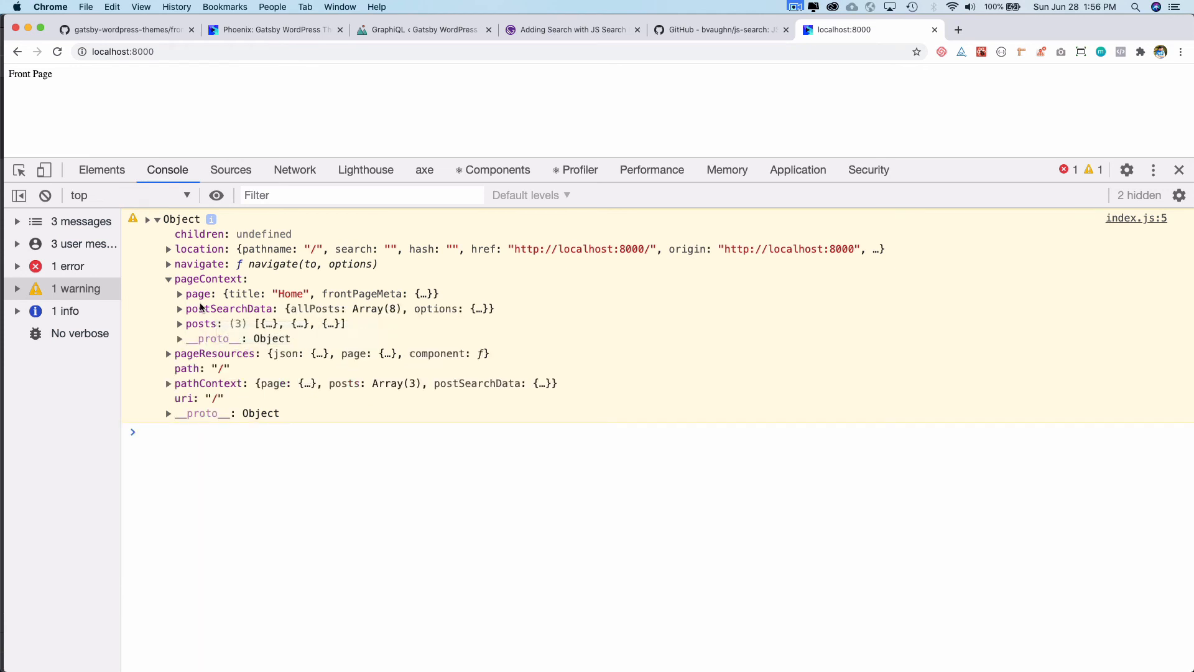
click(179, 323)
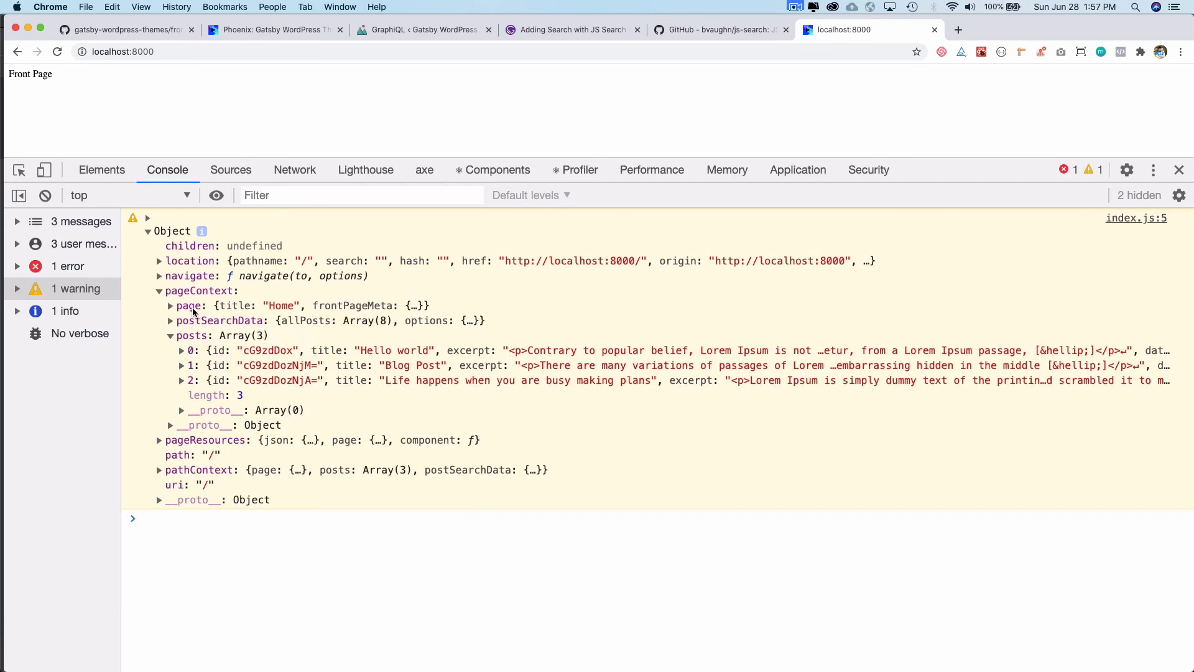
click(171, 306)
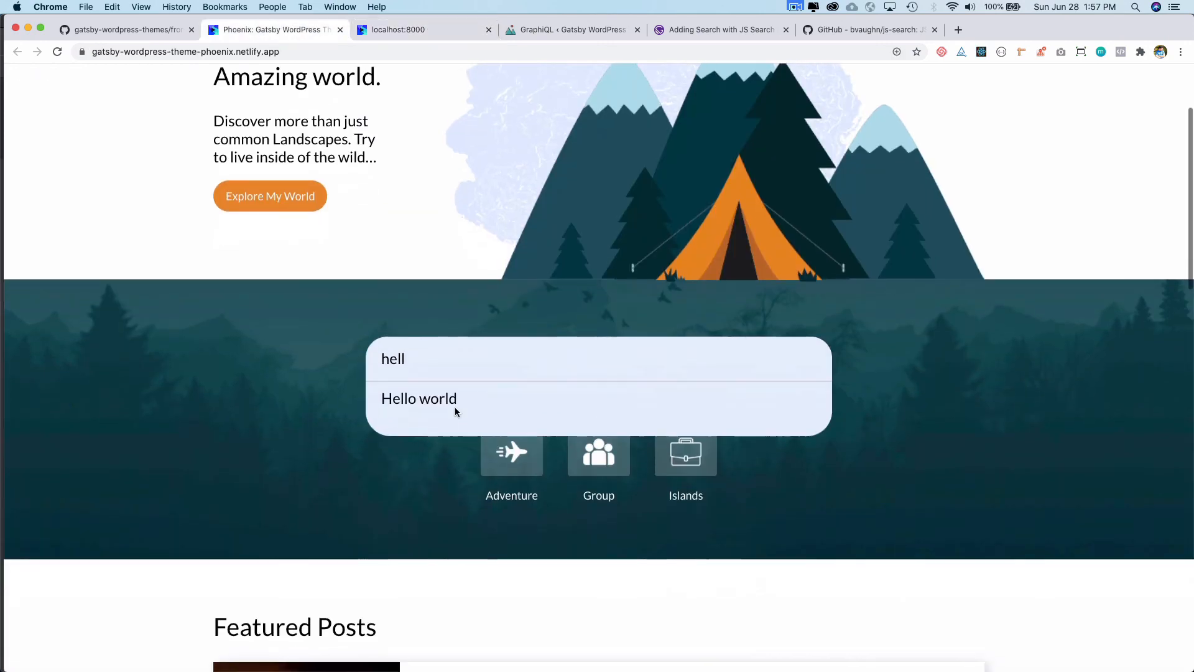
Compare the demo site's Featured Posts and Latest Posts against the logged props, ending on the console.
click(423, 30)
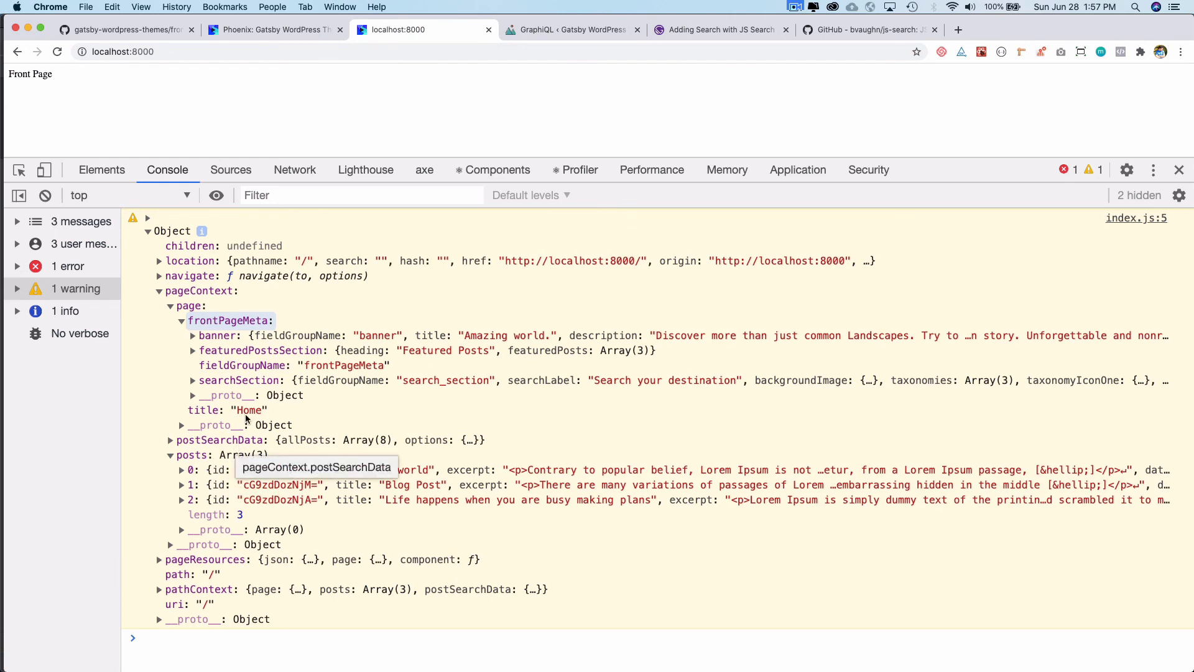
click(273, 30)
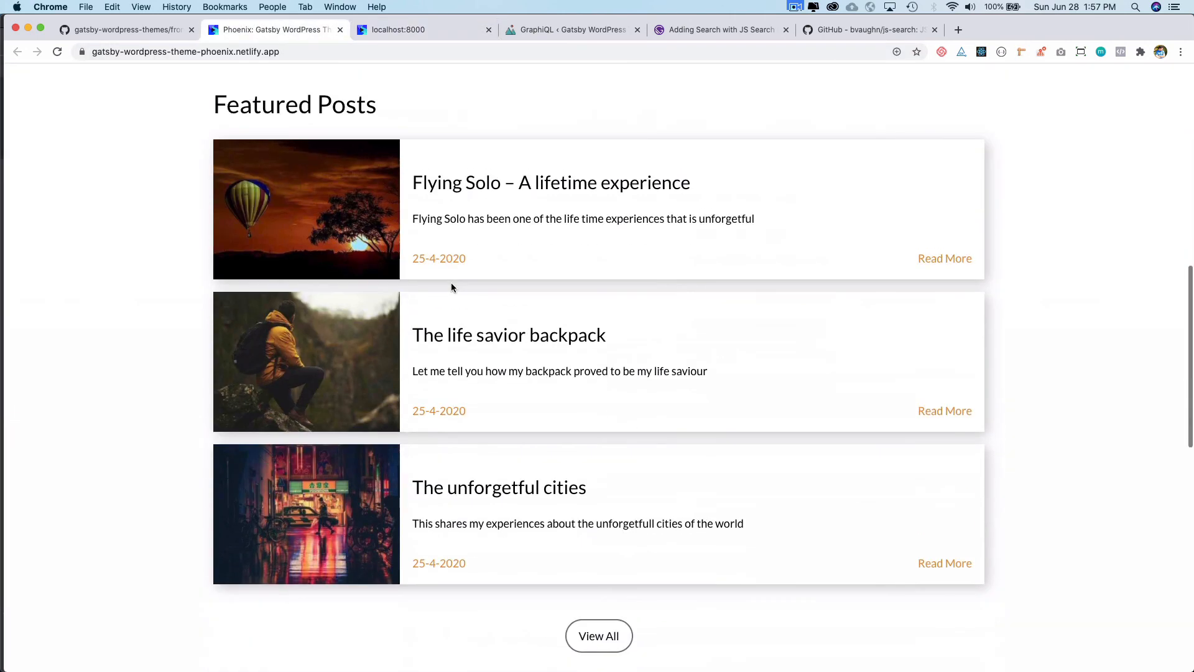
click(419, 30)
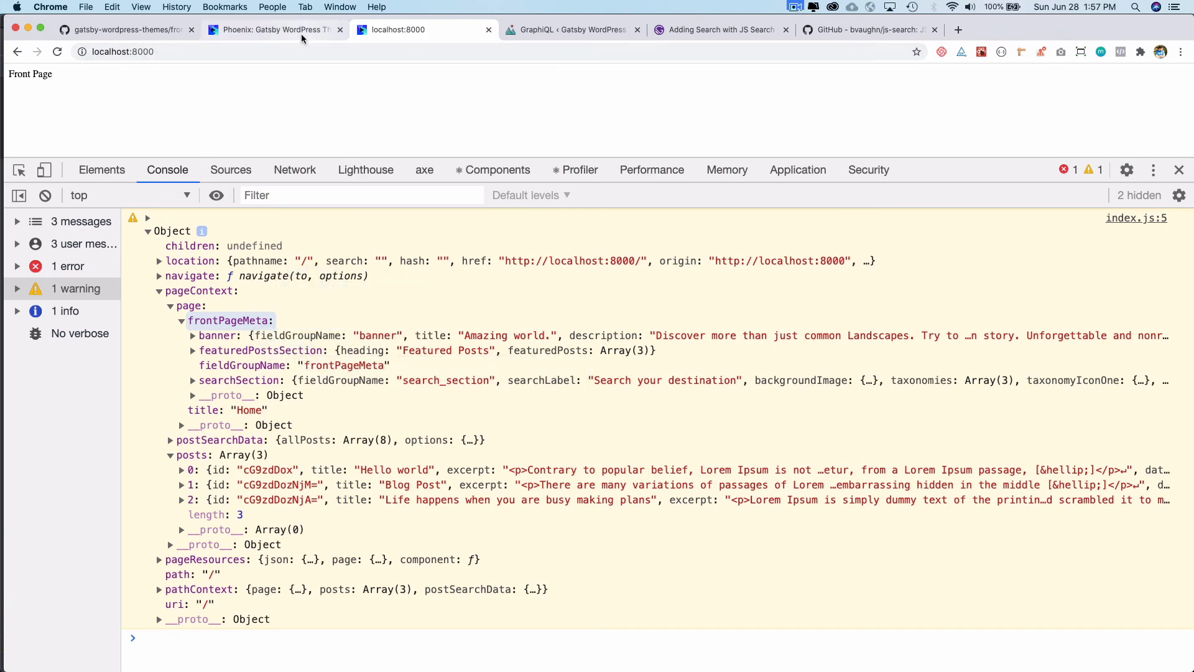
click(274, 30)
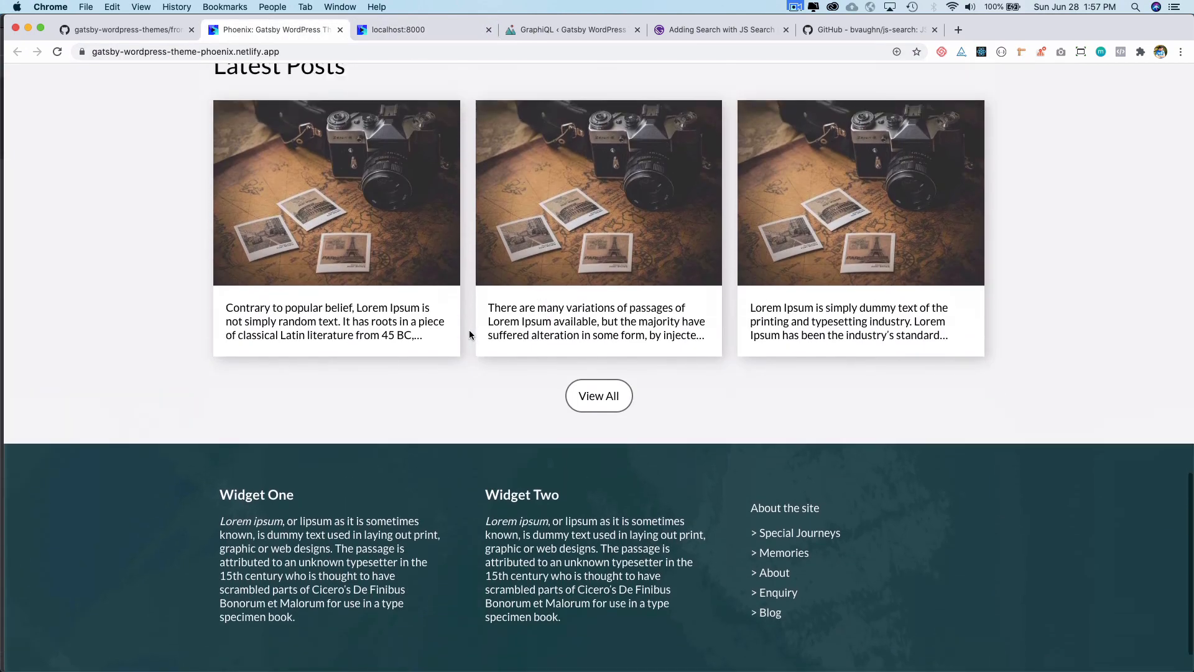
click(396, 30)
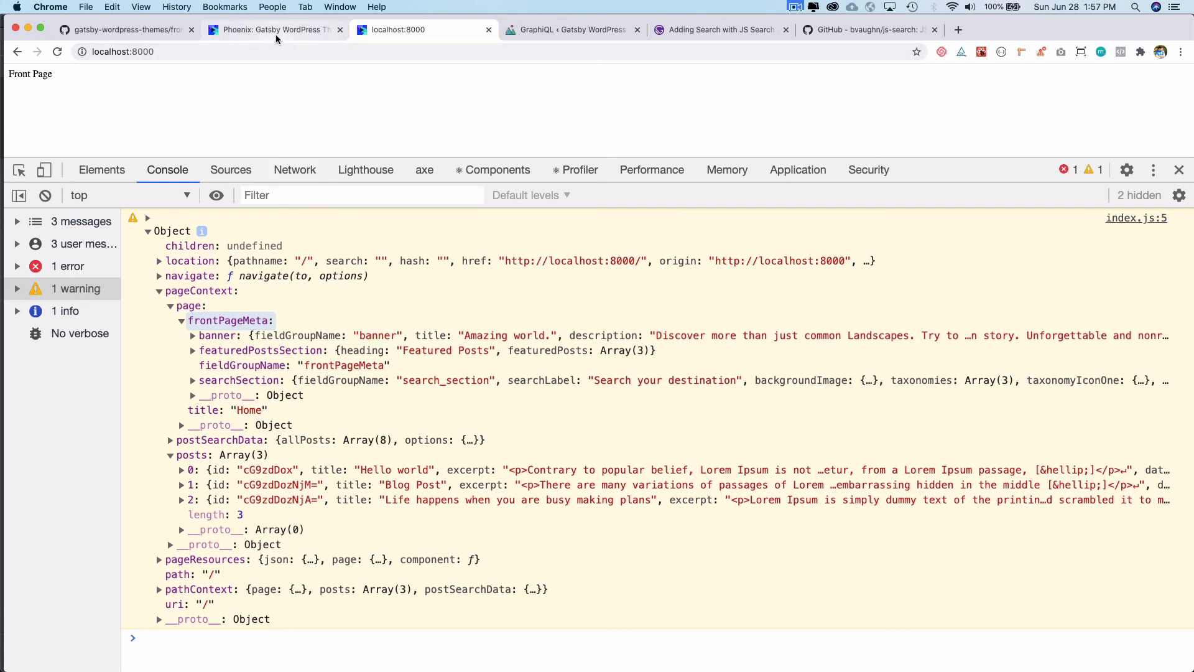
mouse_move(274, 30)
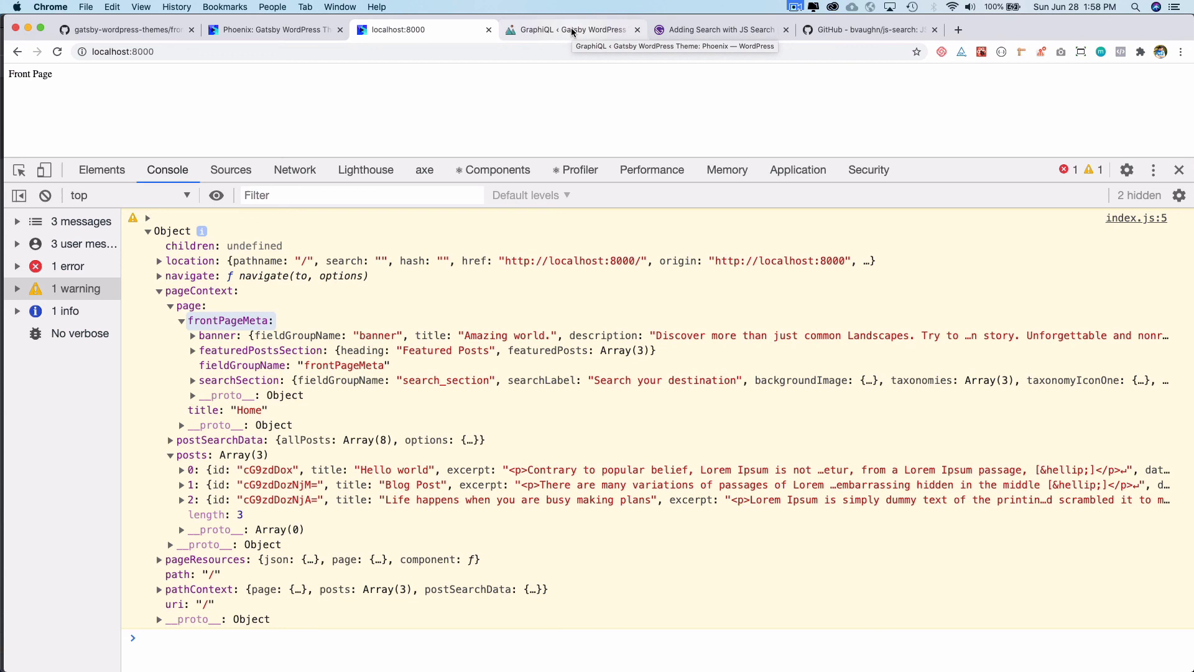
Switch to the GitHub tab showing the theme's create-pages/front-page.js with its GET_FRONT_PAGE query.
click(126, 29)
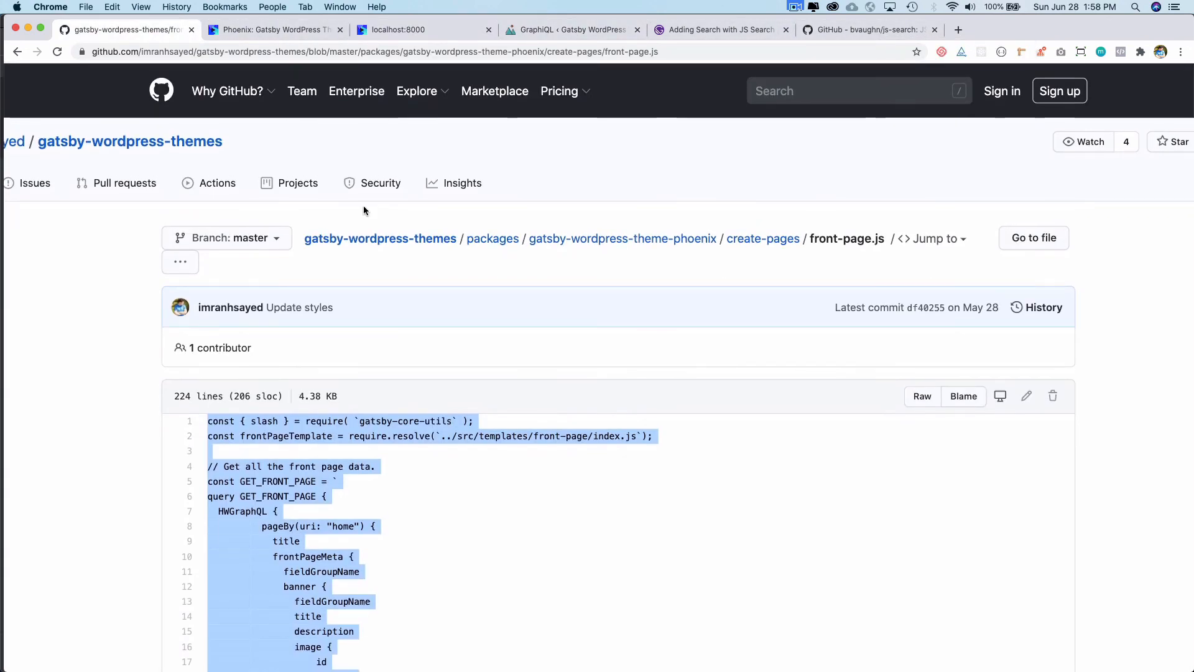